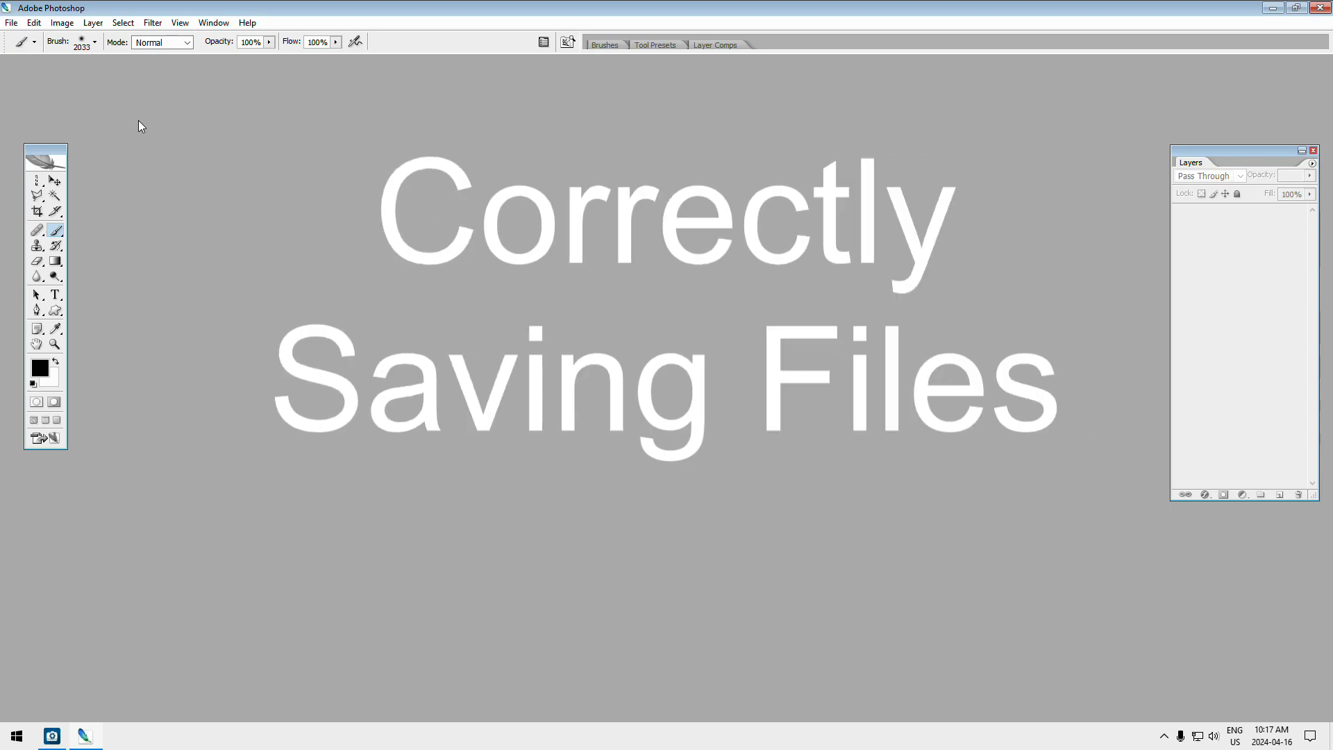
Open the Waterton20220924 Image001 photo from the resized folder, maximize it, then close it
{"action": "left_click", "coordinate": [11, 23]}
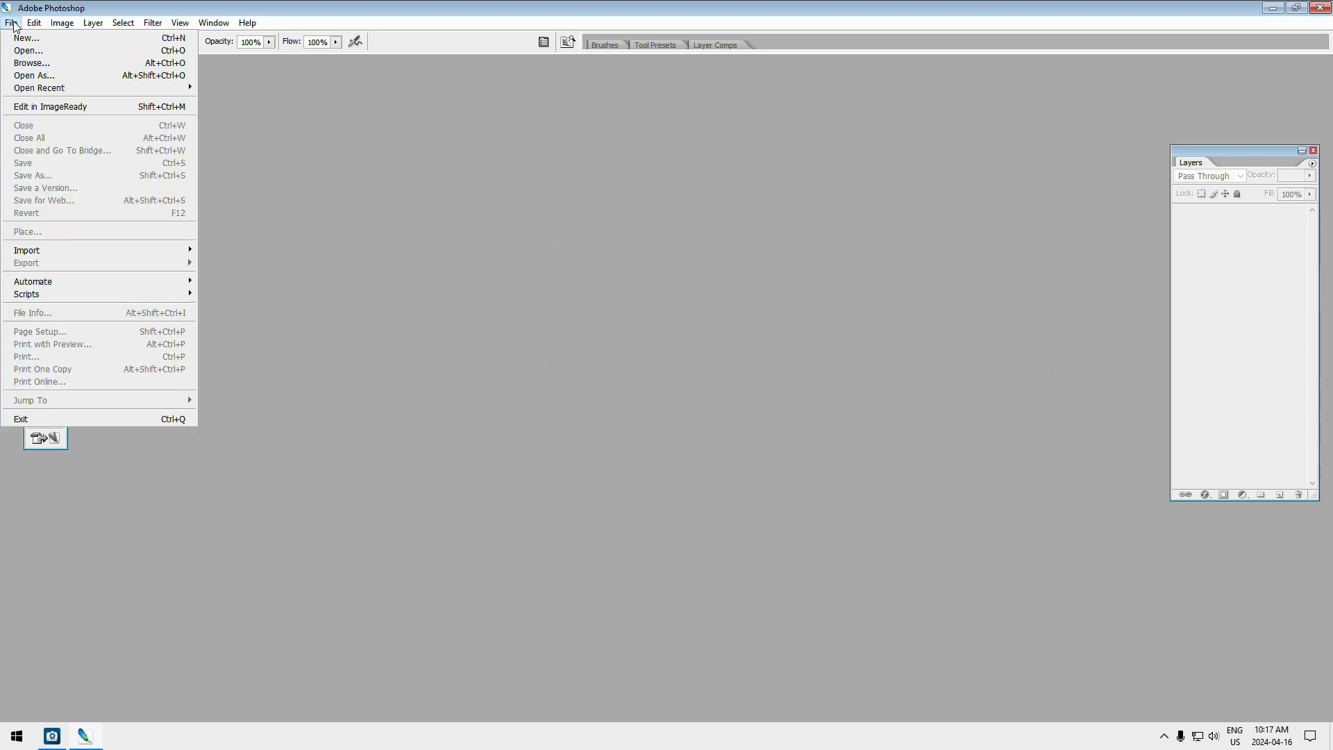
{"action": "left_click", "coordinate": [27, 50]}
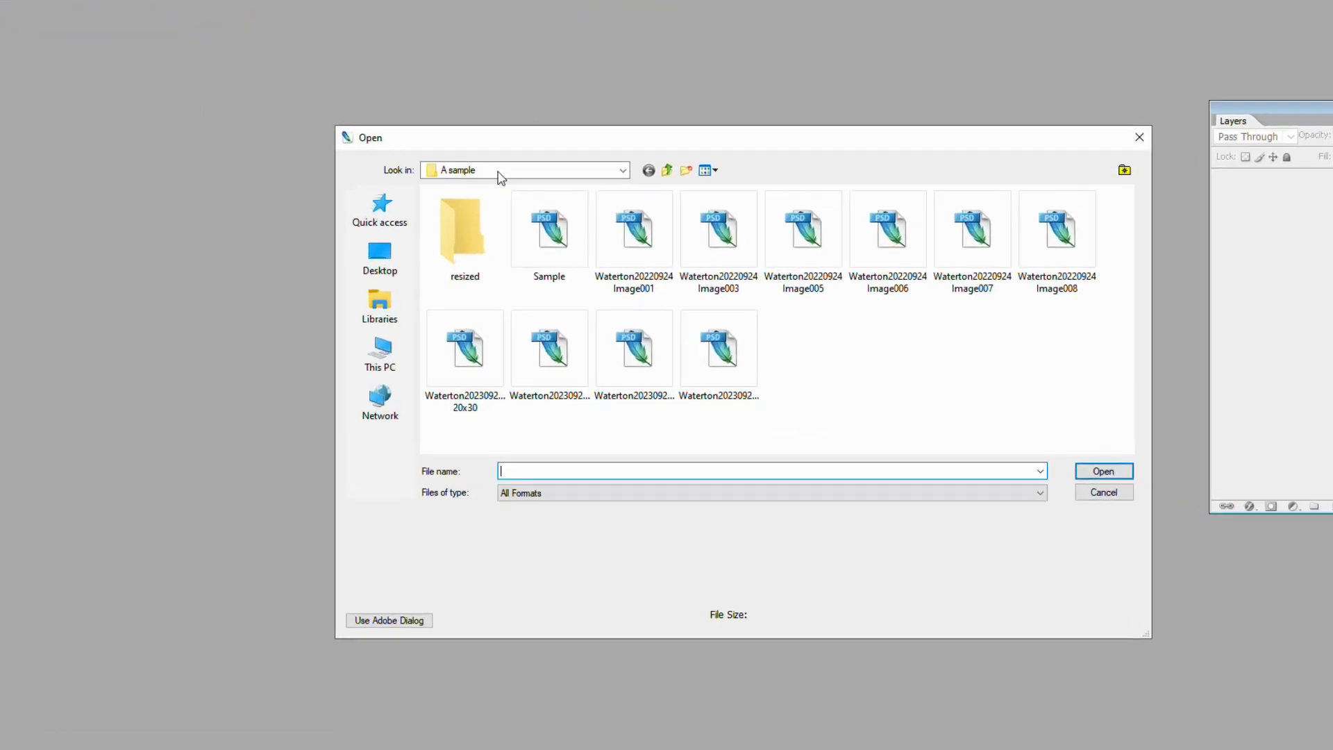
{"action": "double_click", "coordinate": [465, 230]}
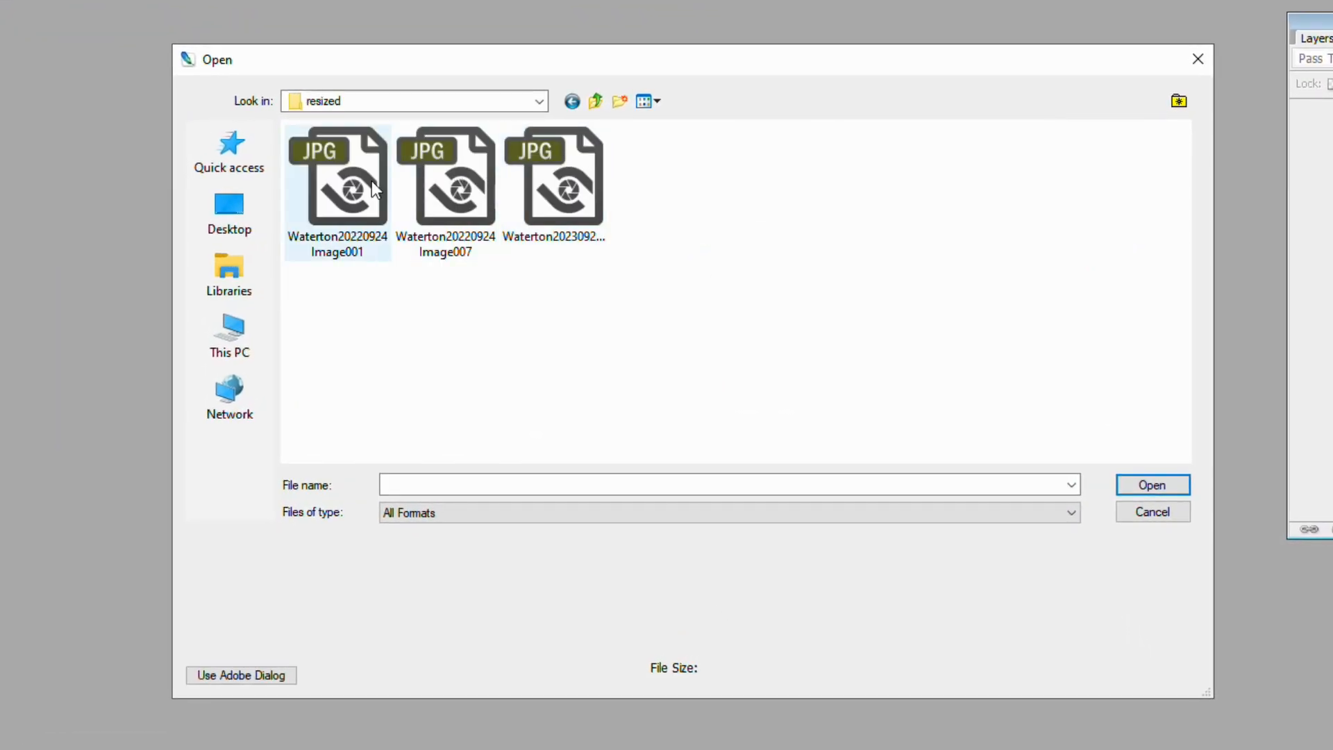
{"action": "left_click", "coordinate": [1151, 511]}
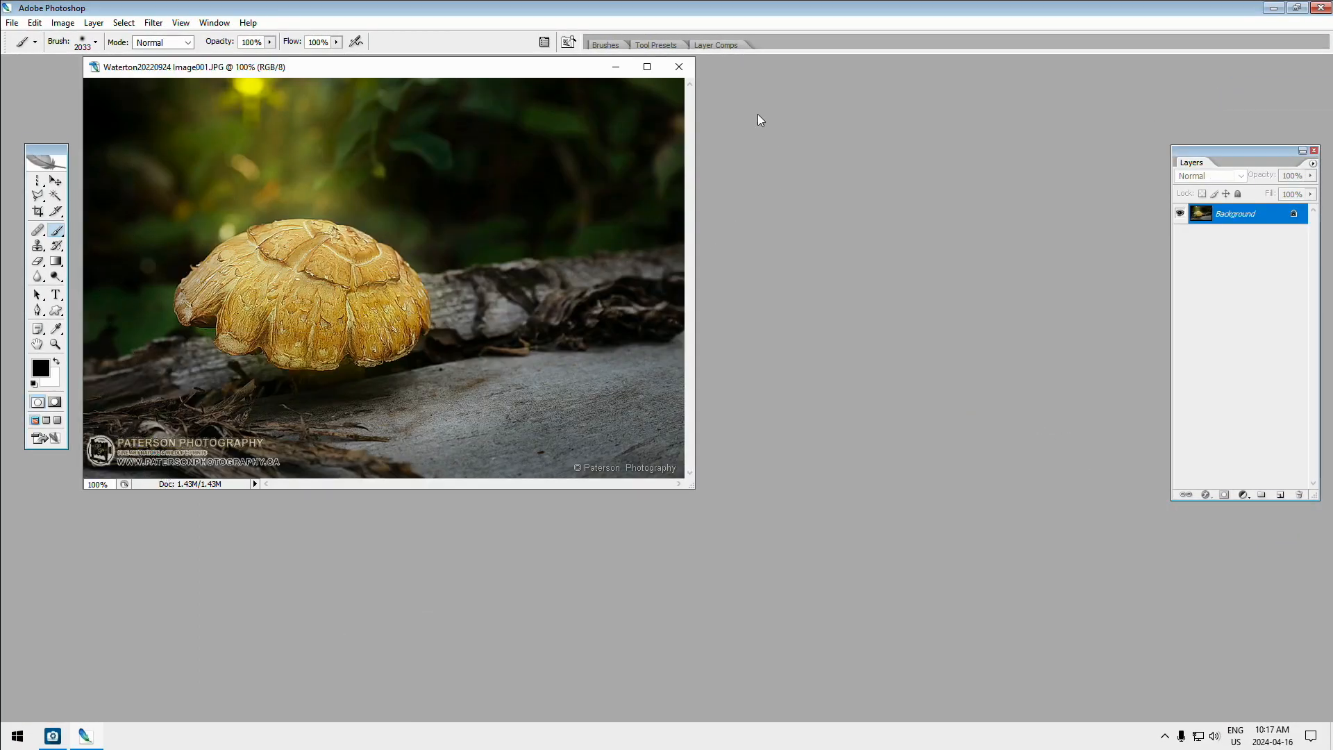
{"action": "left_click", "coordinate": [647, 67]}
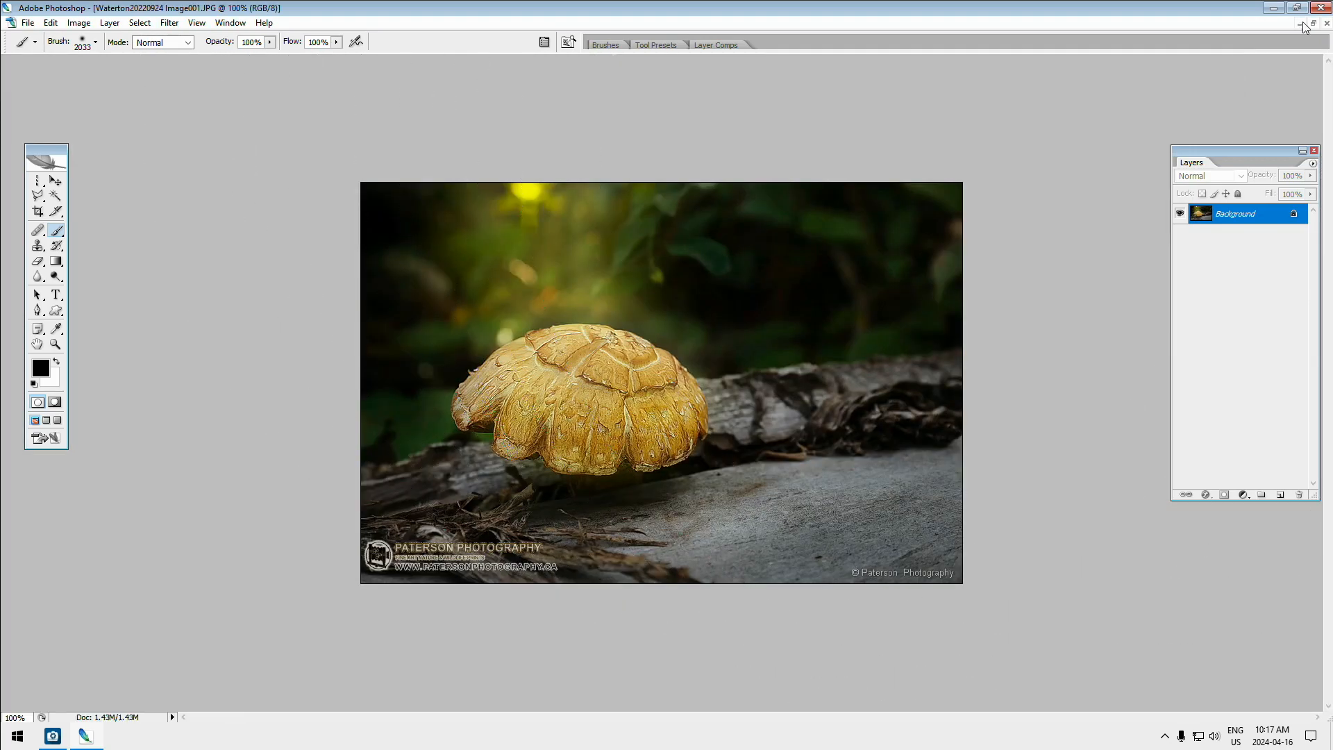
{"action": "left_click", "coordinate": [1312, 25]}
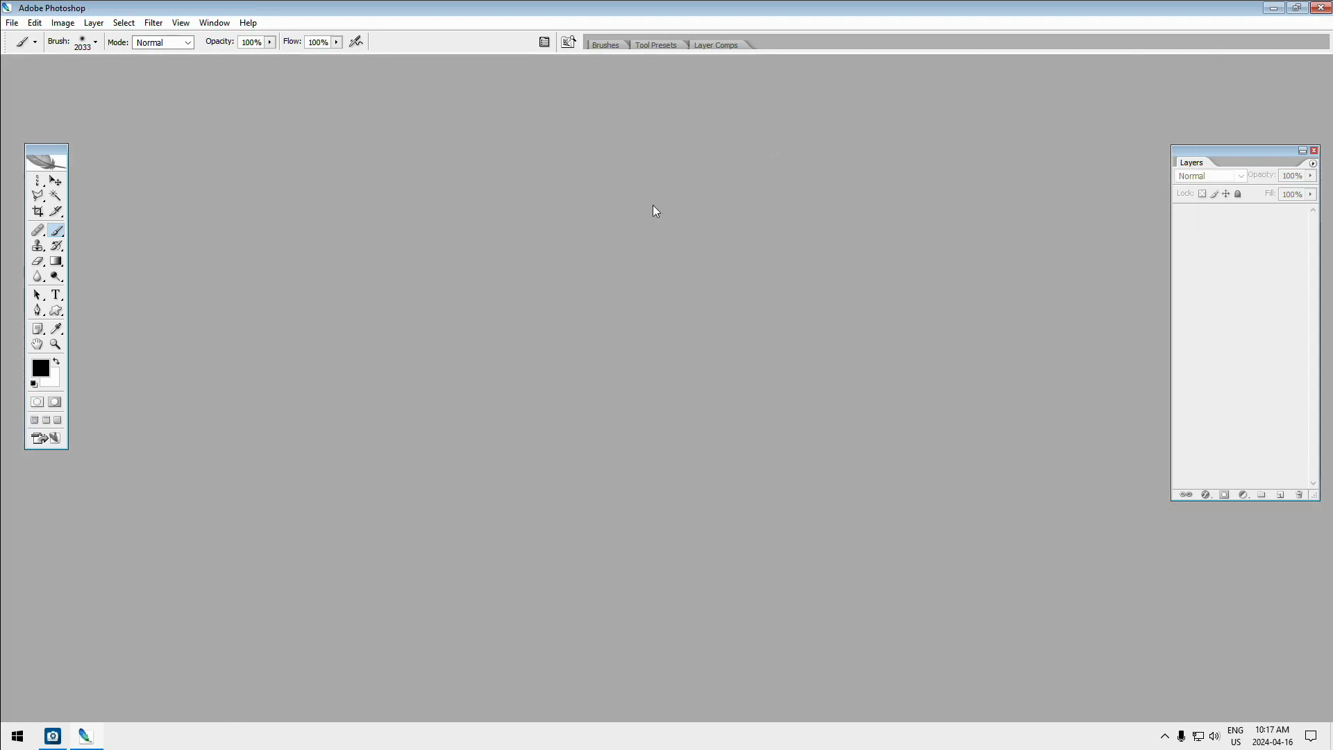
Start a new blank document and switch its preset to Custom
{"action": "left_click", "coordinate": [12, 23]}
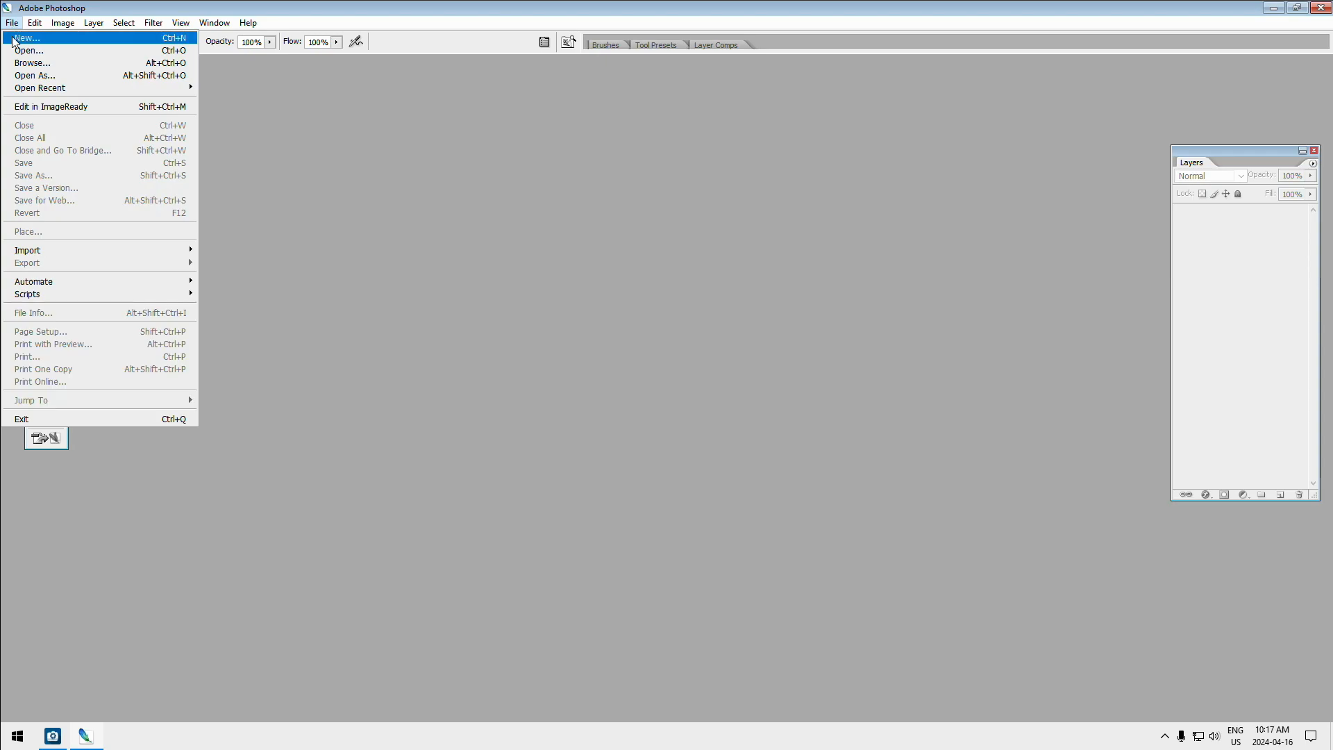
{"action": "left_click", "coordinate": [27, 38]}
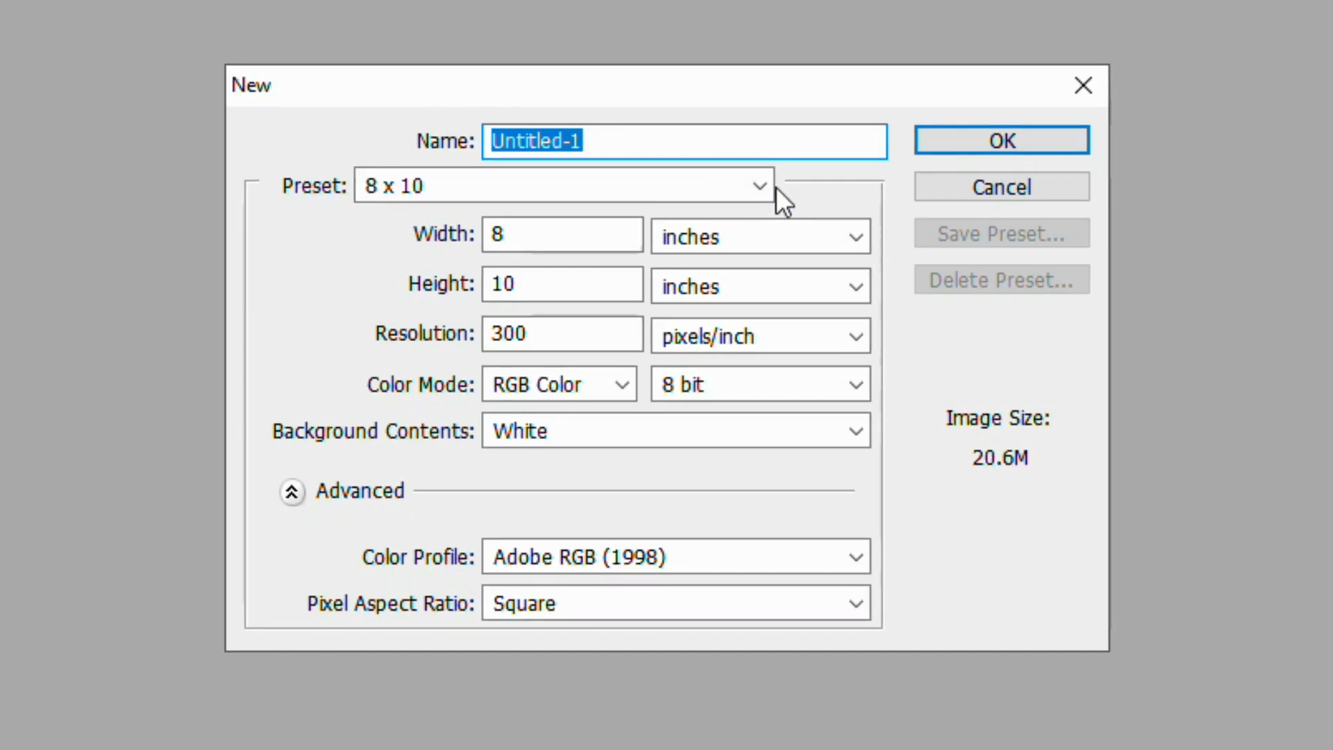
{"action": "left_click", "coordinate": [758, 186]}
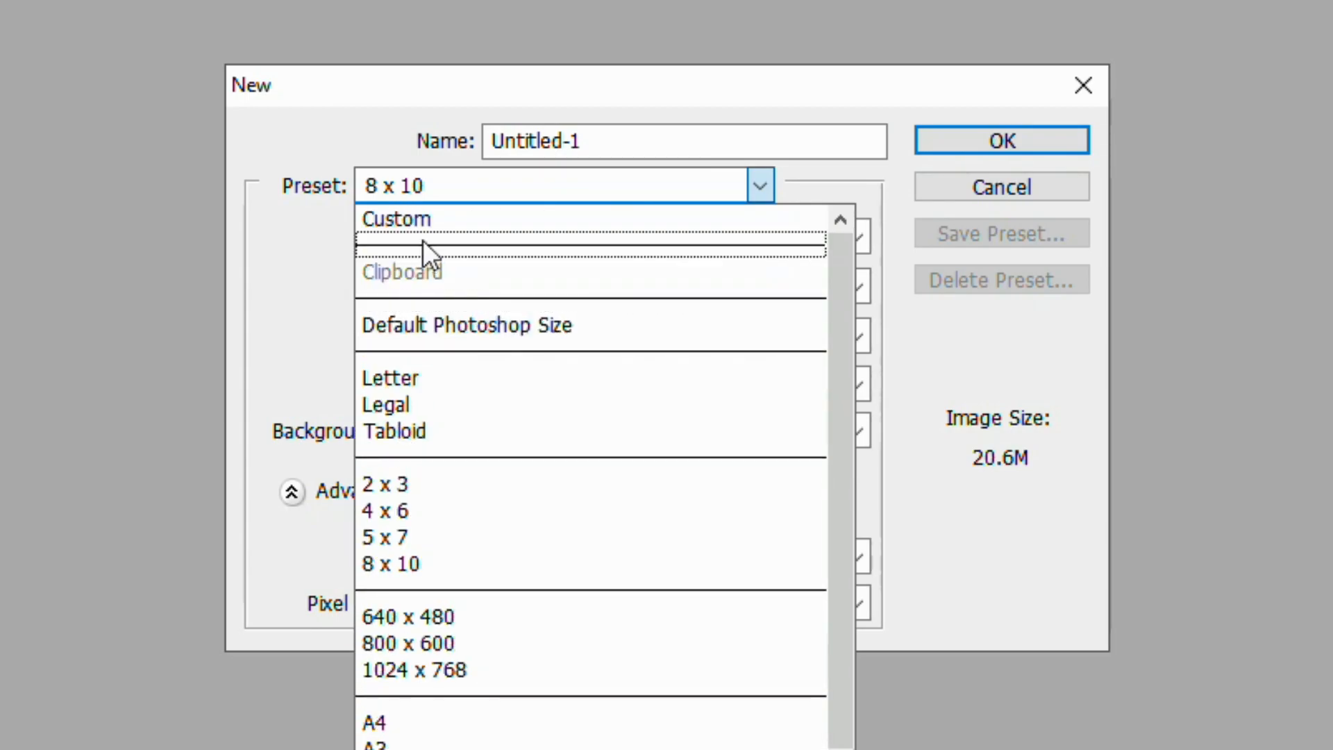
{"action": "left_click", "coordinate": [396, 218]}
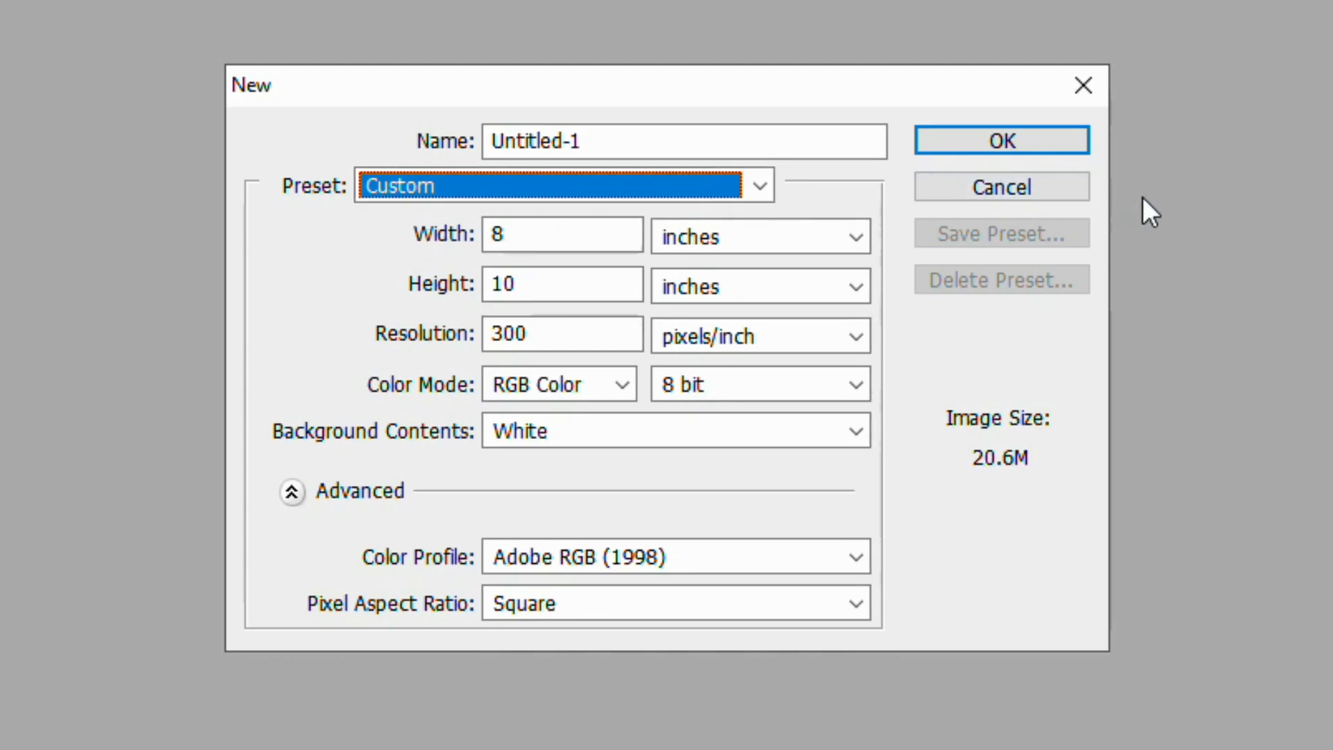
{"action": "mouse_move", "coordinate": [1089, 221]}
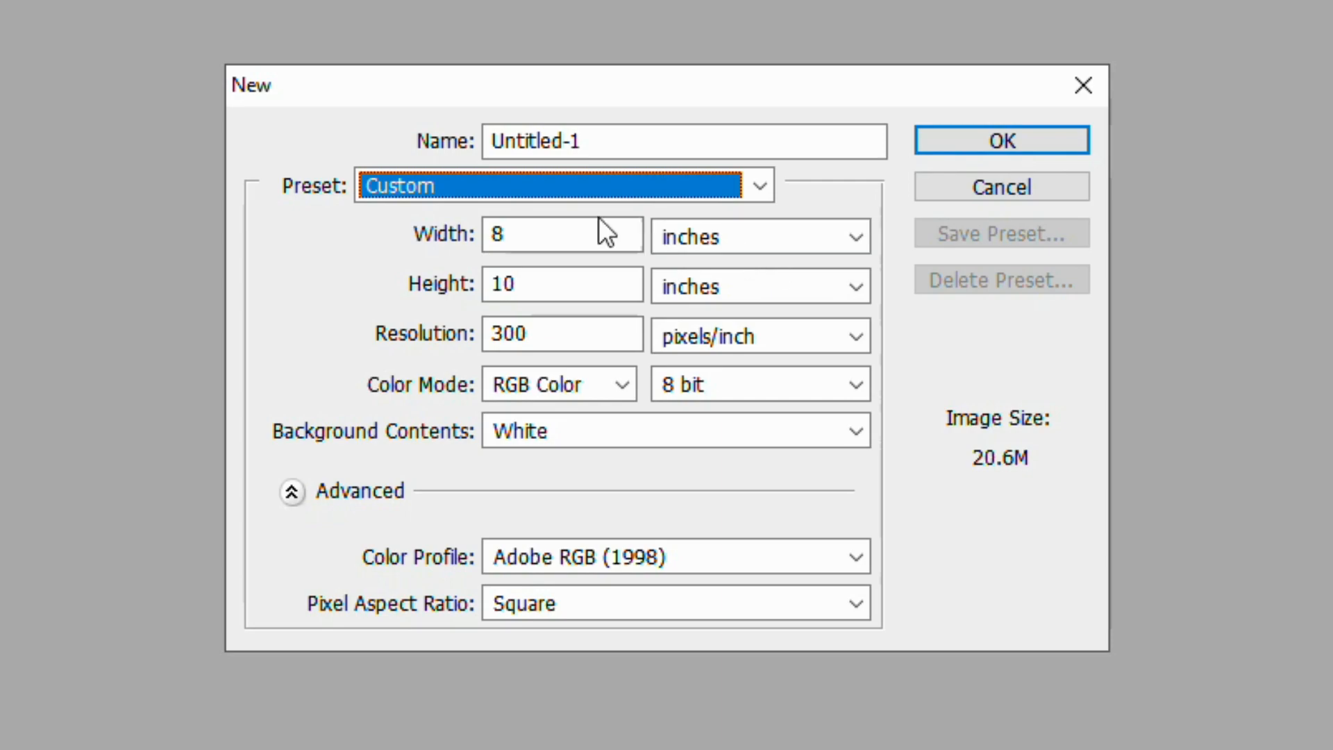
Confirm the Width and Height units are set to inches
{"action": "left_click", "coordinate": [561, 235]}
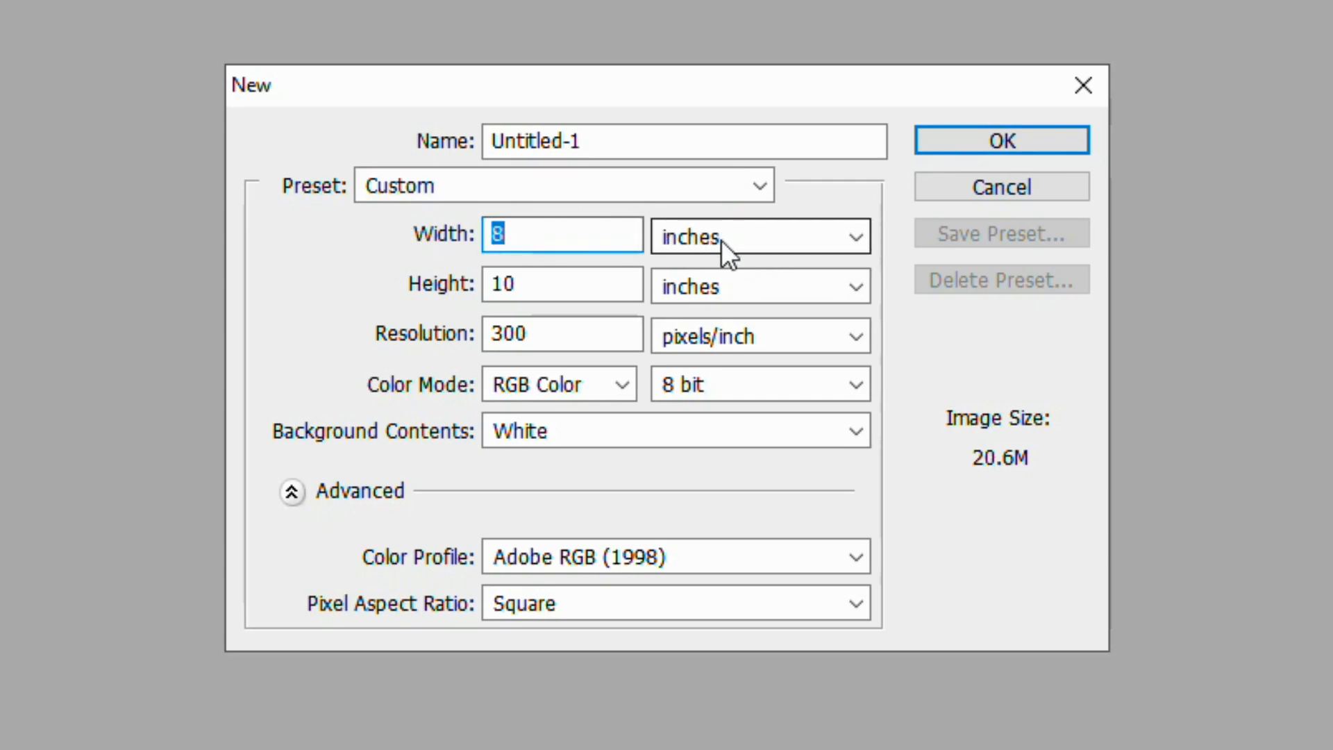
{"action": "left_click", "coordinate": [757, 236]}
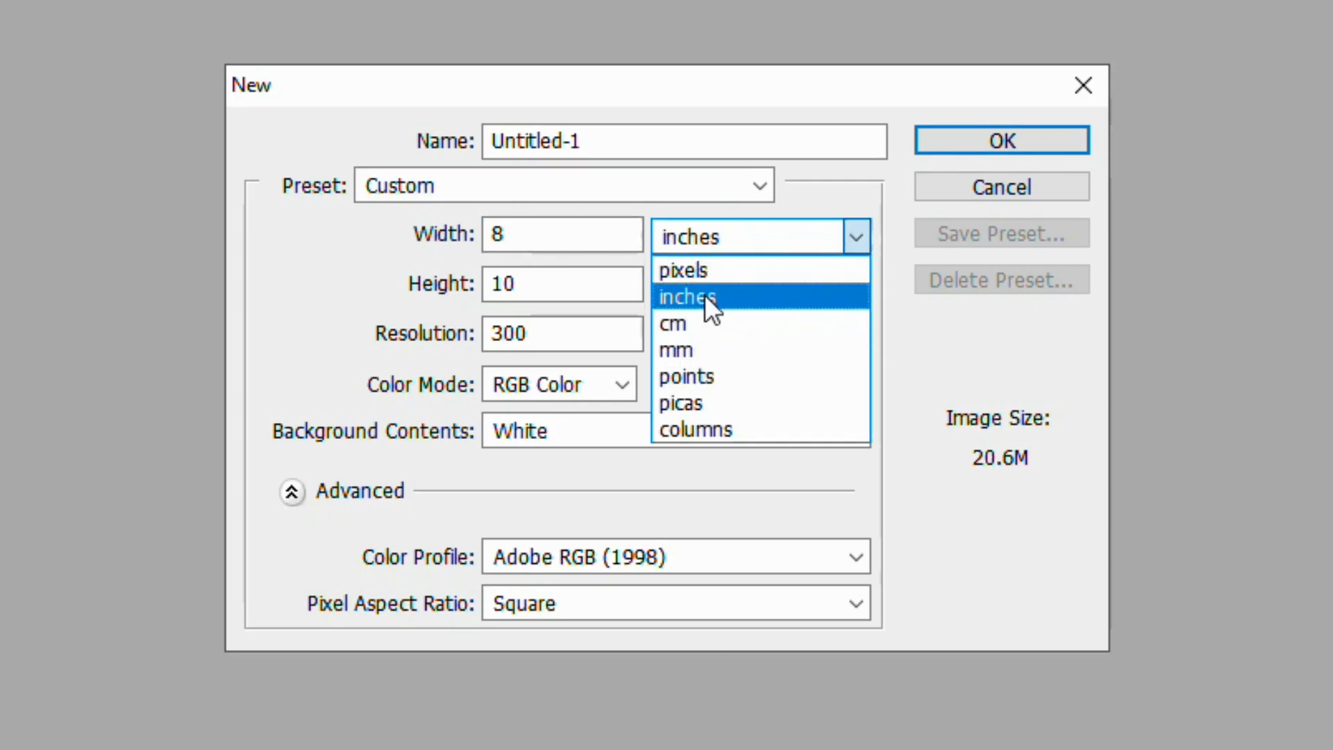
{"action": "left_click", "coordinate": [687, 296]}
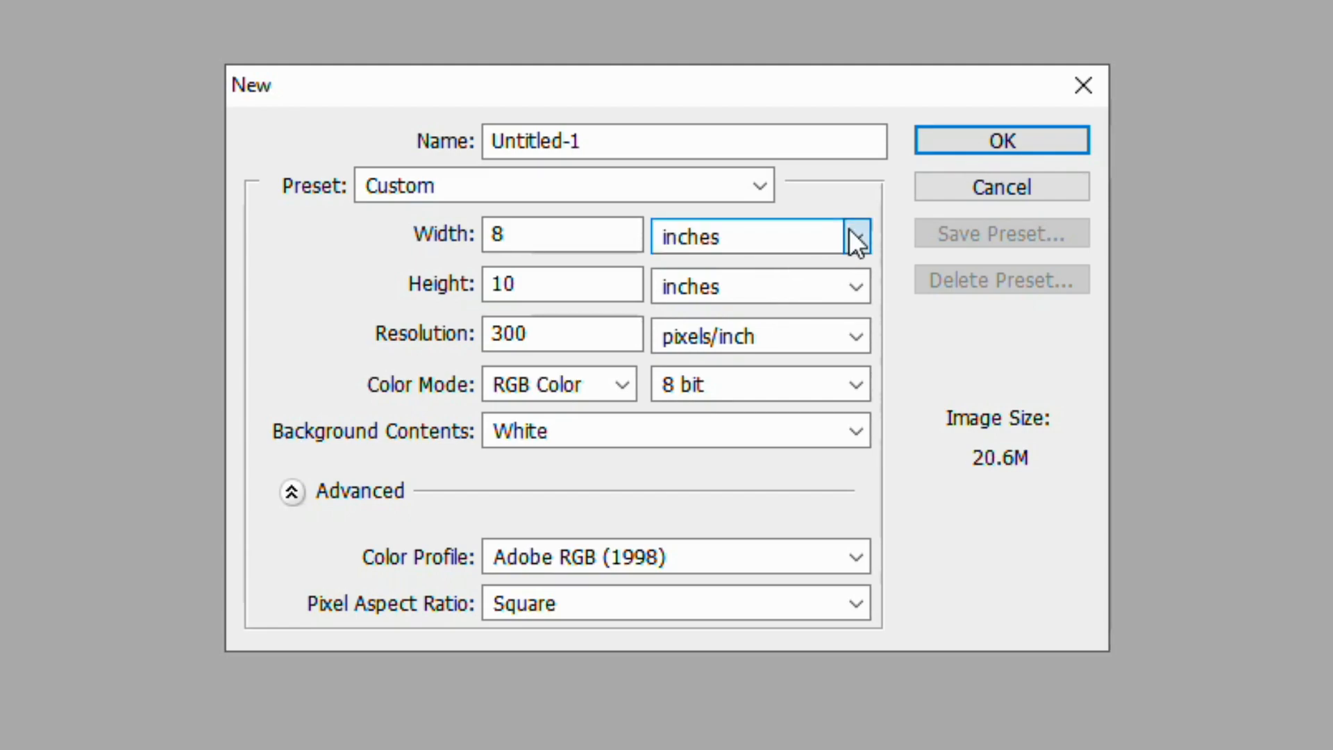
{"action": "left_click", "coordinate": [854, 235]}
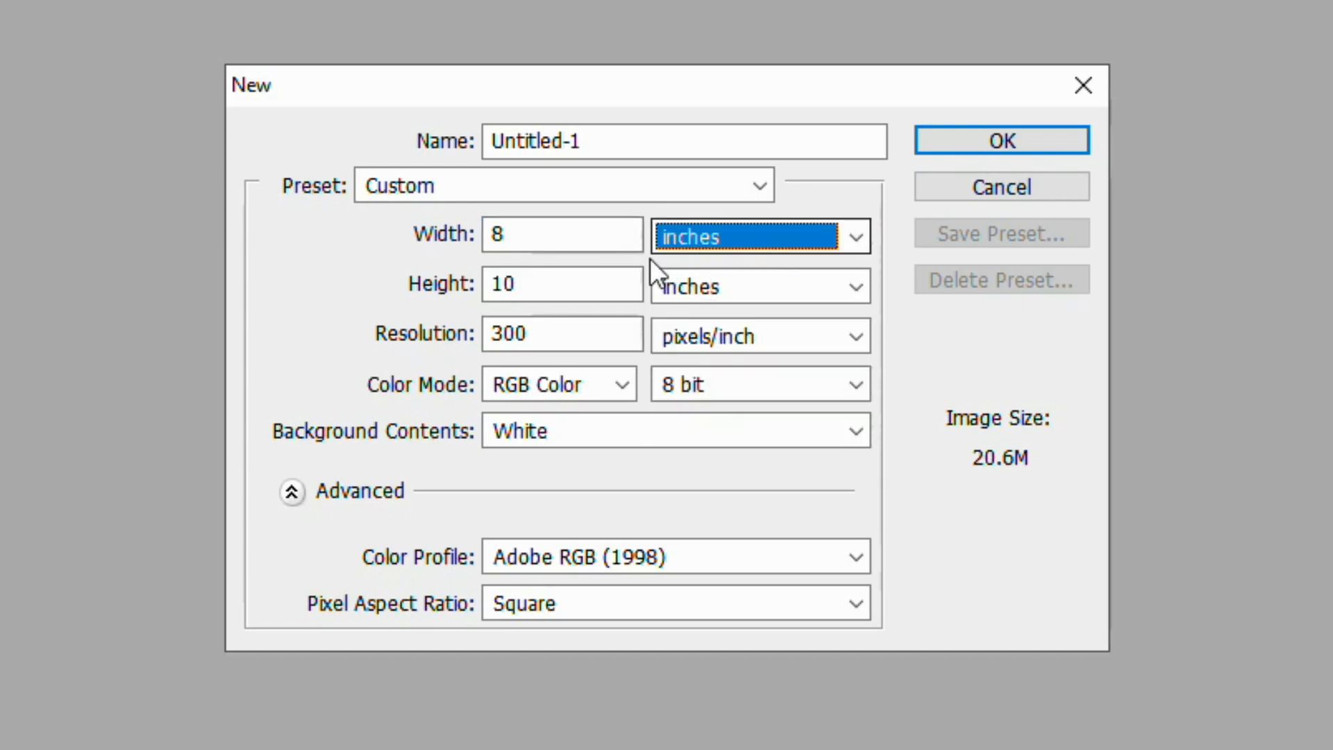
{"action": "left_click", "coordinate": [757, 285]}
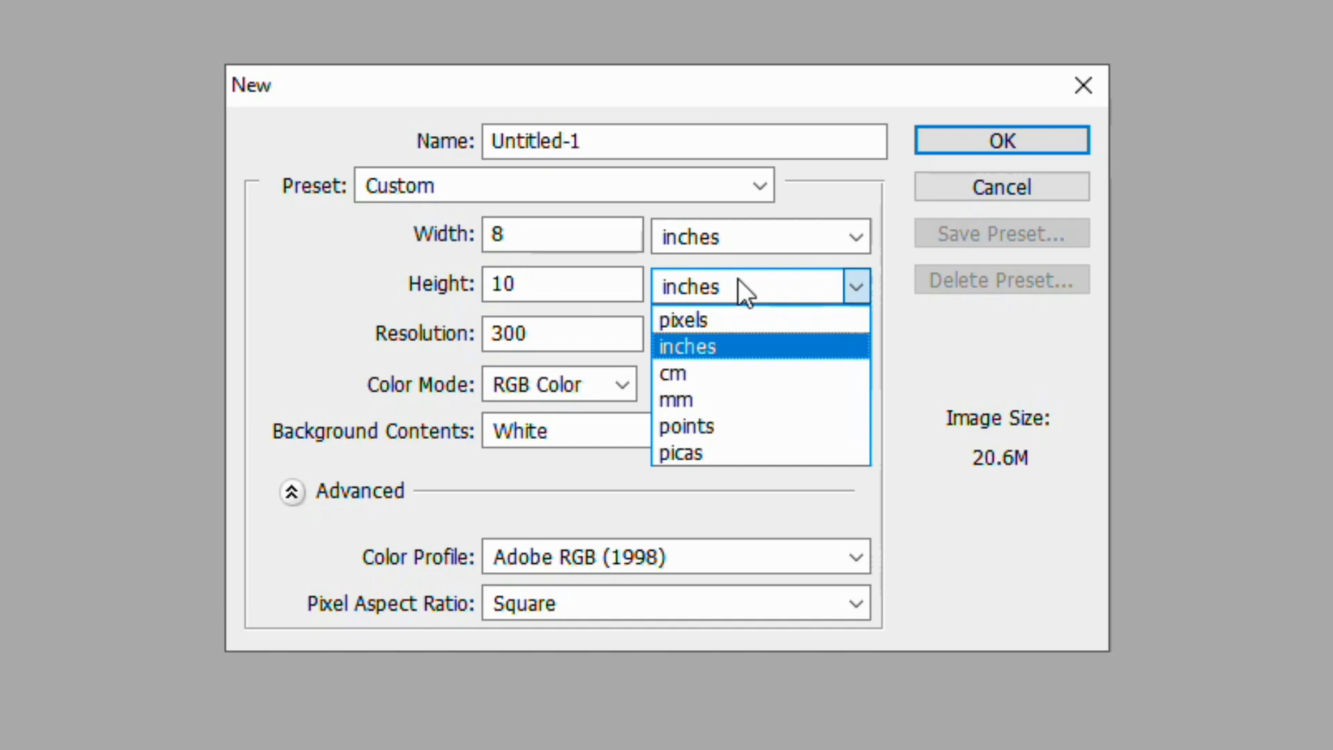
{"action": "left_click", "coordinate": [686, 346]}
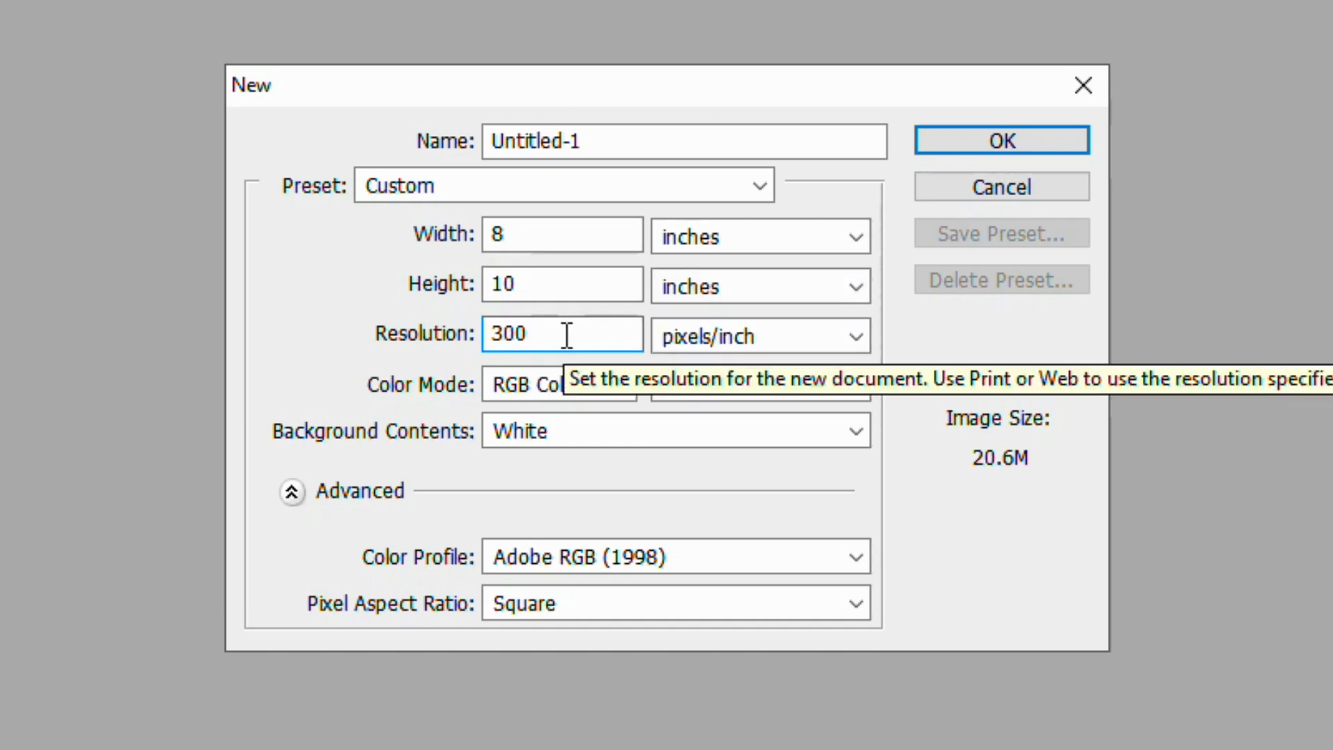
{"action": "mouse_move", "coordinate": [733, 348]}
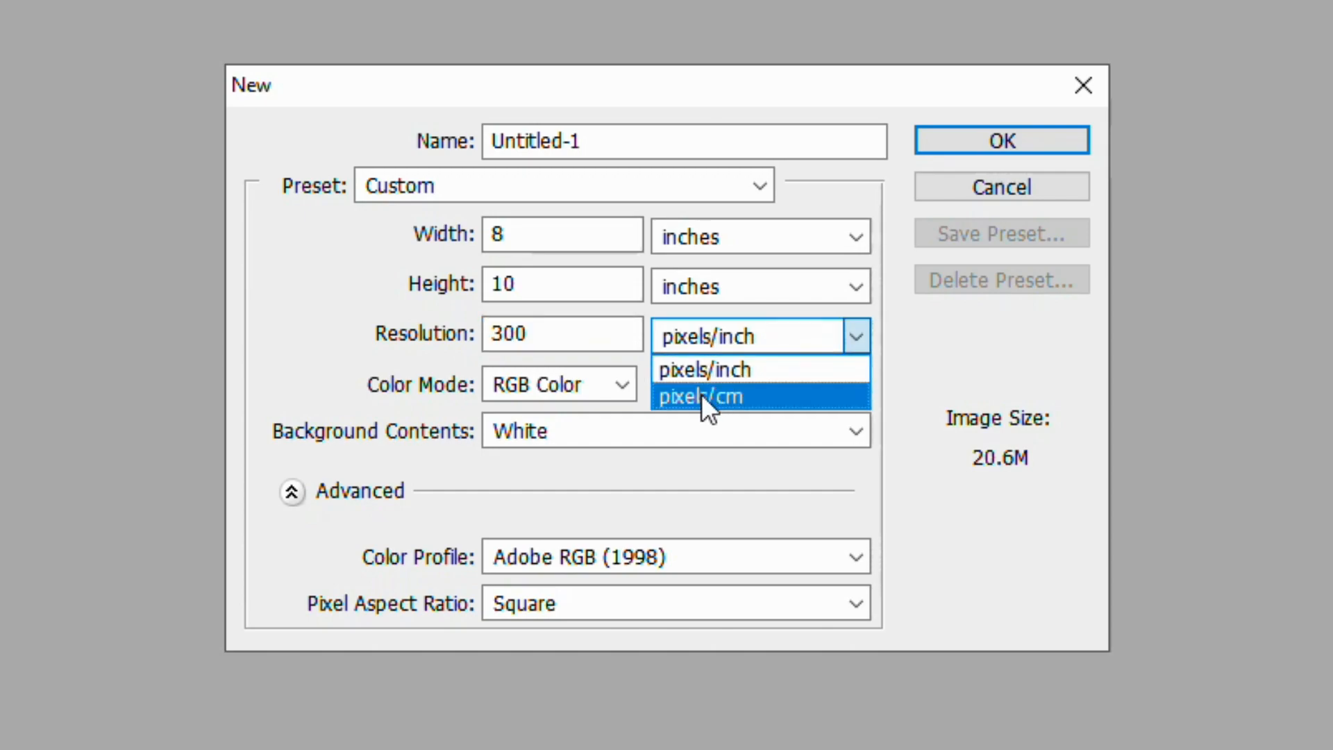
{"action": "left_click", "coordinate": [697, 396]}
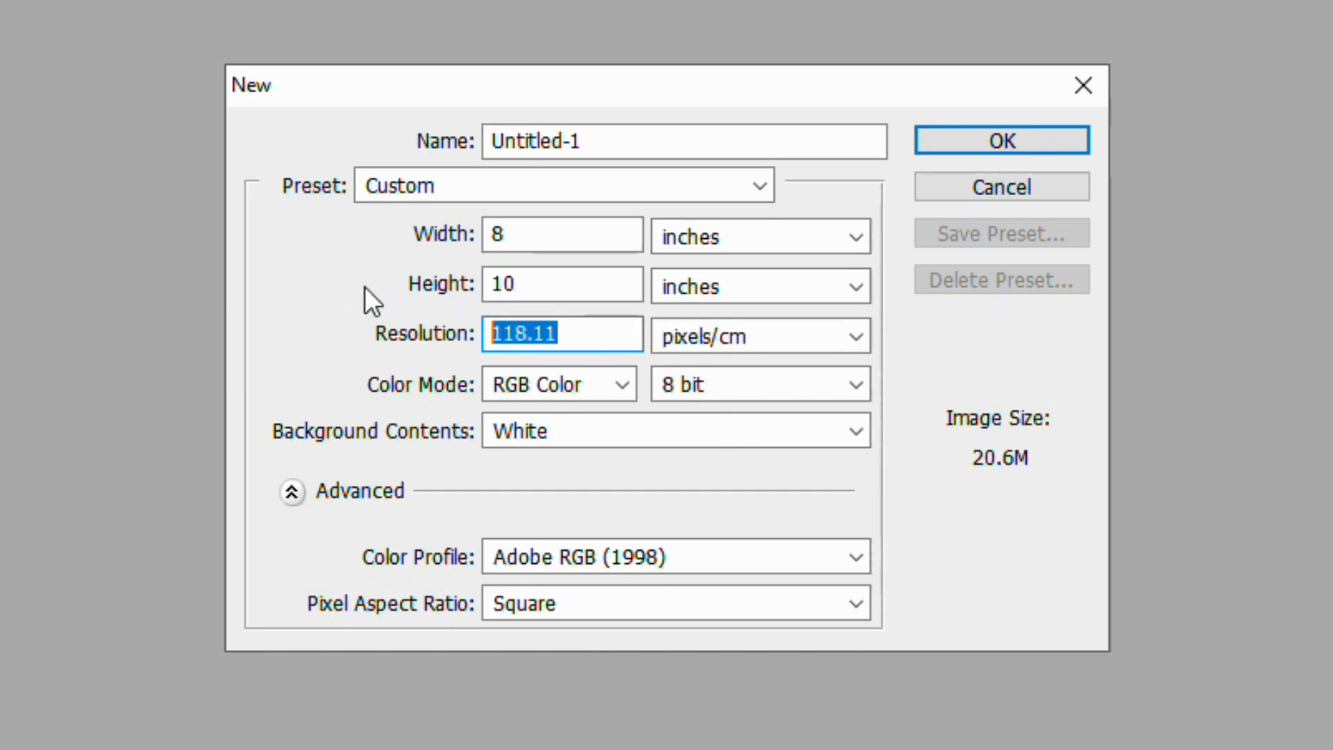
{"action": "type", "text": "300"}
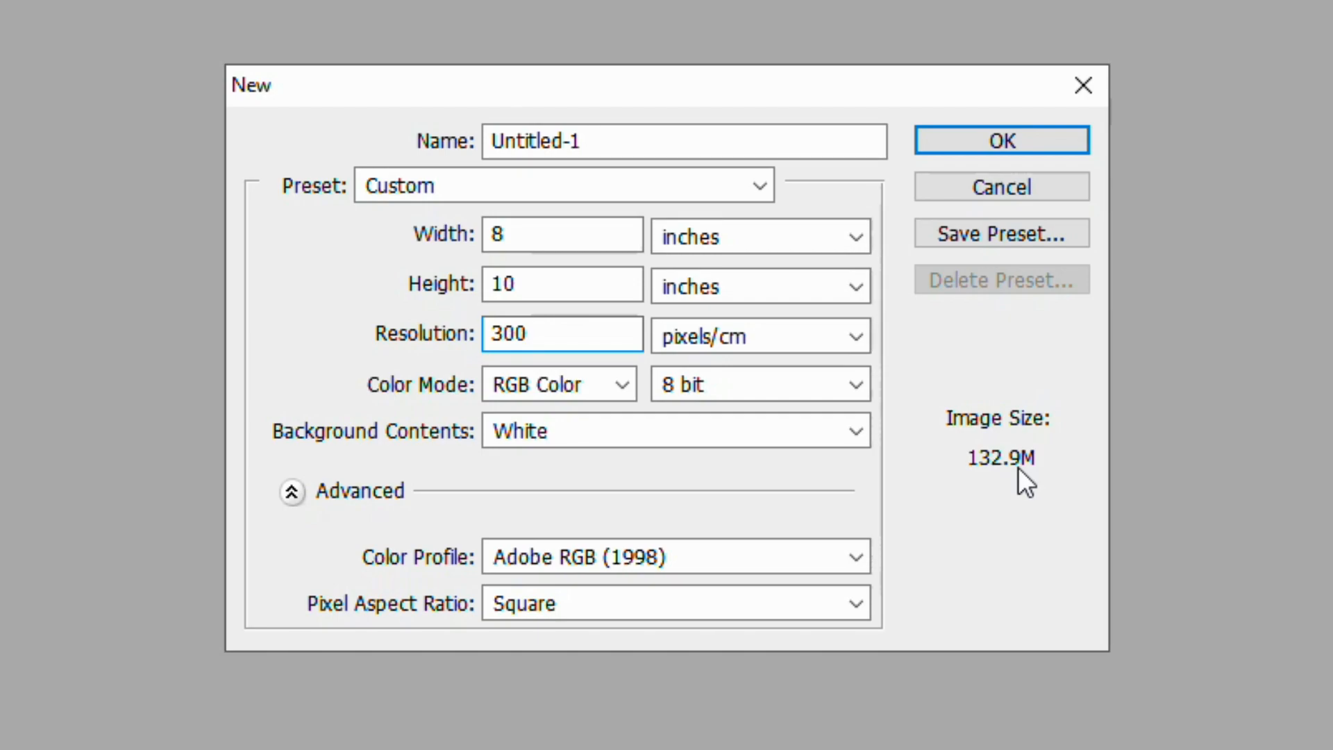
{"action": "left_click", "coordinate": [855, 334]}
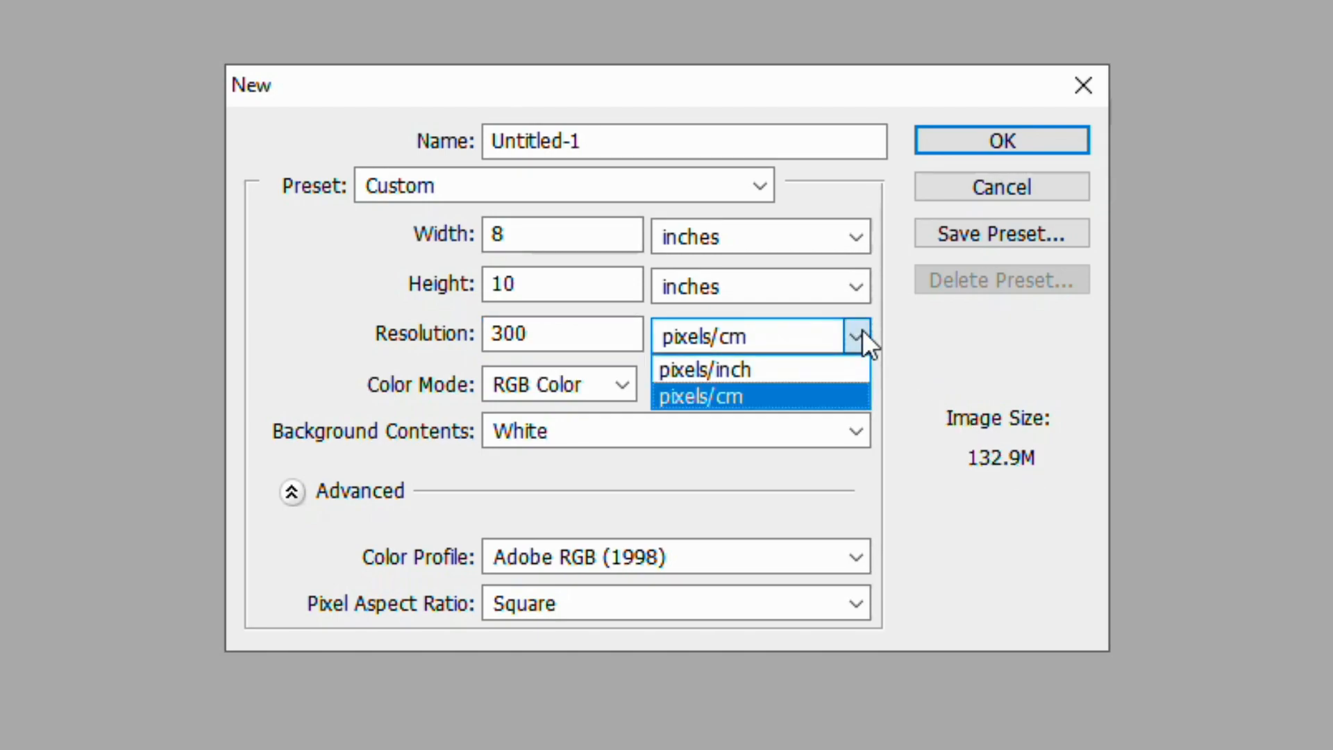
{"action": "left_click", "coordinate": [703, 369]}
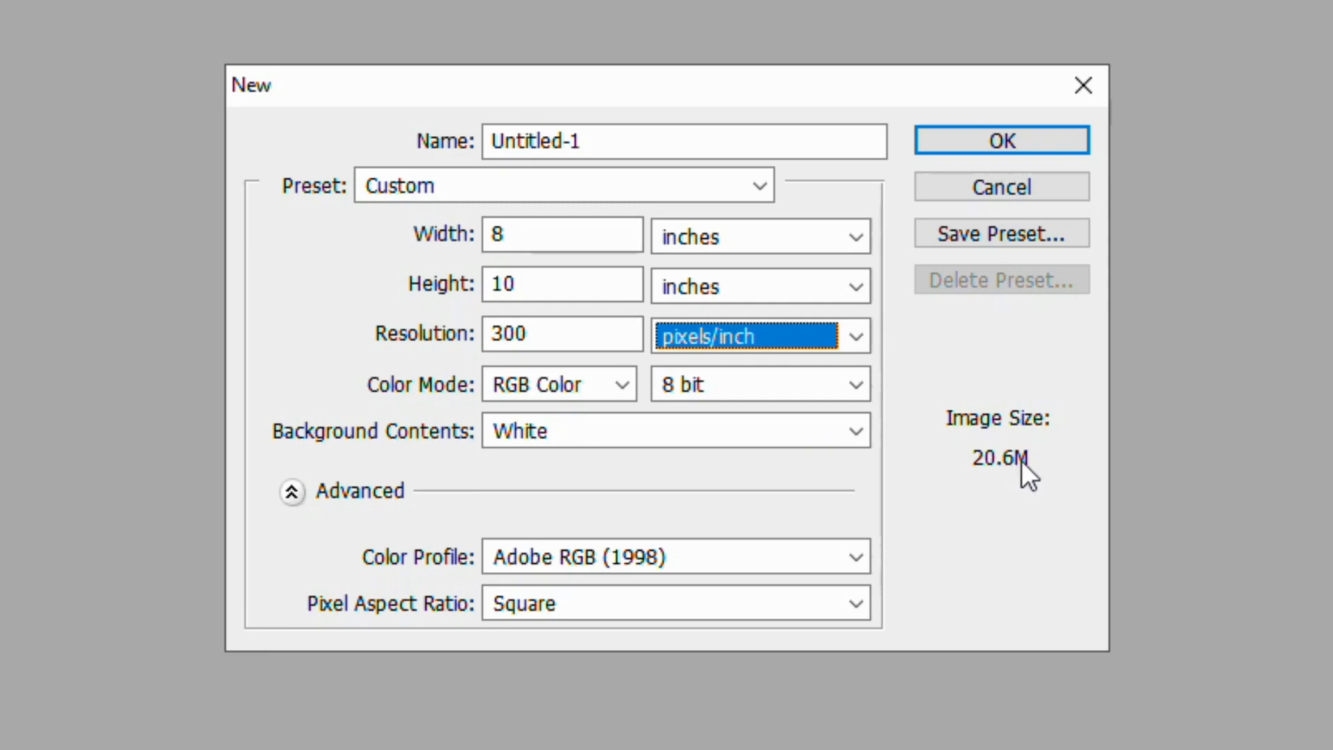
{"action": "mouse_move", "coordinate": [723, 384]}
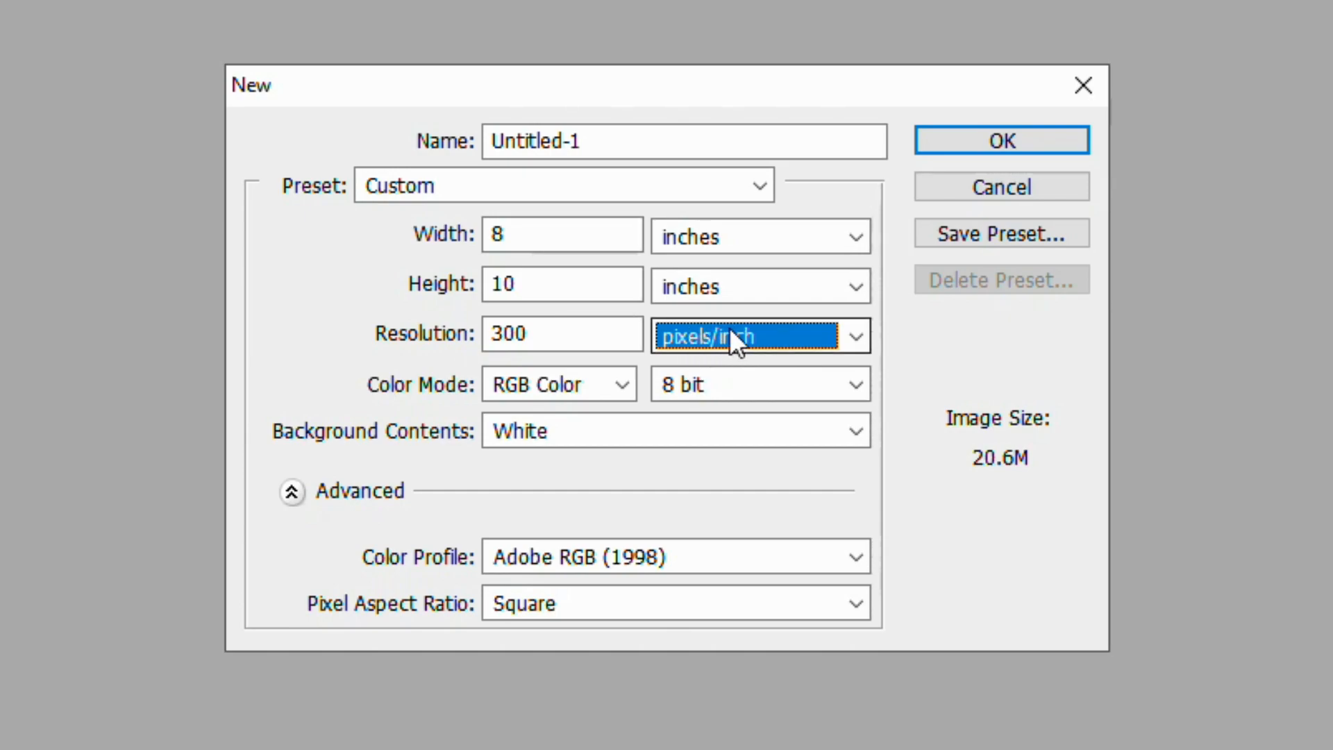
{"action": "left_click", "coordinate": [561, 333]}
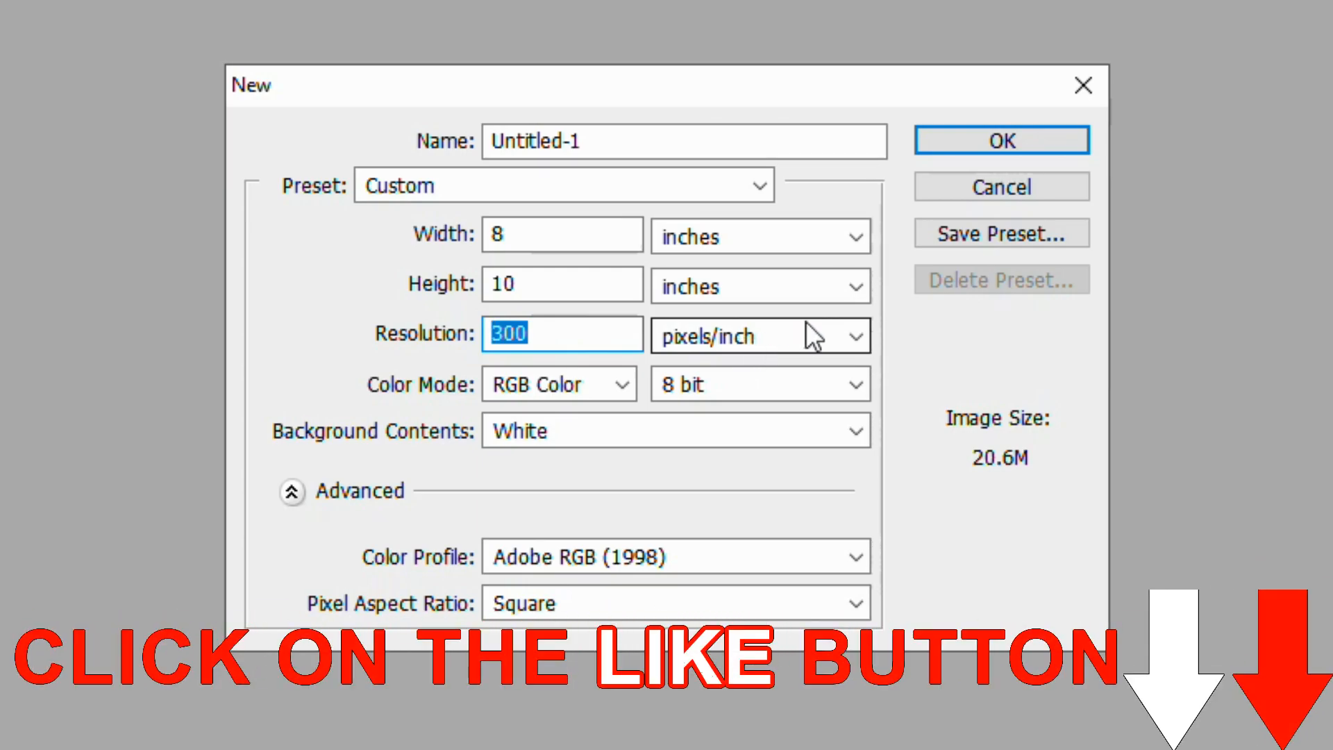
{"action": "mouse_move", "coordinate": [812, 335]}
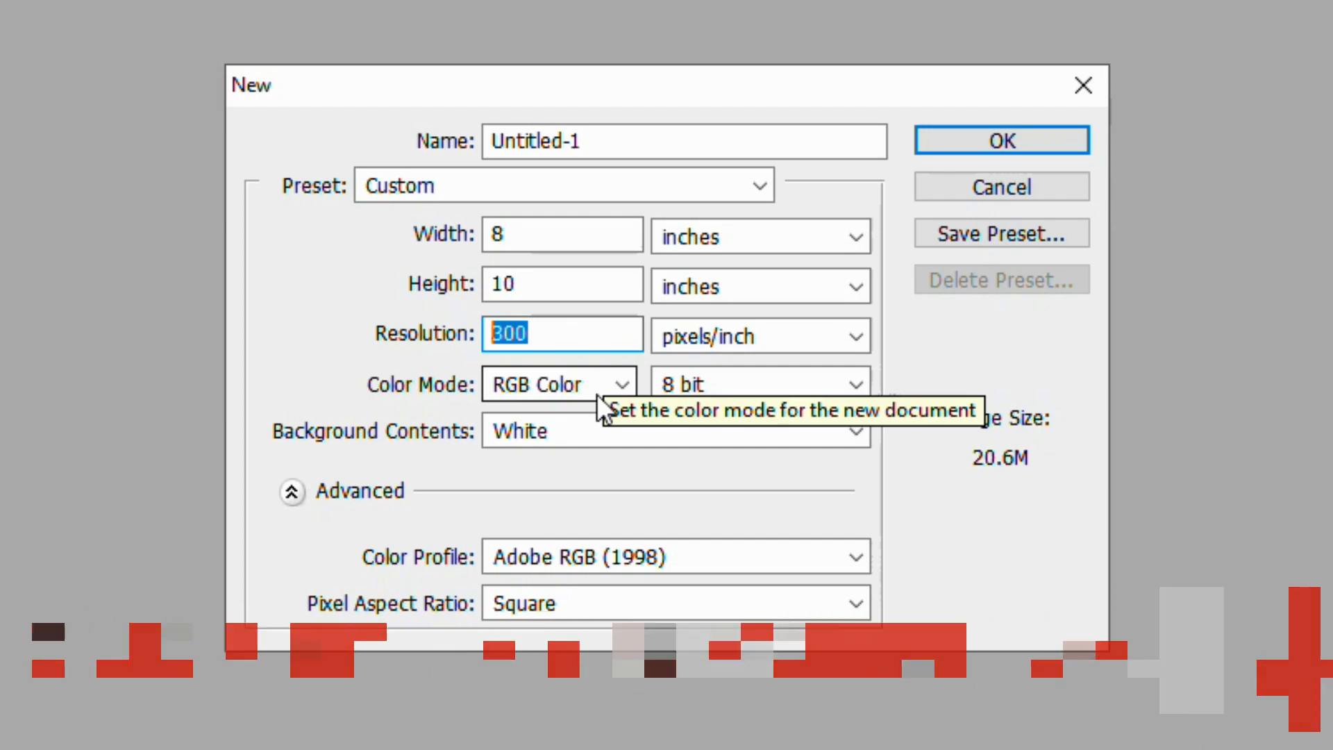
Set the new document to RGB Color at 16 bit with a White background
{"action": "left_click", "coordinate": [557, 383]}
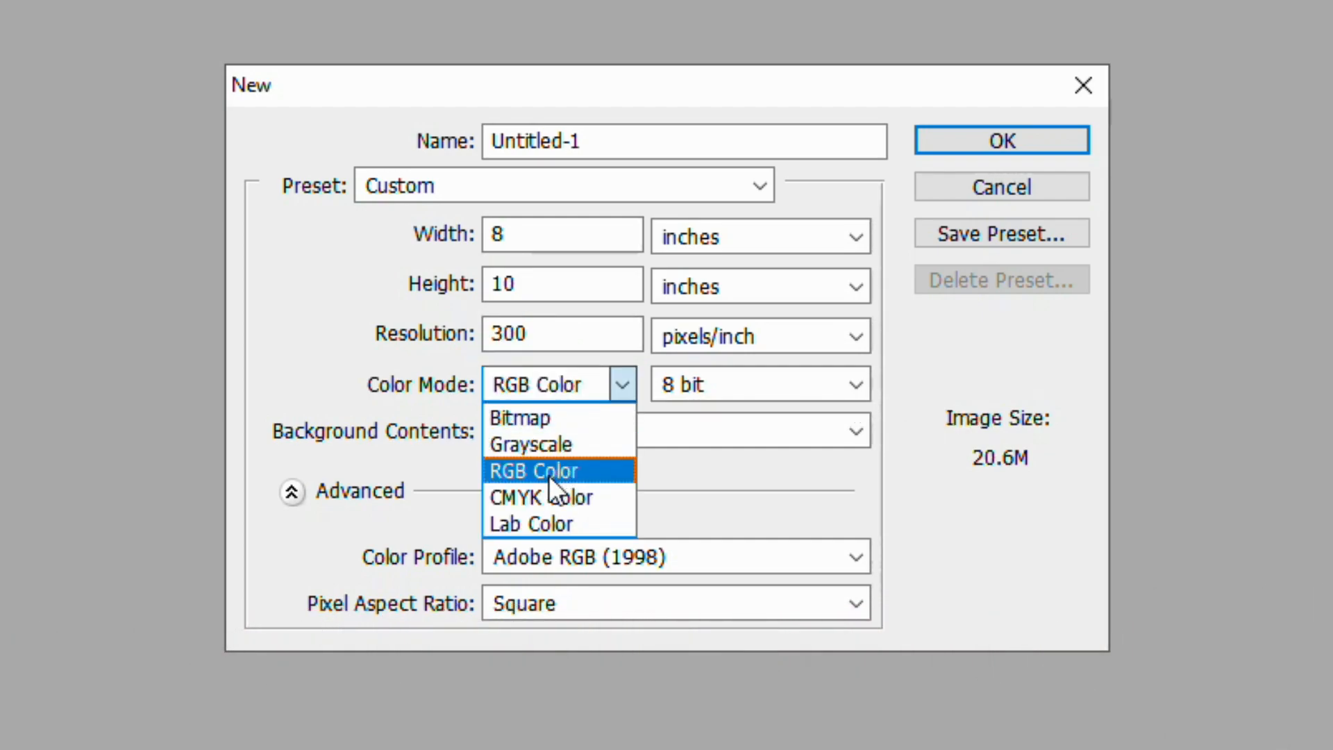
{"action": "left_click", "coordinate": [534, 470]}
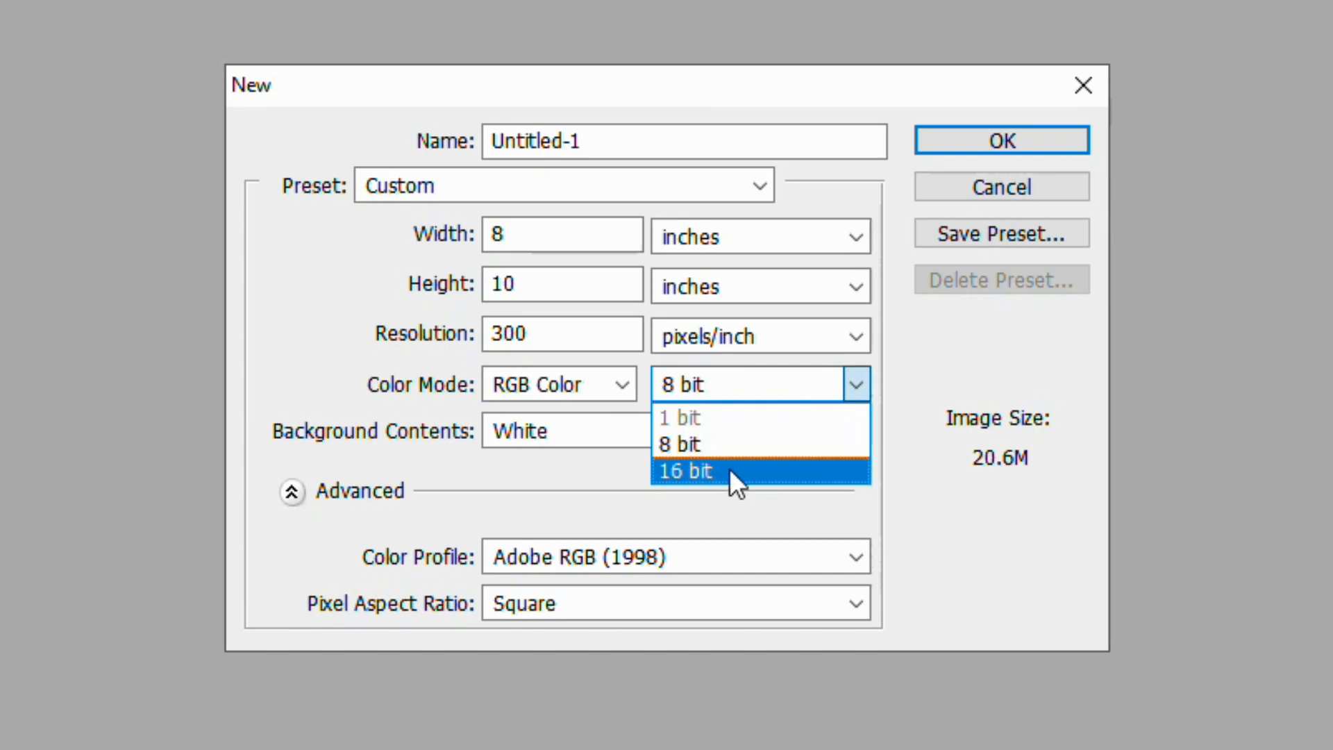
{"action": "left_click", "coordinate": [685, 470]}
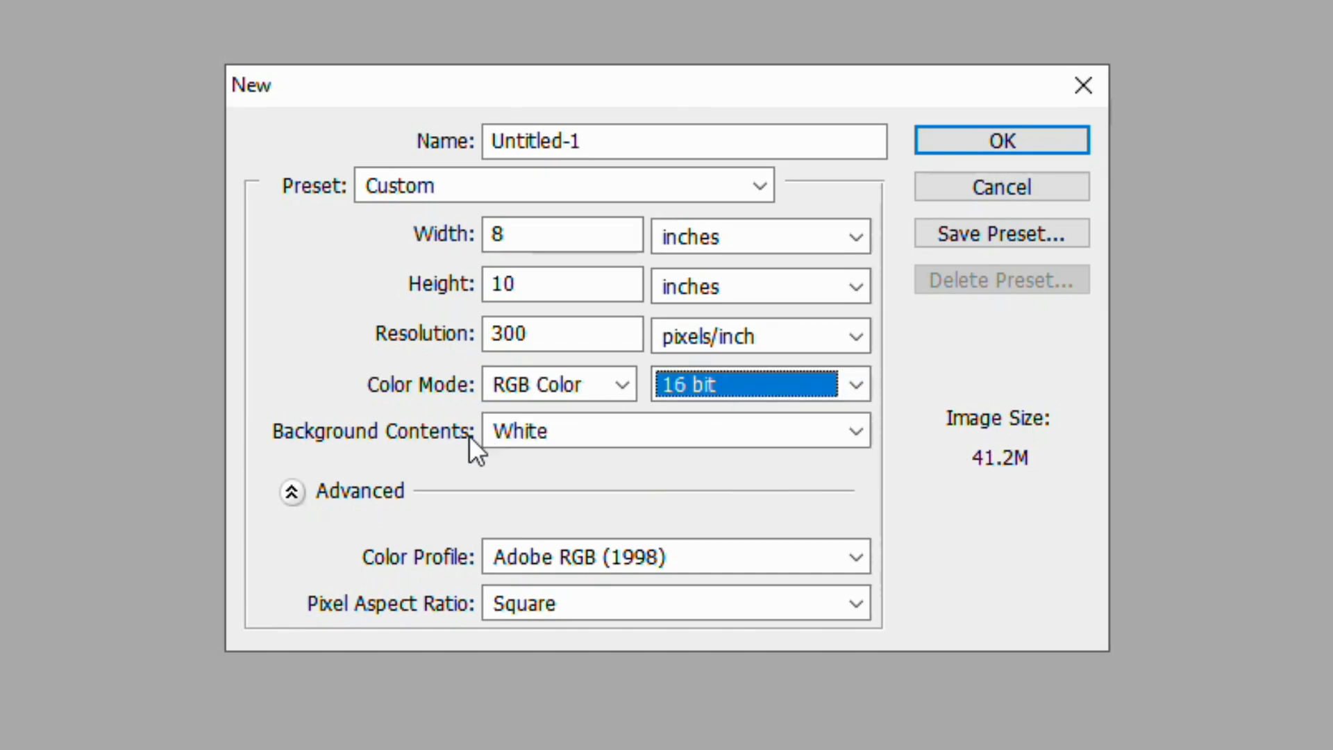
{"action": "mouse_move", "coordinate": [1003, 451]}
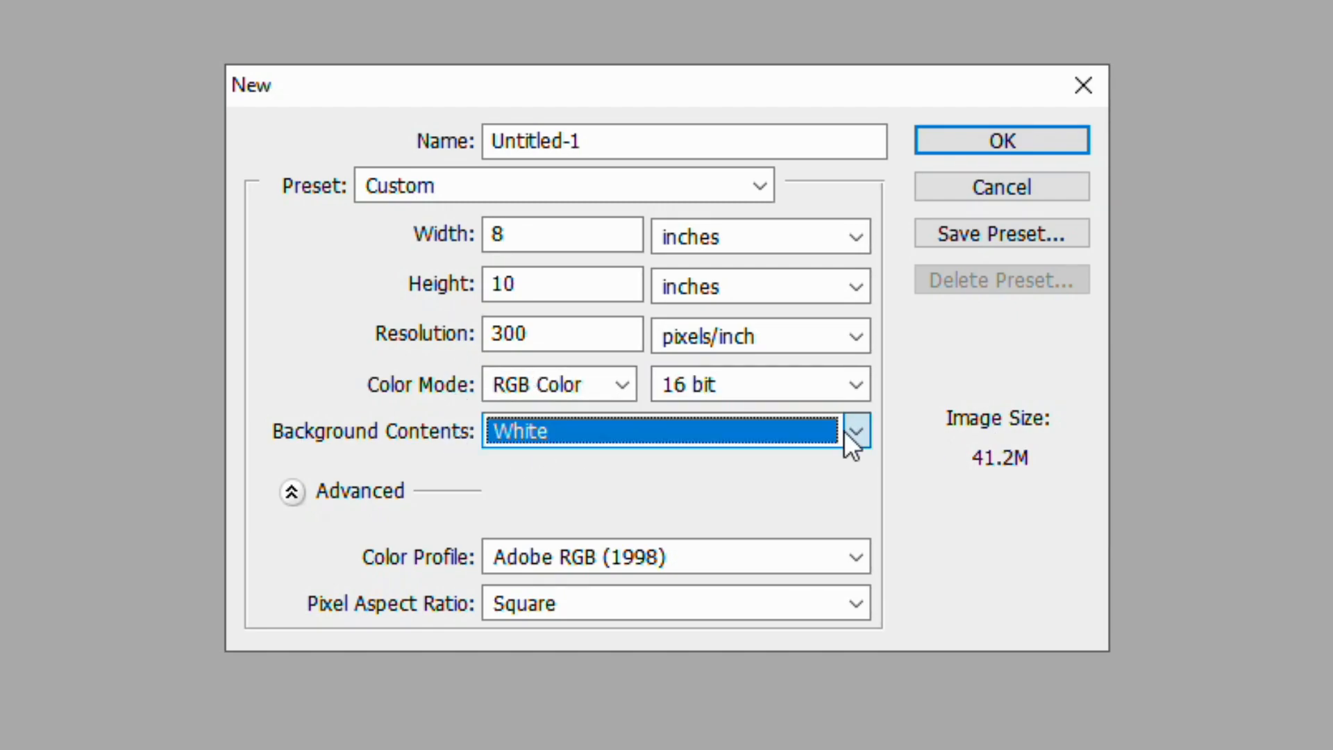
{"action": "left_click", "coordinate": [855, 430]}
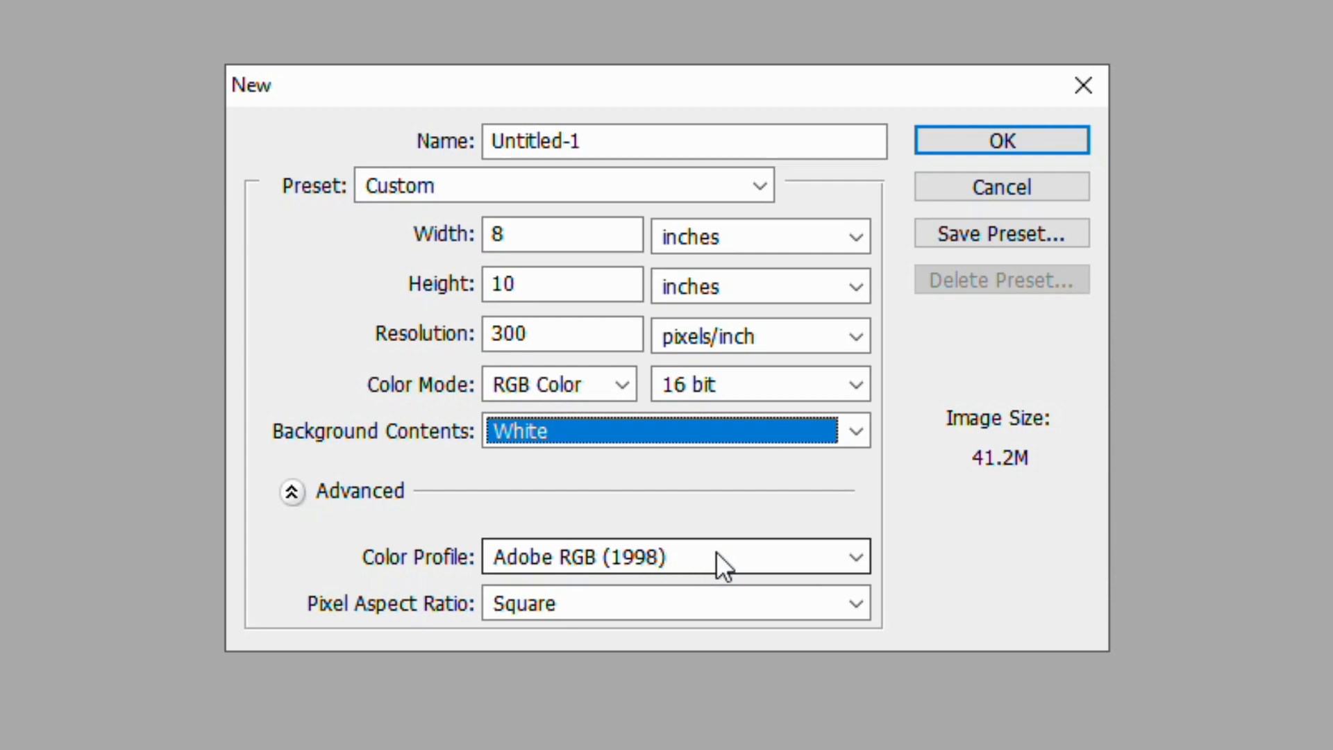
{"action": "mouse_move", "coordinate": [720, 561]}
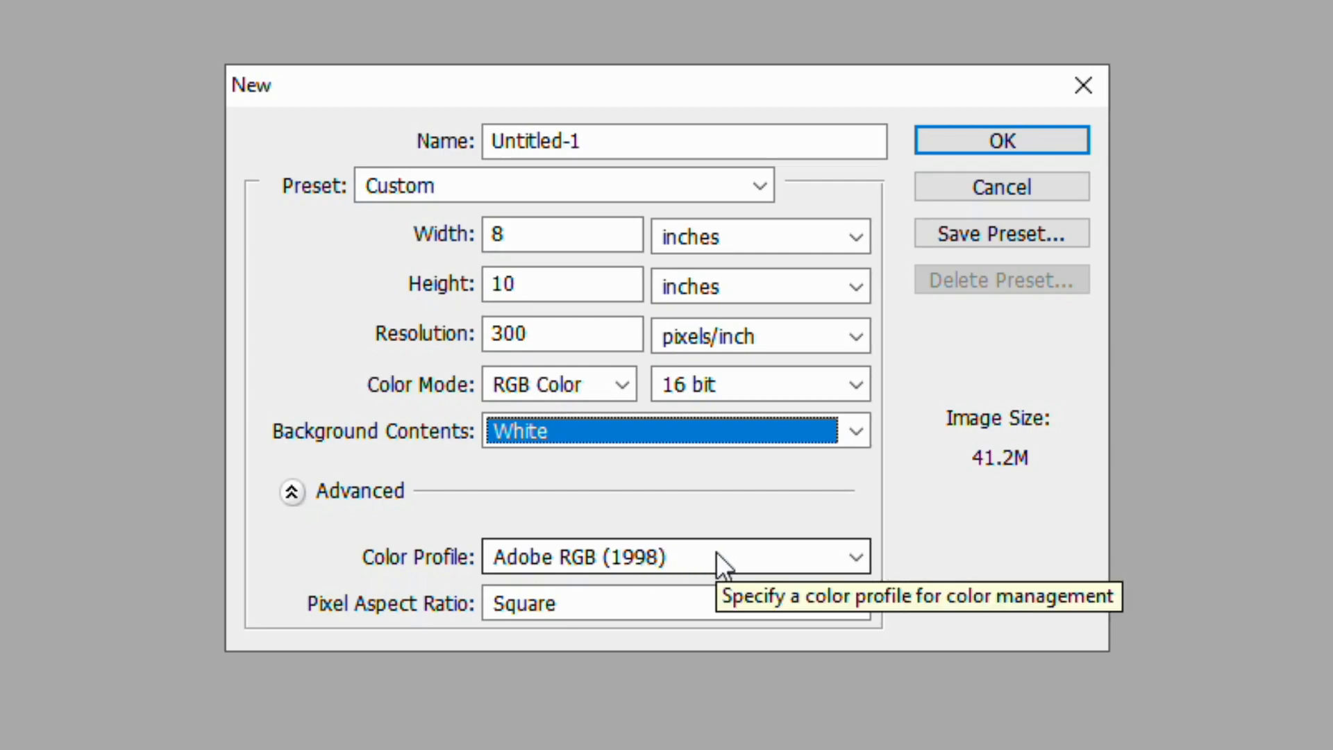
{"action": "mouse_move", "coordinate": [659, 612]}
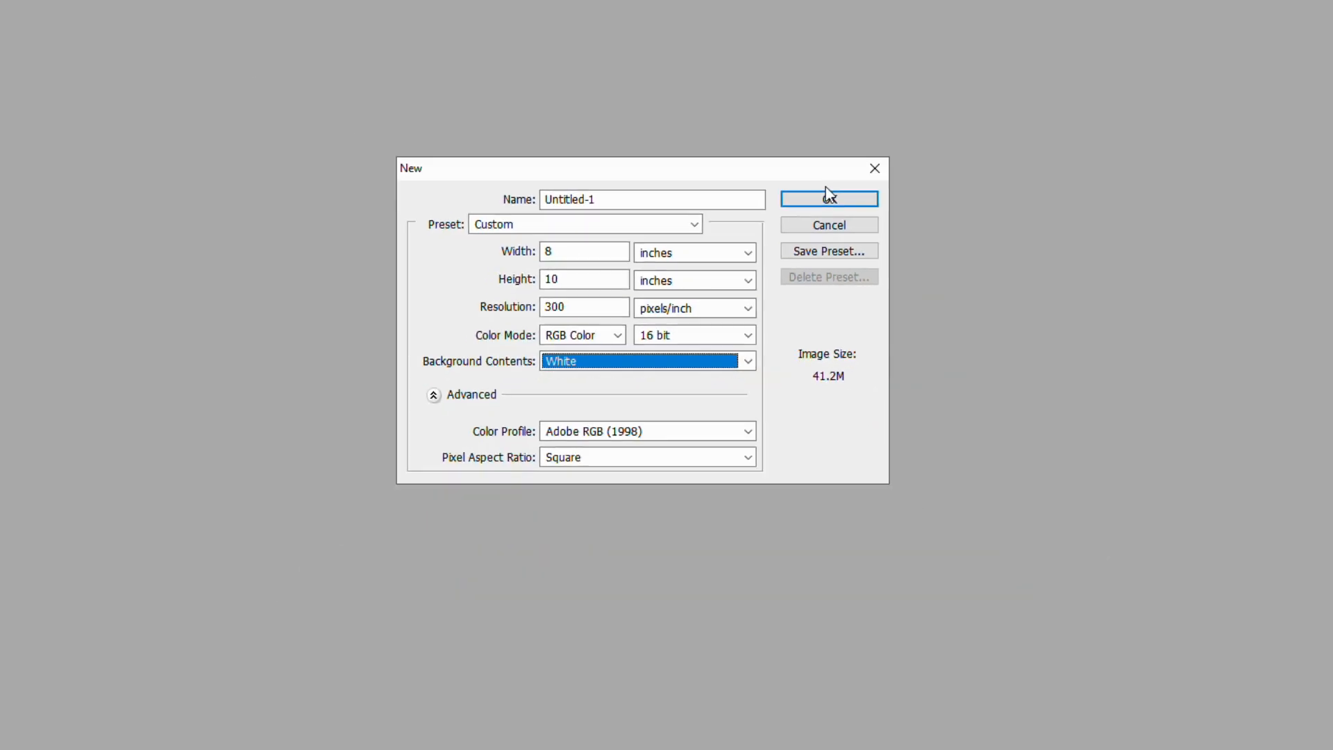
Create the blank 8 × 10 inch Untitled-1 document and maximize its window
{"action": "left_click", "coordinate": [827, 198]}
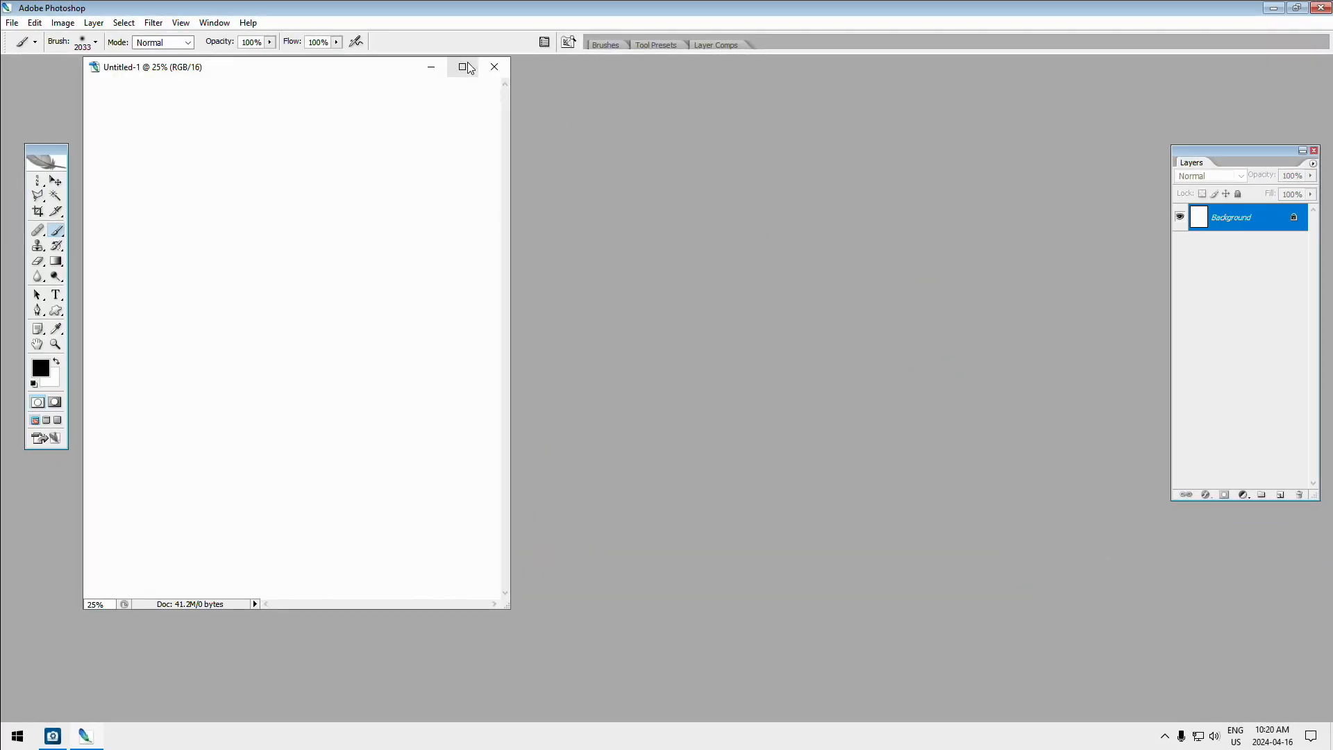
{"action": "left_click", "coordinate": [463, 67]}
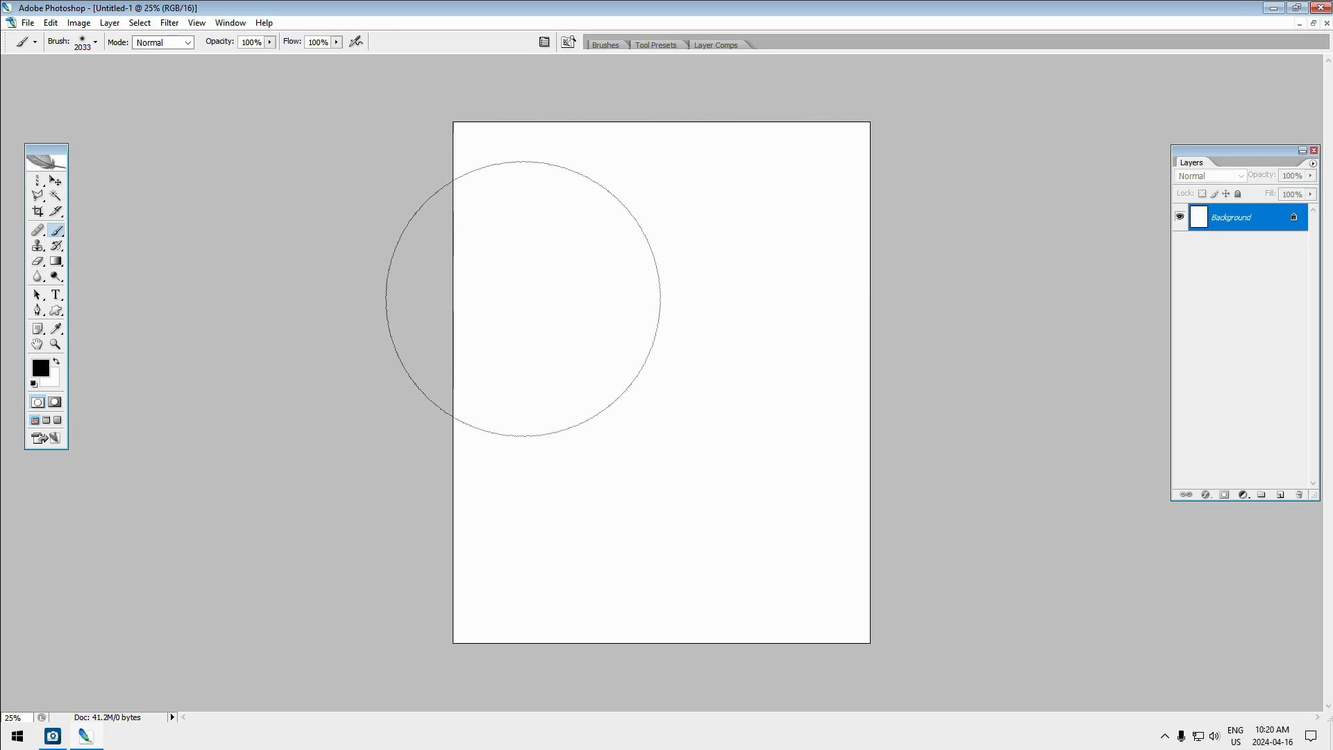
{"action": "left_click_drag", "start_coordinate": [520, 304], "coordinate": [334, 219]}
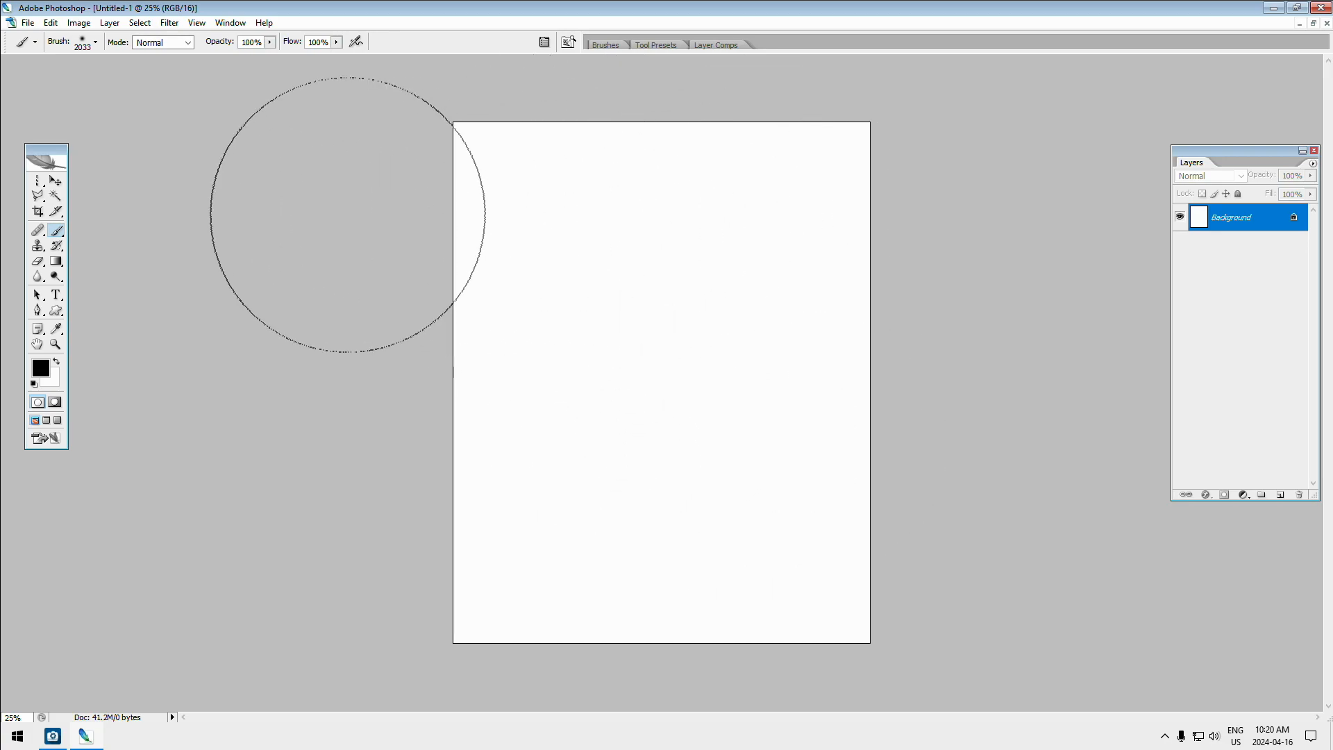
{"action": "mouse_move", "coordinate": [923, 257]}
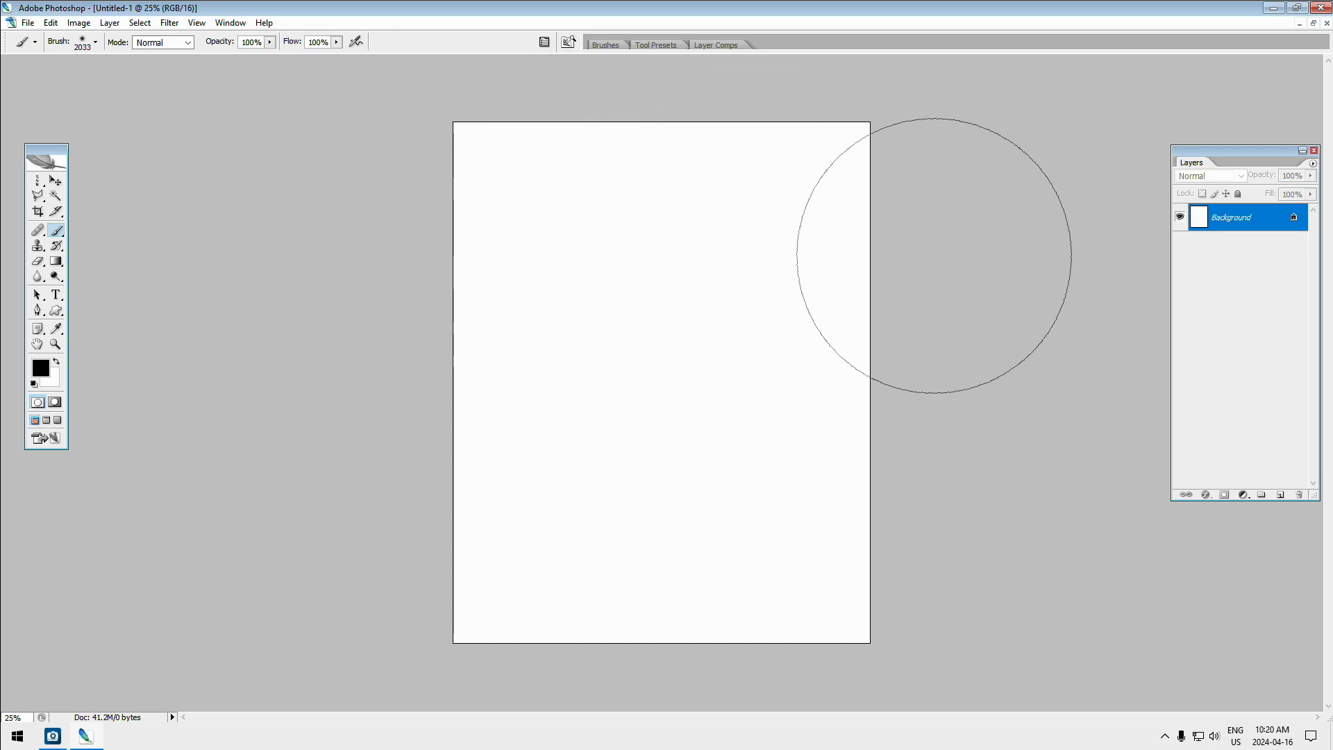
{"action": "mouse_move", "coordinate": [902, 215]}
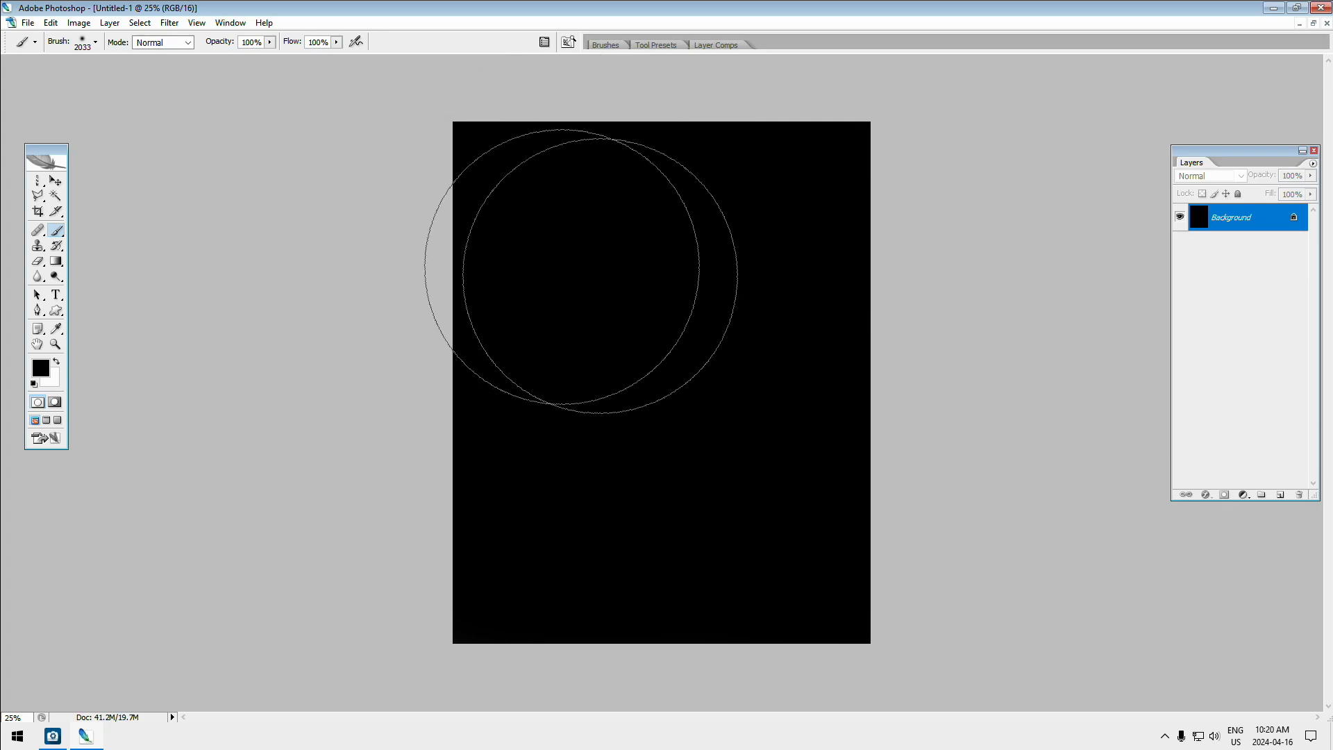
{"action": "mouse_move", "coordinate": [701, 334]}
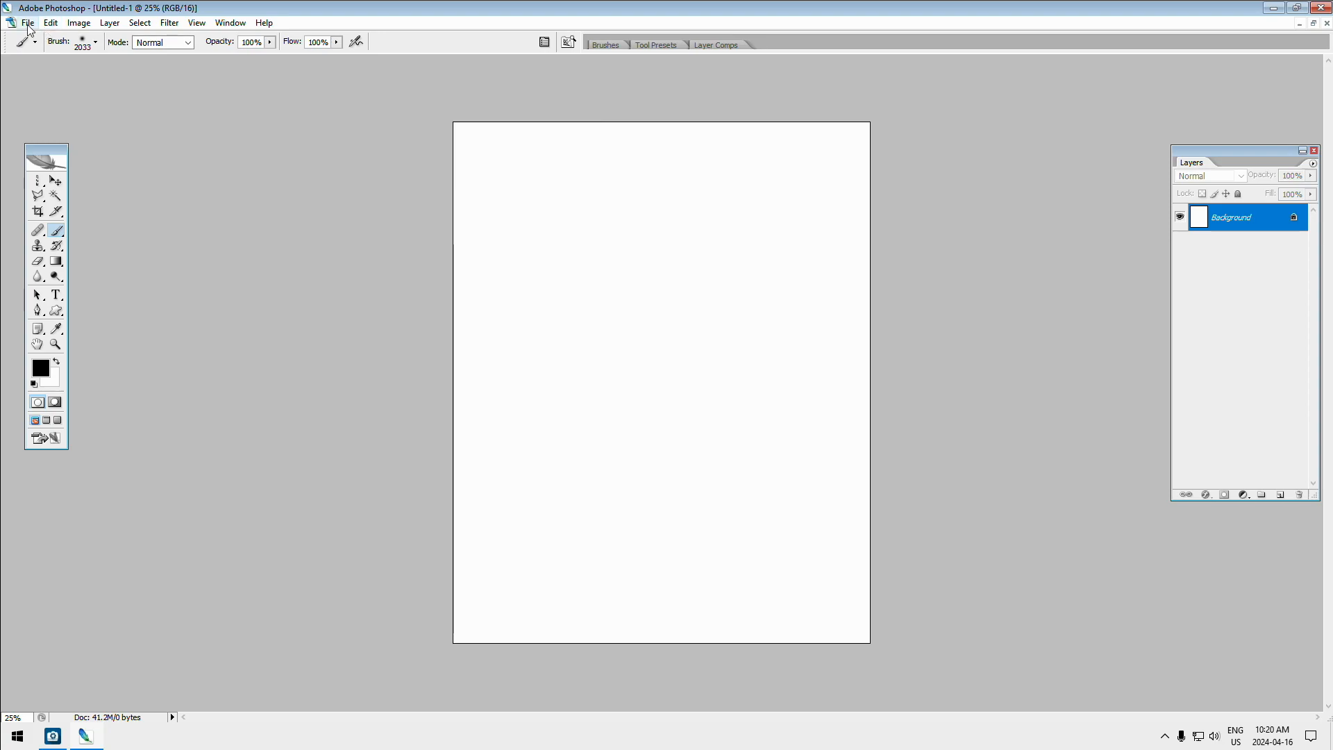
Save the document as 'Test Image' in Photoshop (*.PSD) format
{"action": "left_click", "coordinate": [28, 22]}
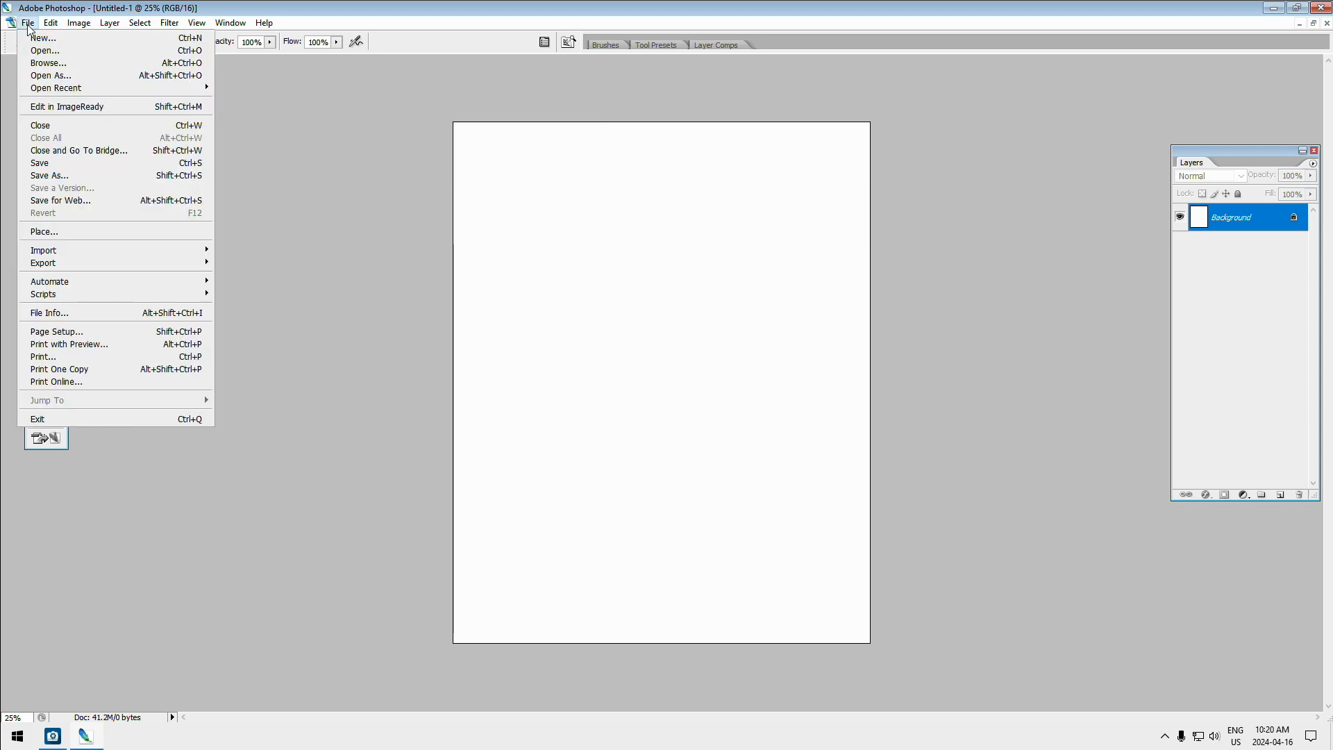
{"action": "mouse_move", "coordinate": [49, 175]}
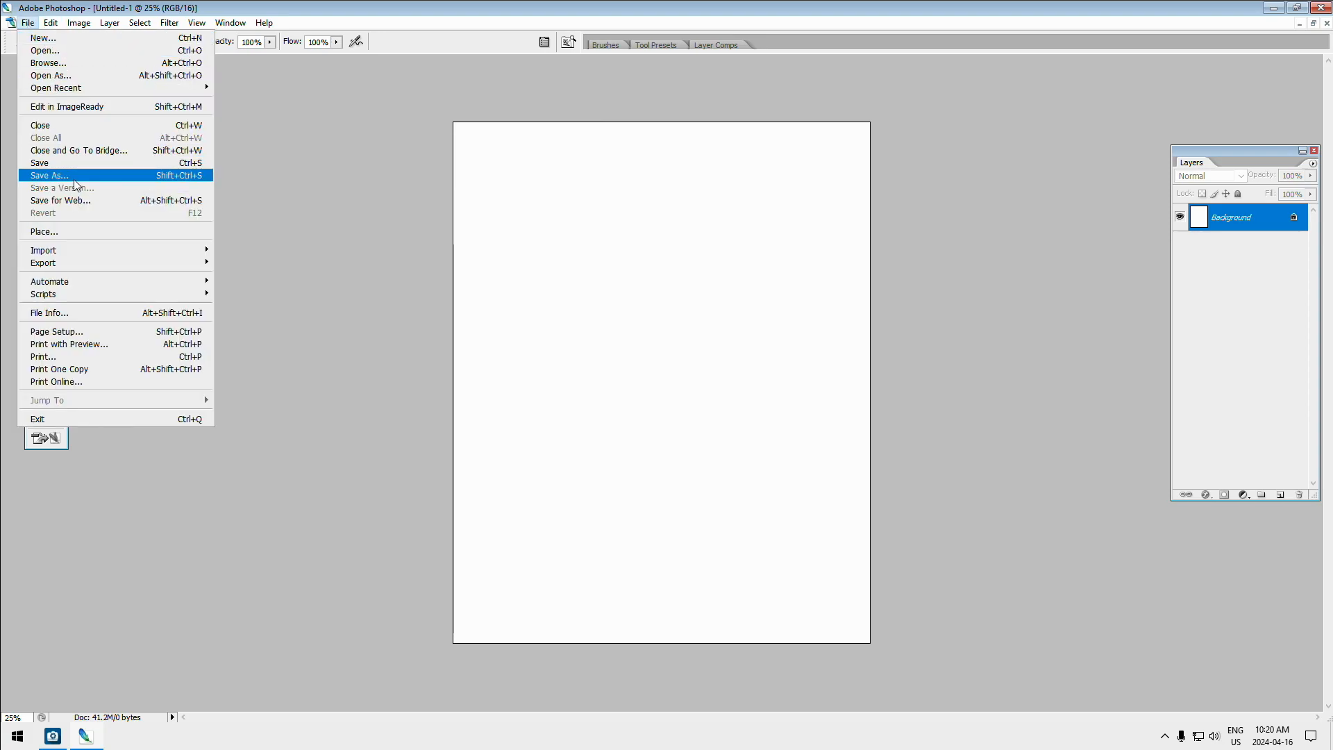
{"action": "left_click", "coordinate": [49, 175]}
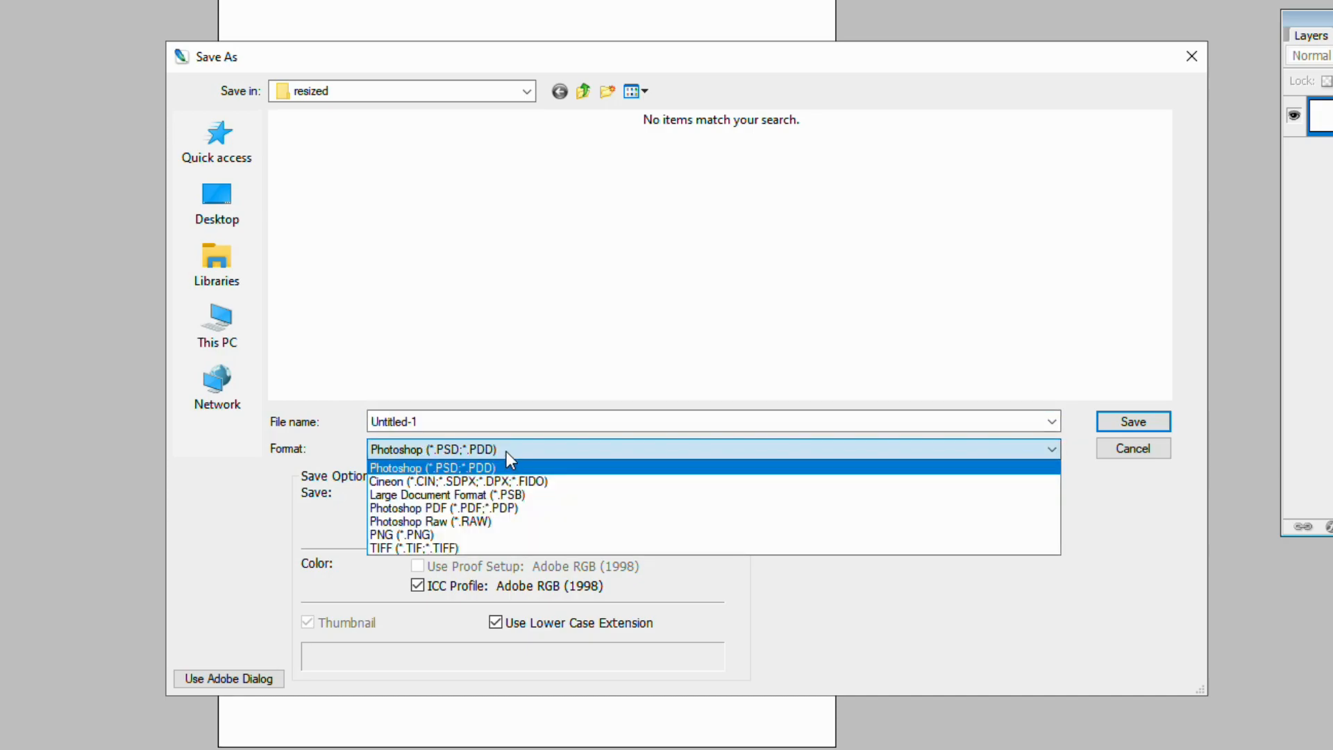
{"action": "left_click", "coordinate": [435, 467]}
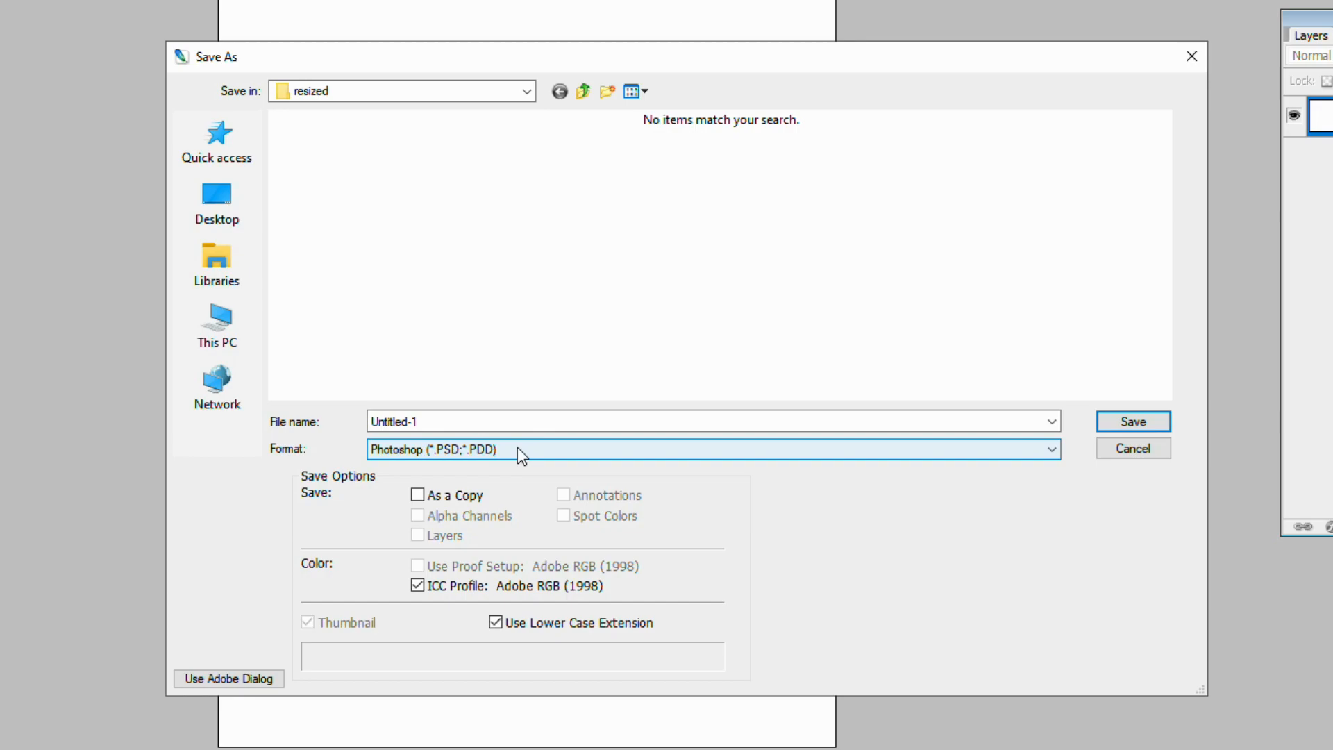
{"action": "left_click", "coordinate": [710, 421]}
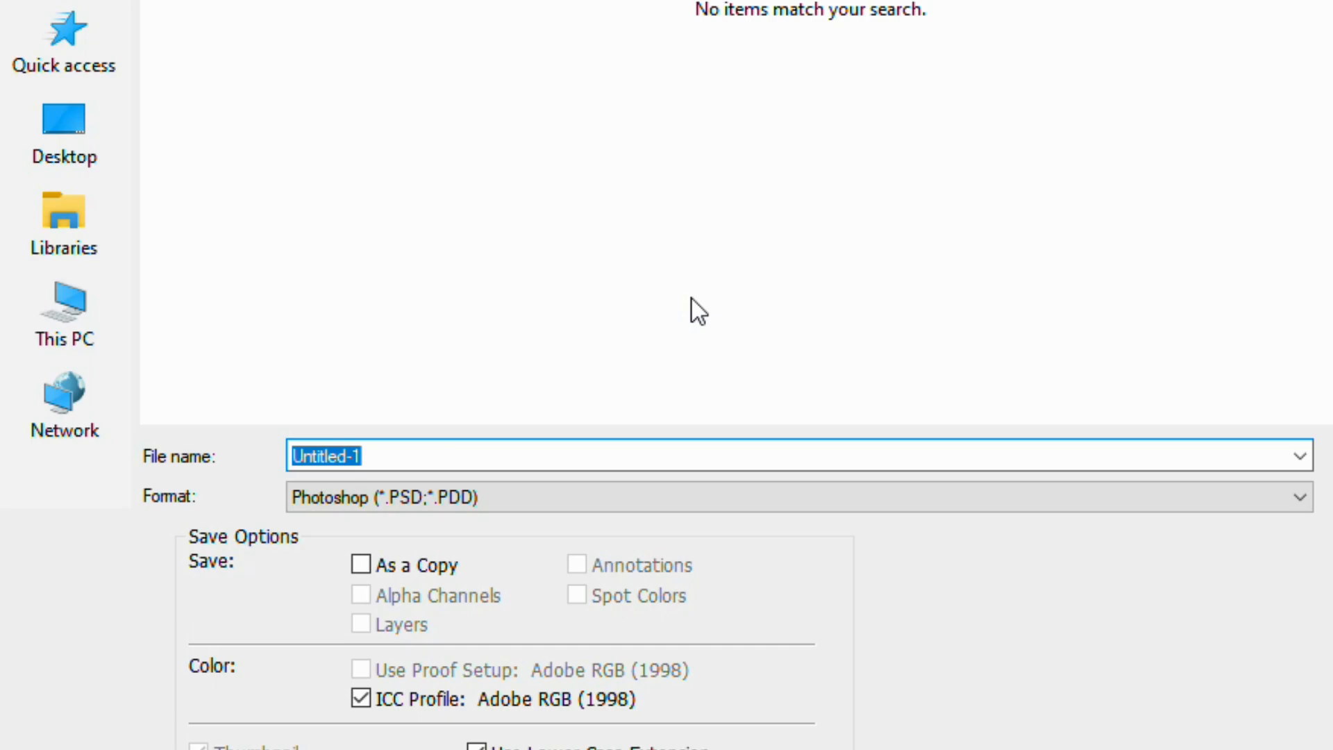
{"action": "type", "text": "Test Image"}
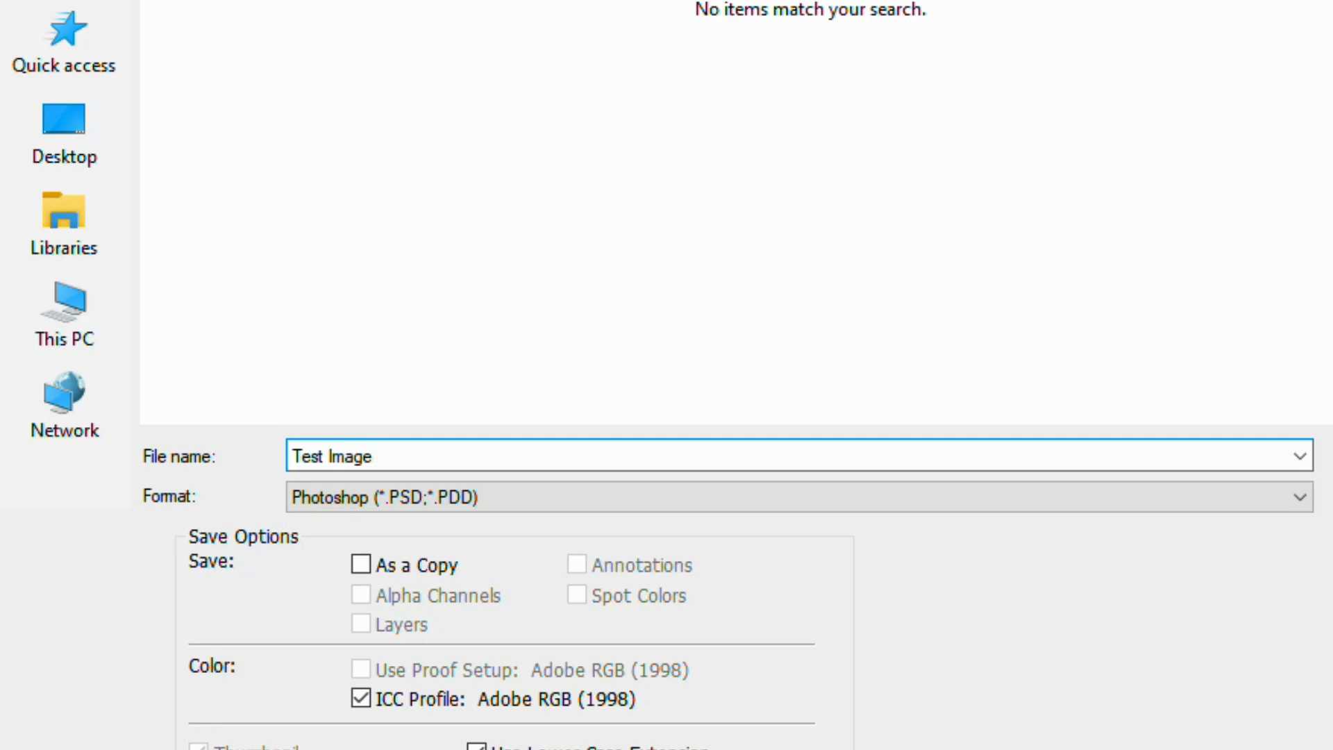
{"action": "mouse_move", "coordinate": [493, 425]}
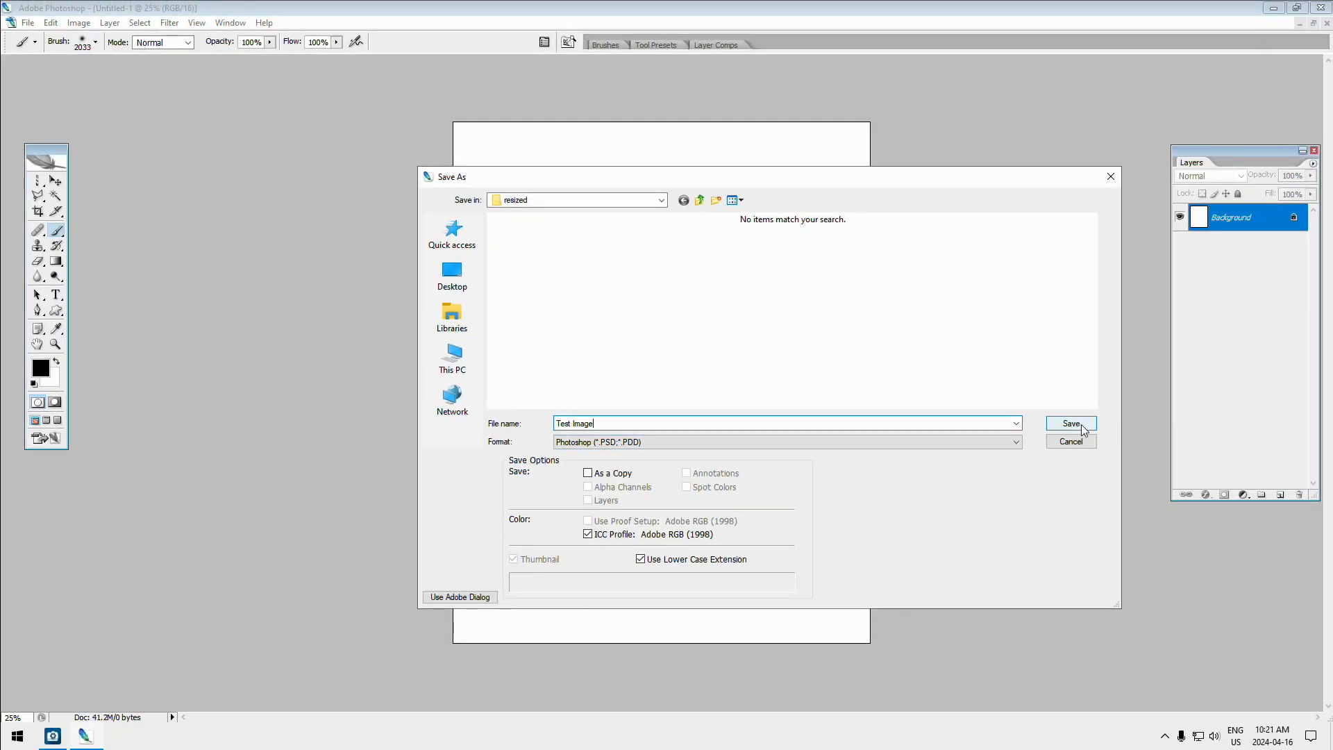
{"action": "left_click", "coordinate": [1071, 424]}
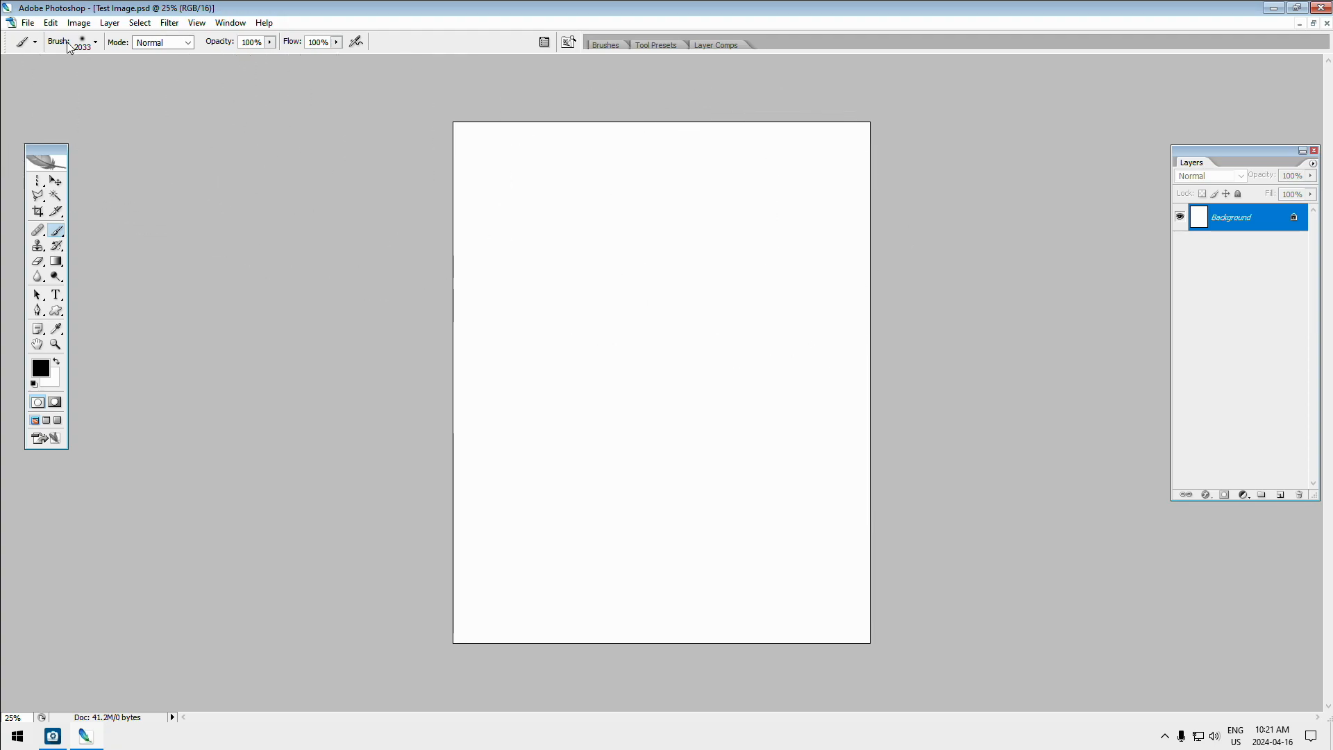
Close Test Image, open Waterton20220924 Image001, and maximize the photo window
{"action": "left_click", "coordinate": [28, 22]}
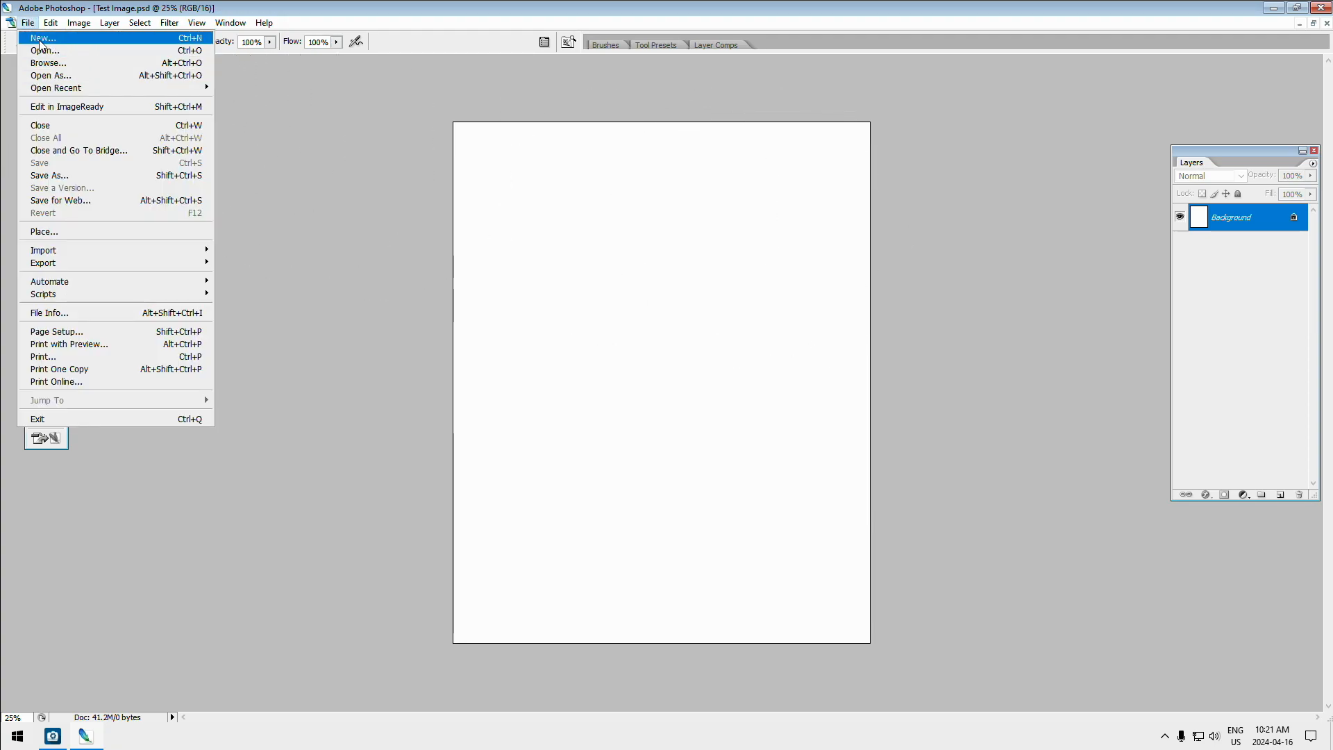
{"action": "mouse_move", "coordinate": [72, 106]}
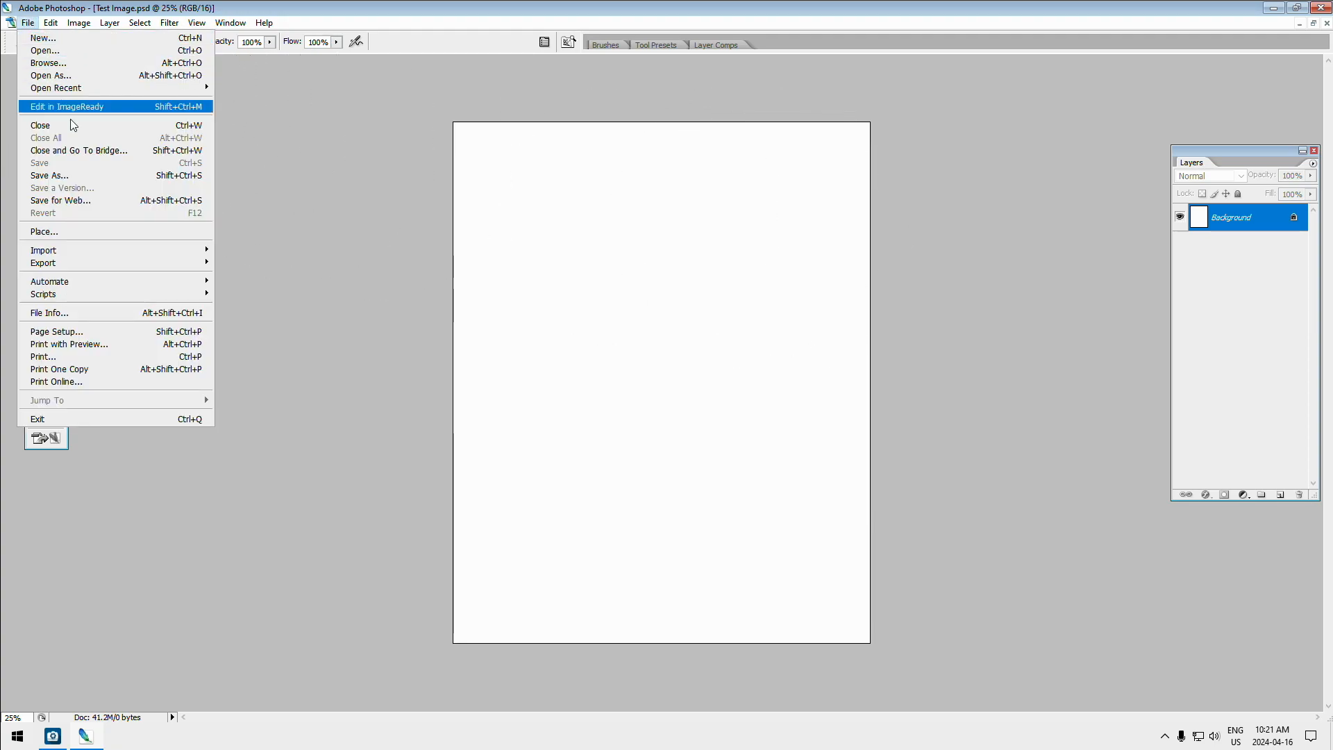
{"action": "mouse_move", "coordinate": [84, 175]}
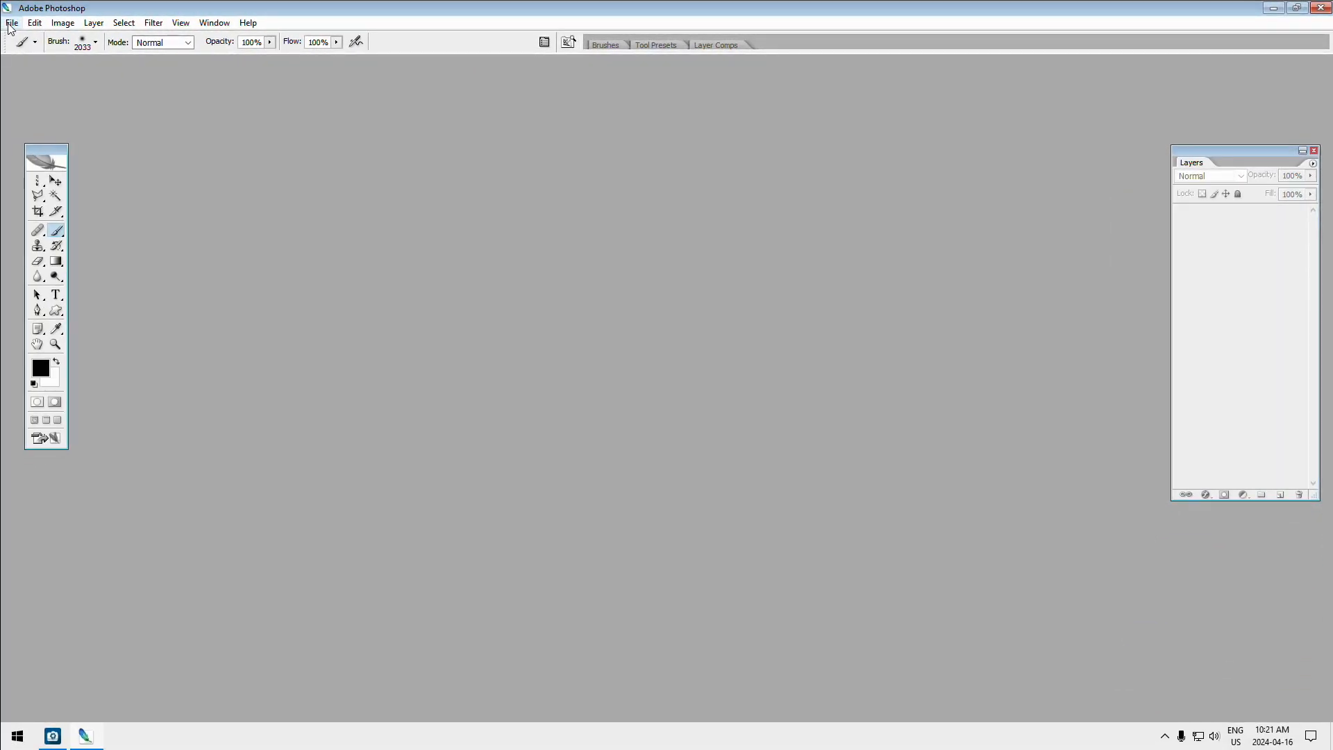
{"action": "left_click", "coordinate": [12, 22]}
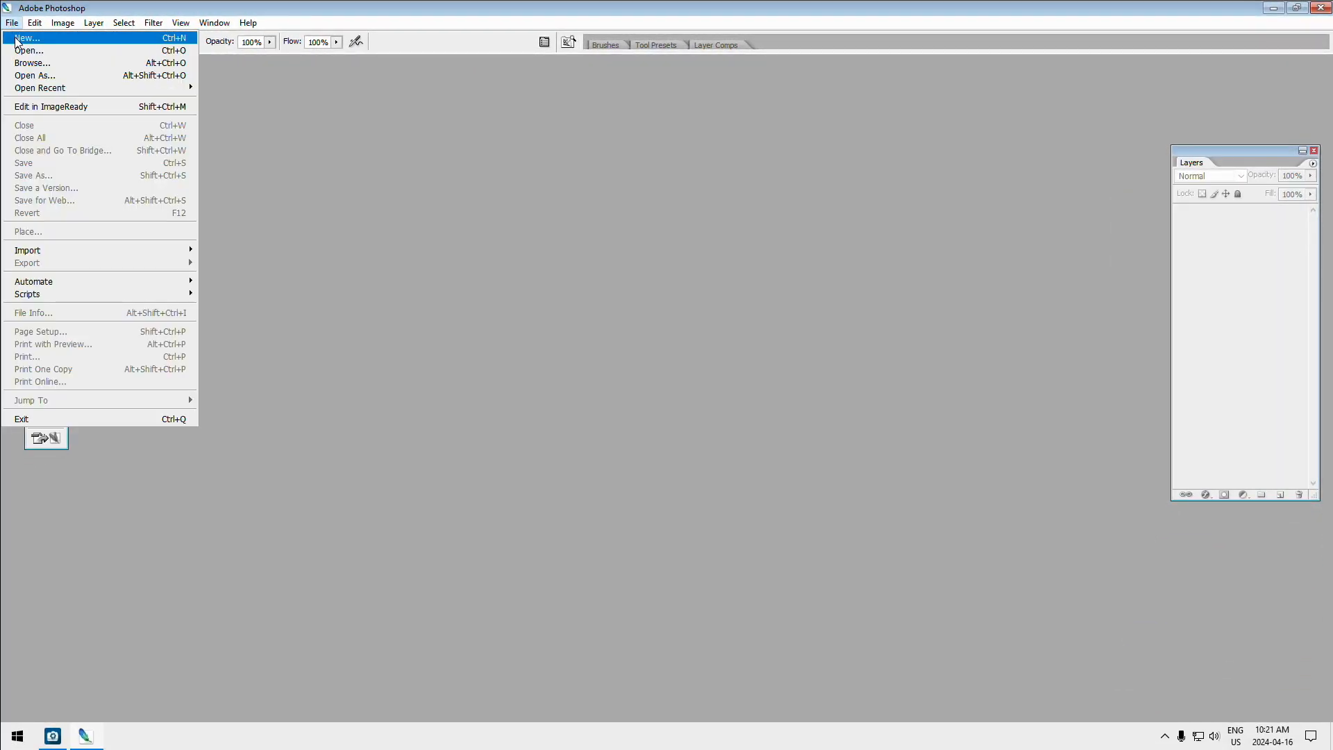
{"action": "left_click", "coordinate": [28, 50]}
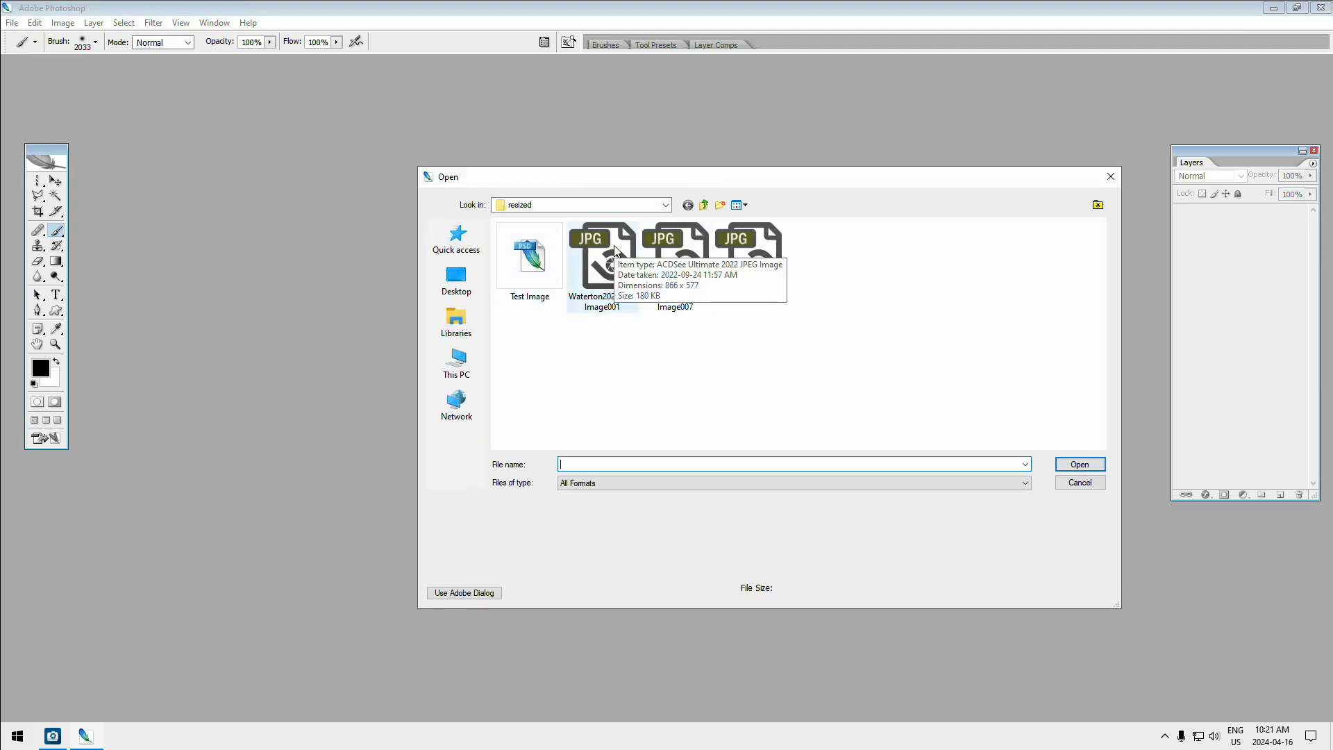
{"action": "left_click", "coordinate": [602, 255]}
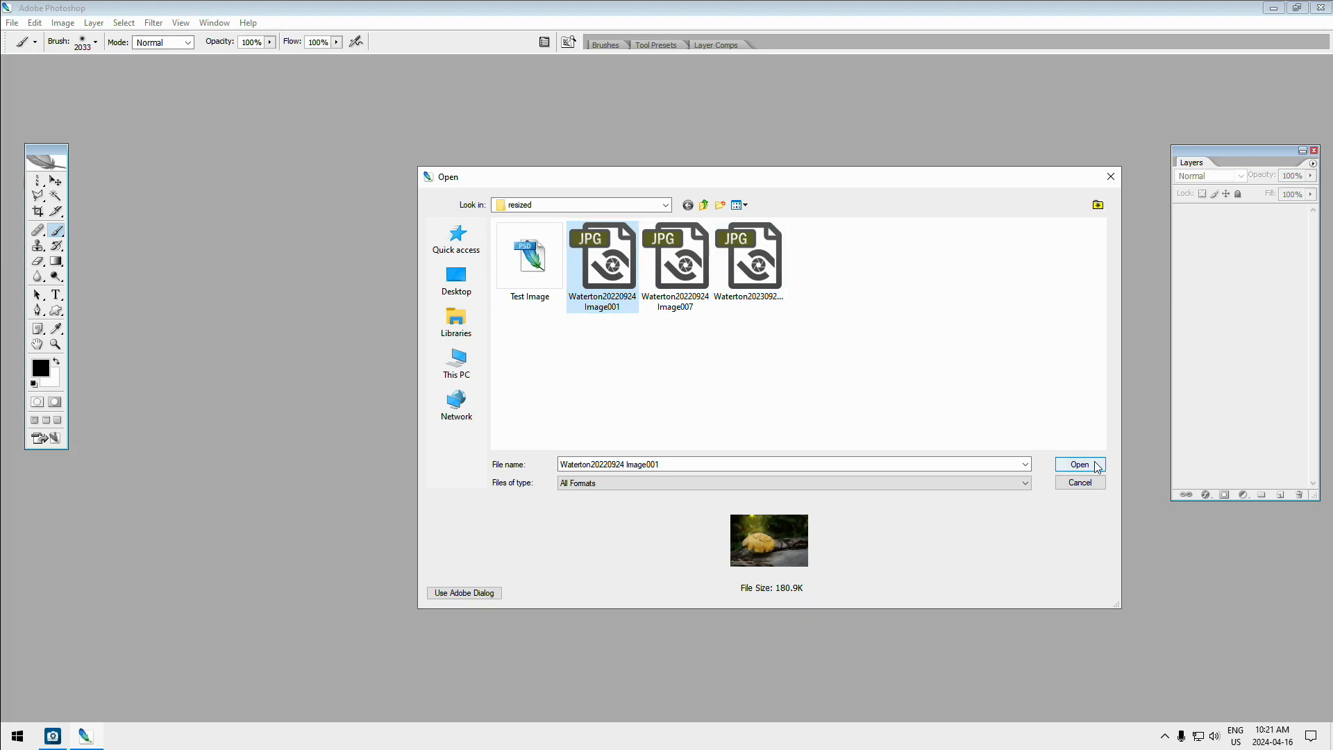
{"action": "left_click", "coordinate": [1079, 465]}
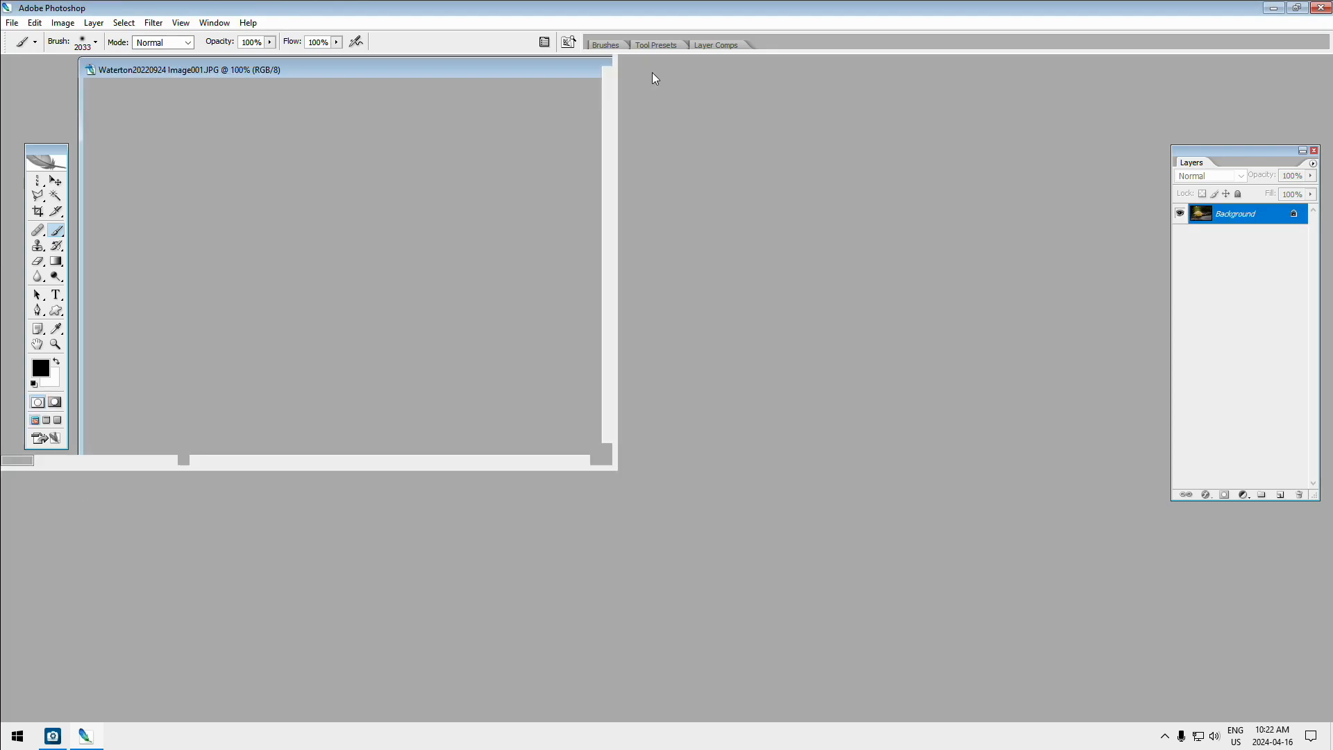
{"action": "left_click", "coordinate": [96, 42]}
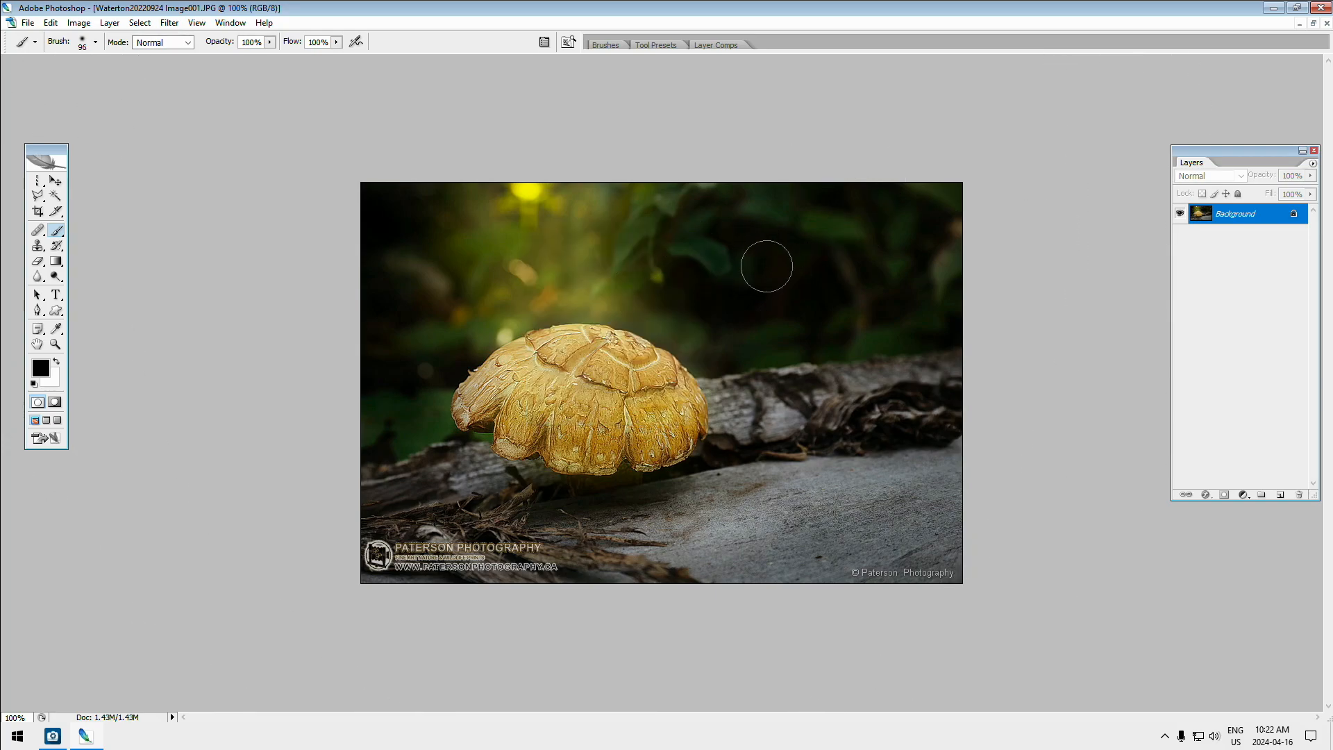
{"action": "mouse_move", "coordinate": [722, 313]}
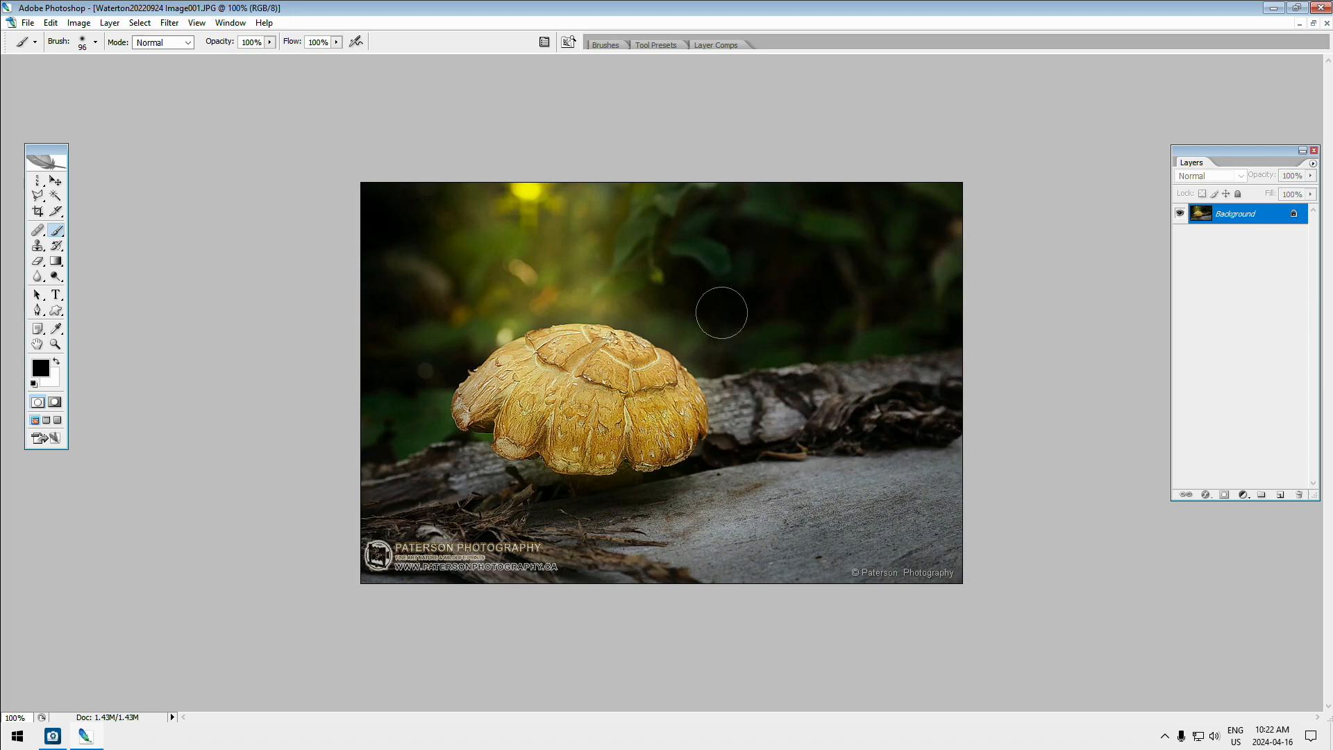
{"action": "mouse_move", "coordinate": [514, 192]}
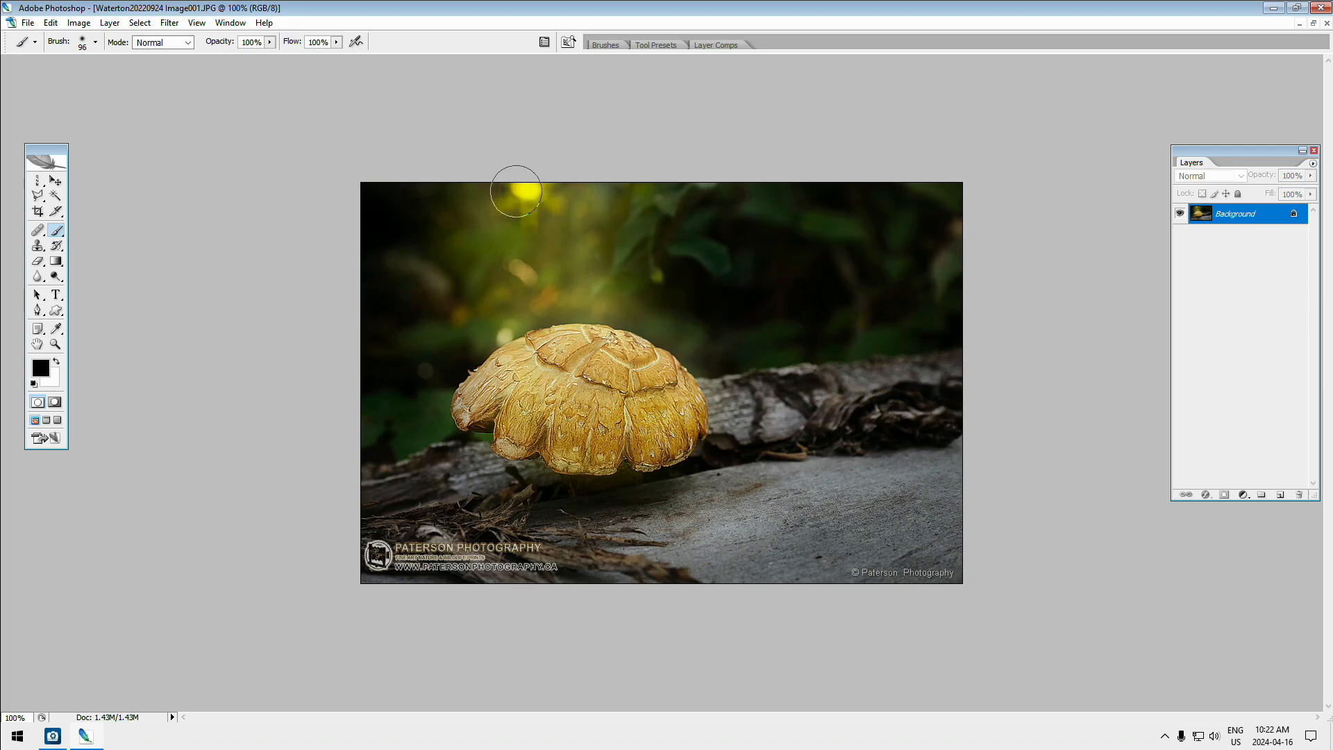
{"action": "mouse_move", "coordinate": [525, 189]}
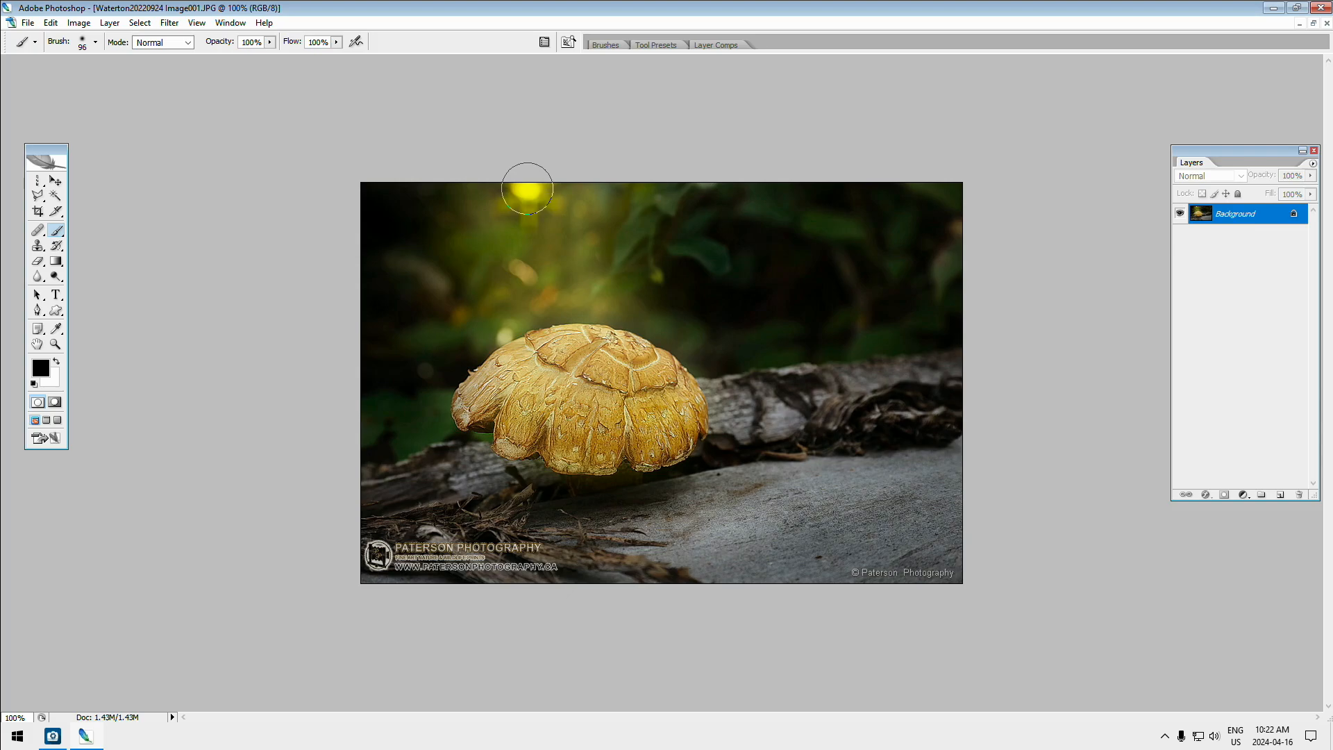
{"action": "mouse_move", "coordinate": [364, 285]}
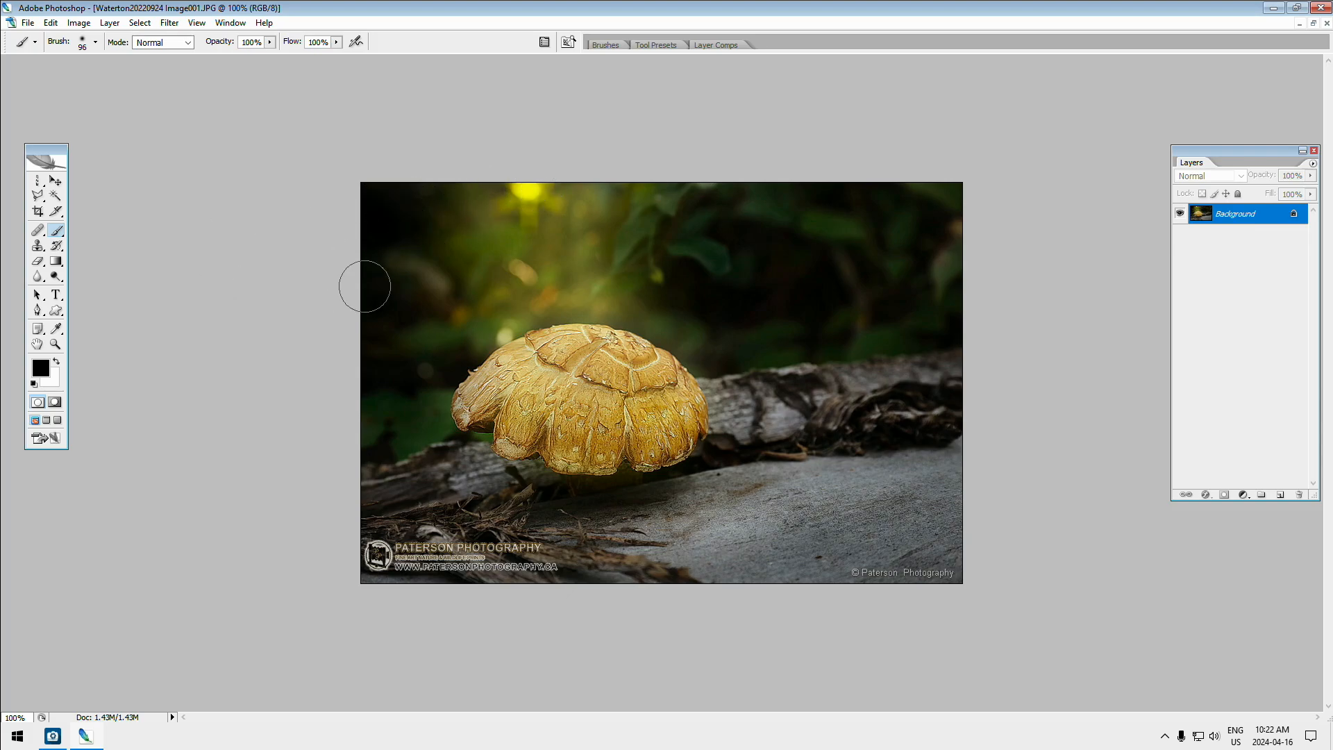
{"action": "left_click", "coordinate": [538, 188]}
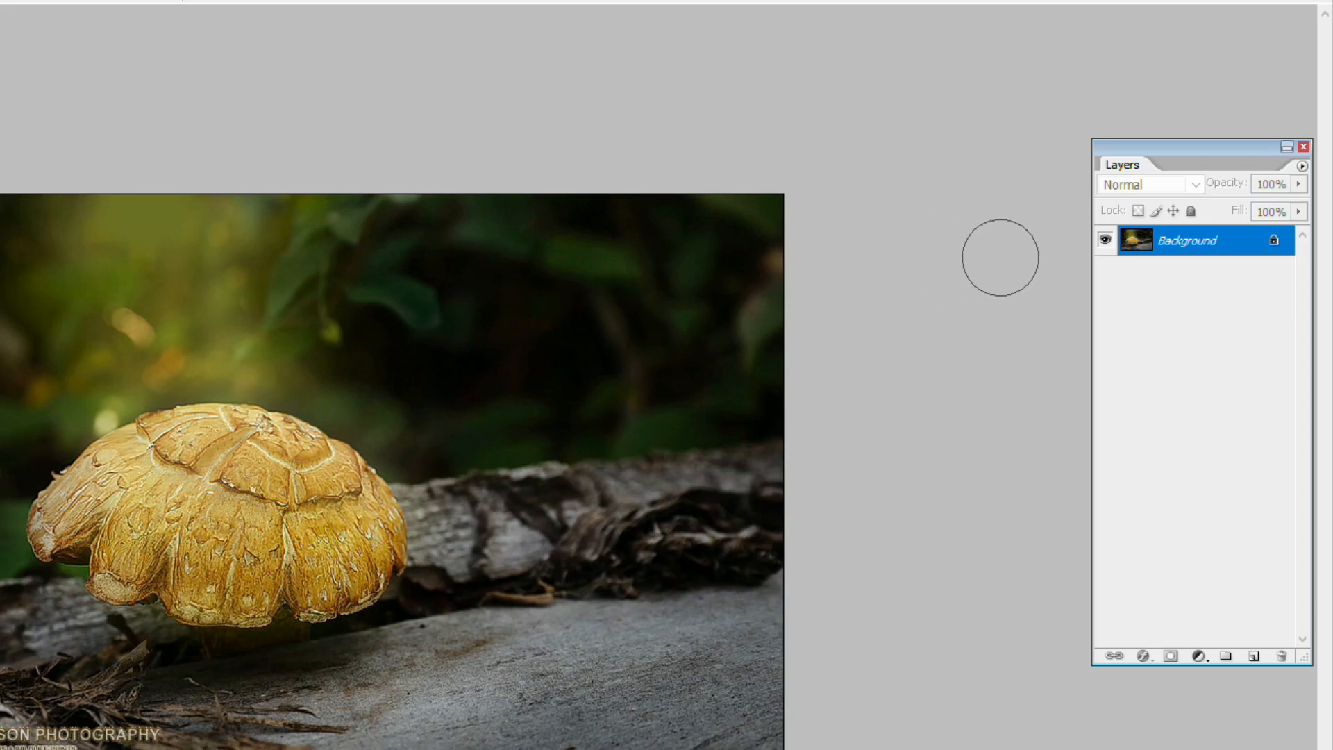
{"action": "mouse_move", "coordinate": [175, 254]}
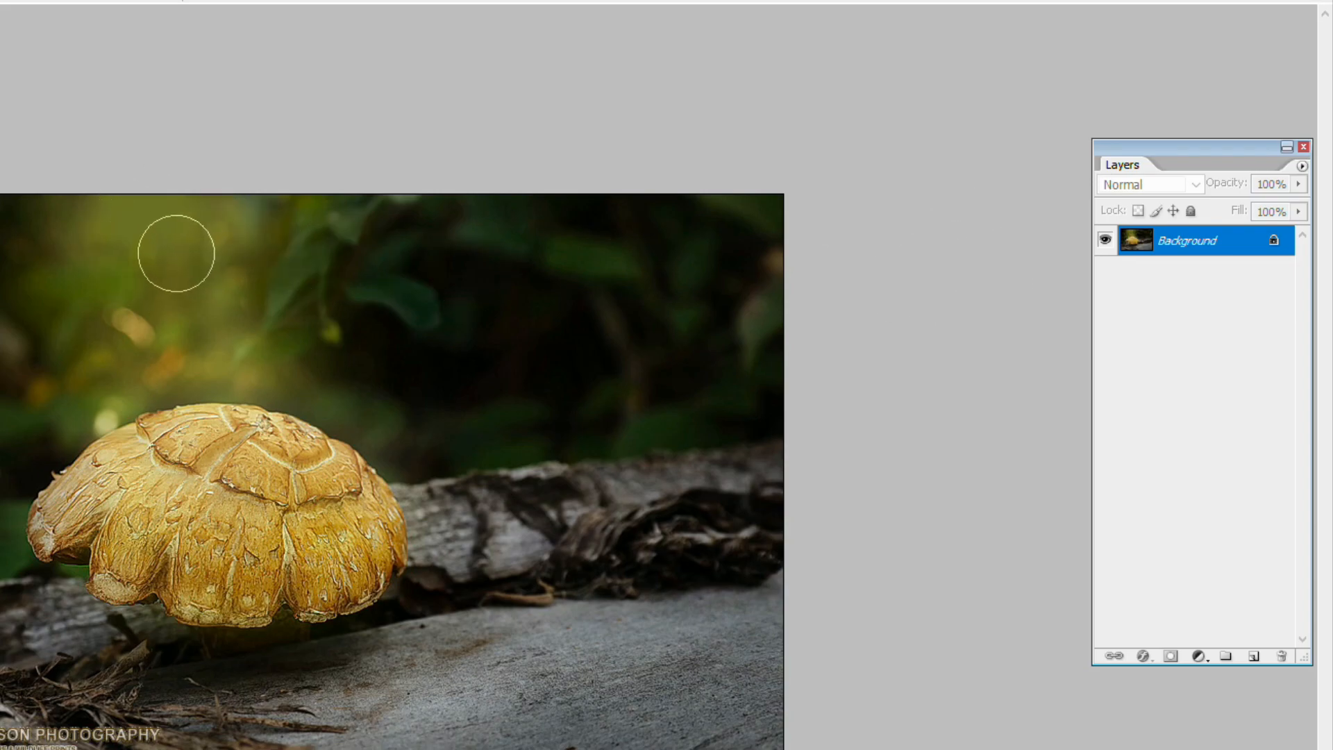
{"action": "mouse_move", "coordinate": [167, 227]}
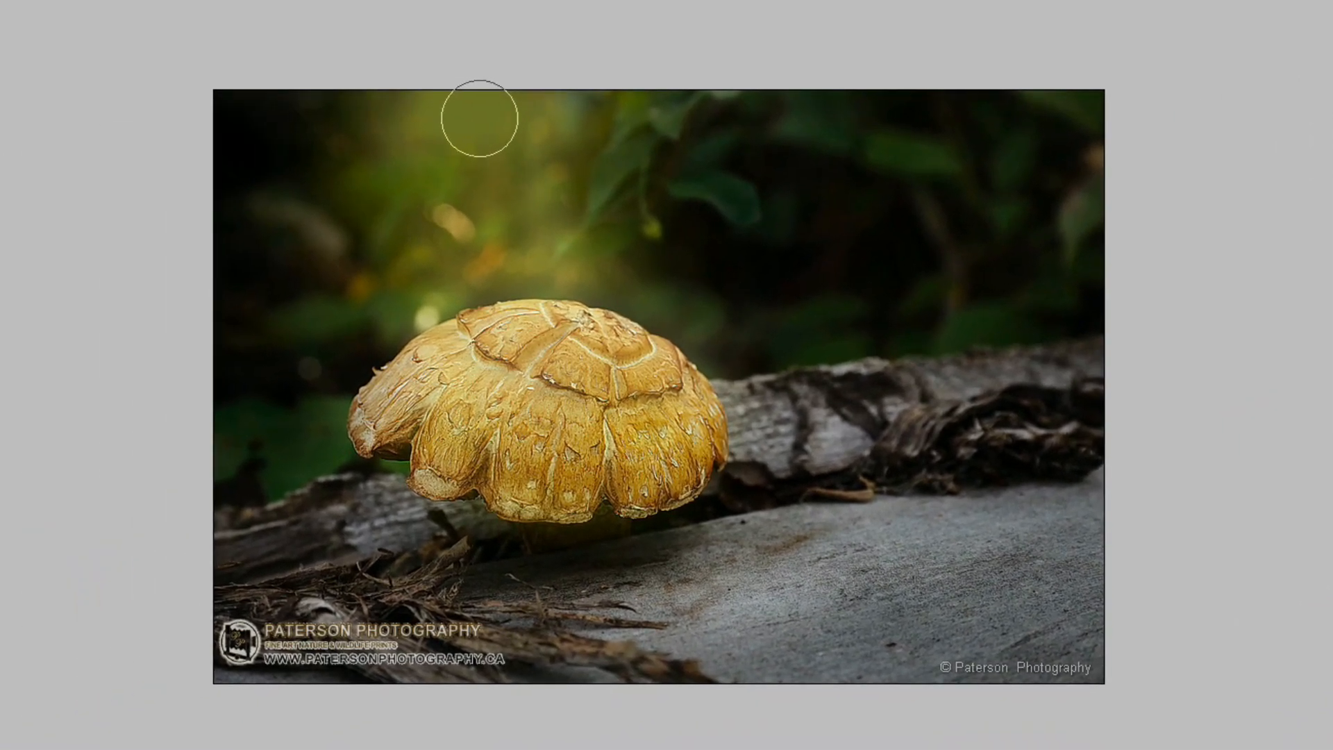
{"action": "mouse_move", "coordinate": [483, 136]}
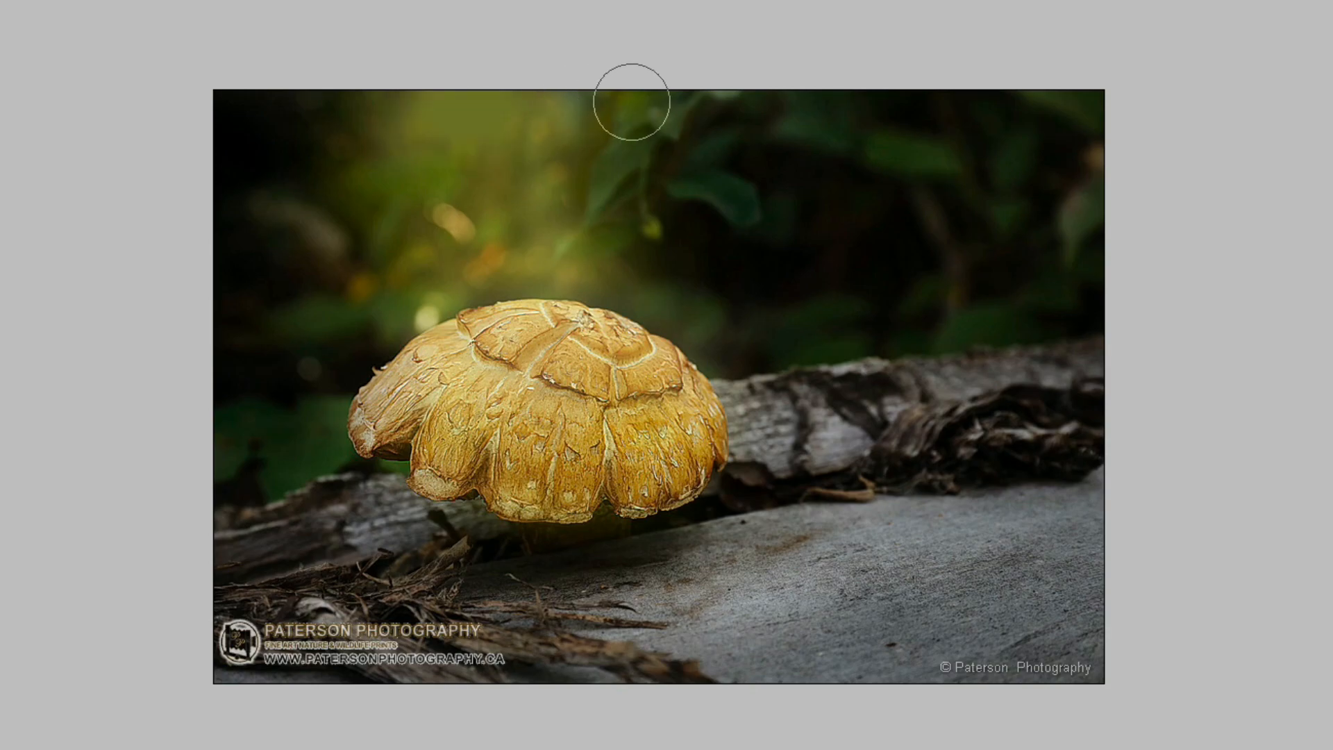
{"action": "mouse_move", "coordinate": [471, 106]}
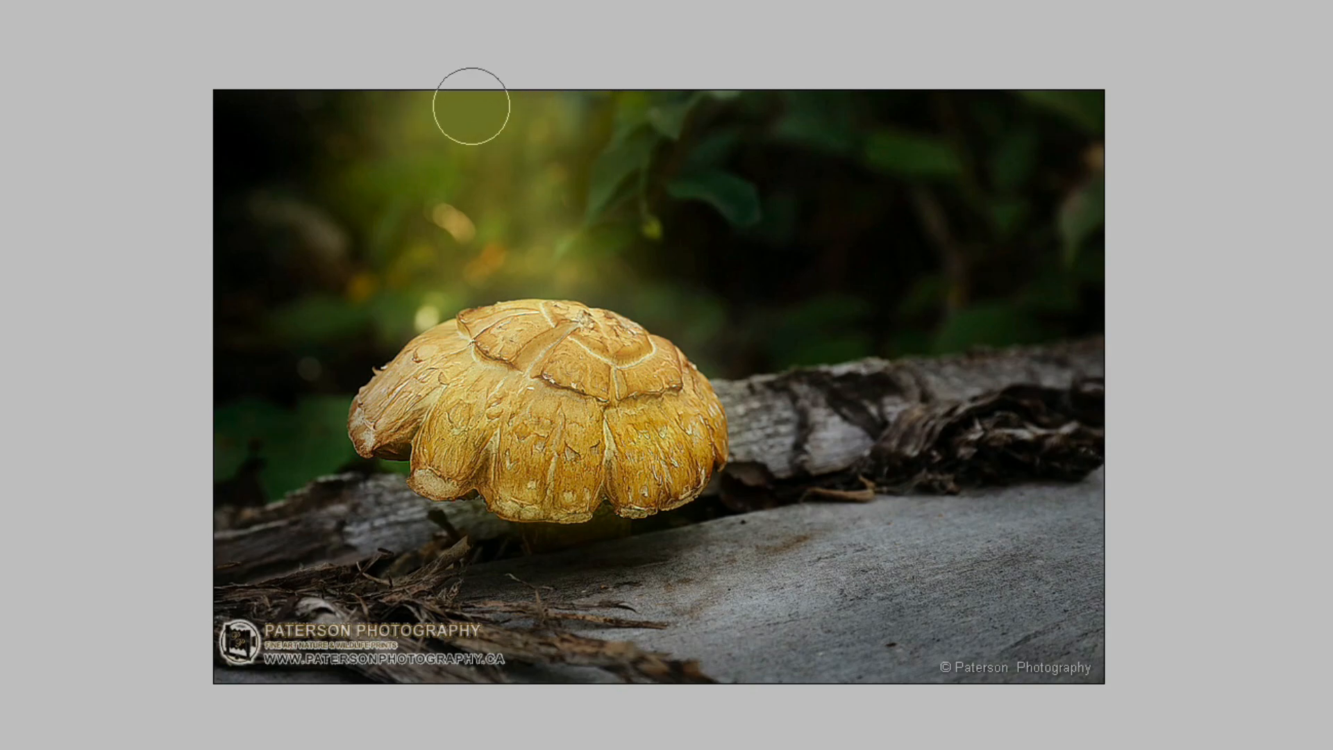
{"action": "mouse_move", "coordinate": [486, 144]}
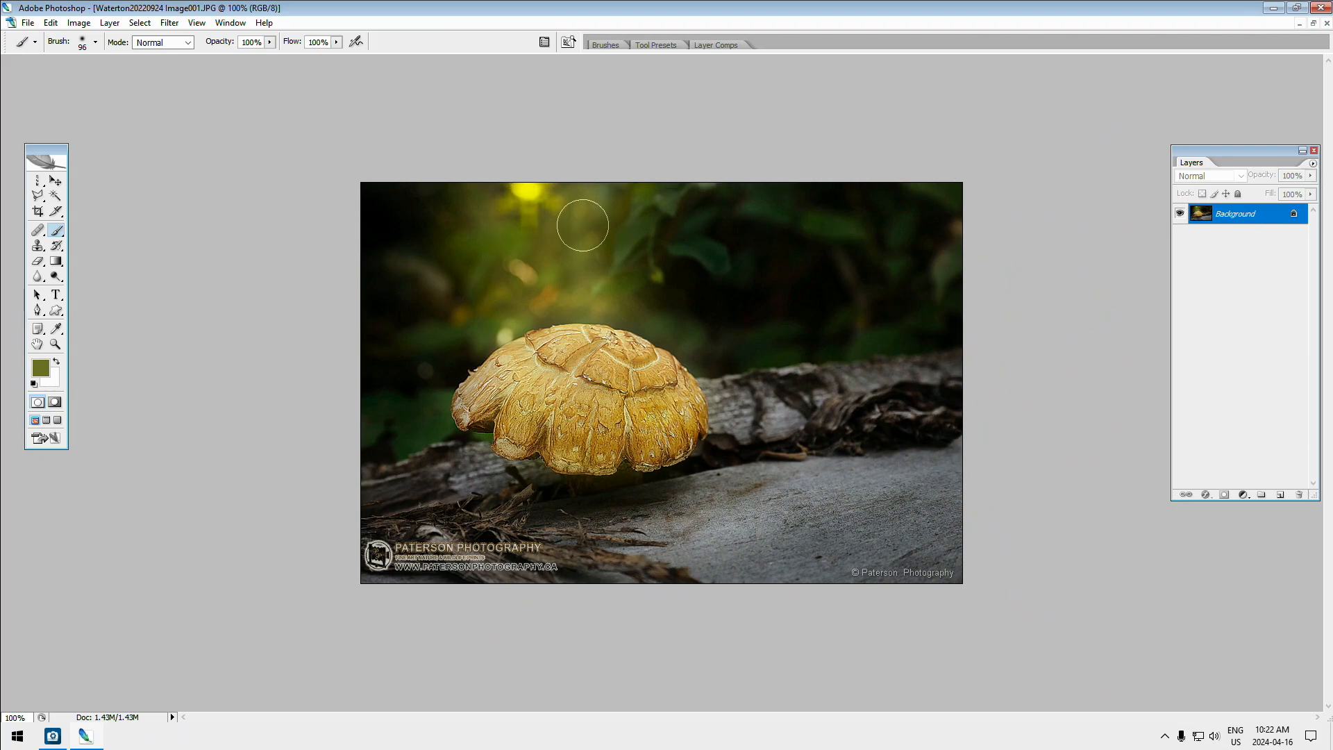
{"action": "mouse_move", "coordinate": [1253, 493]}
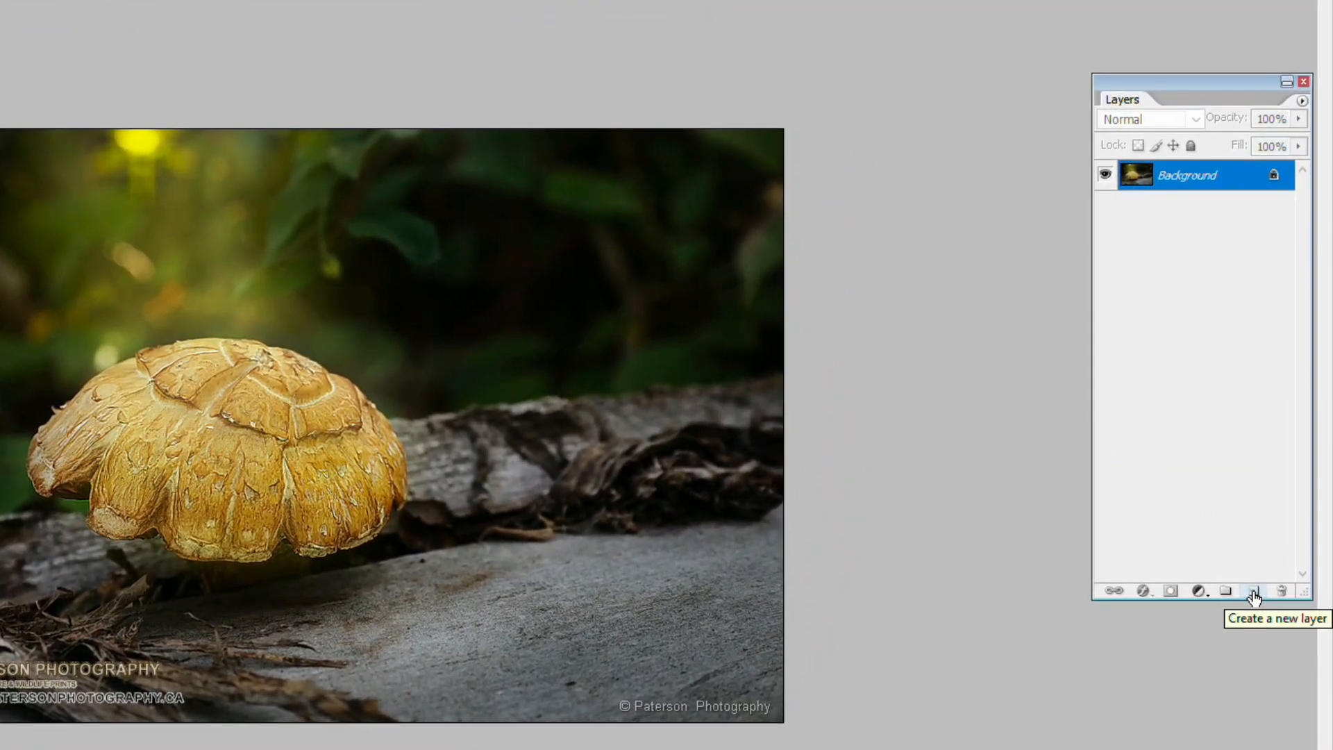
Add Layer 1, paint brush strokes on it, and toggle its visibility to compare
{"action": "left_click", "coordinate": [1253, 590]}
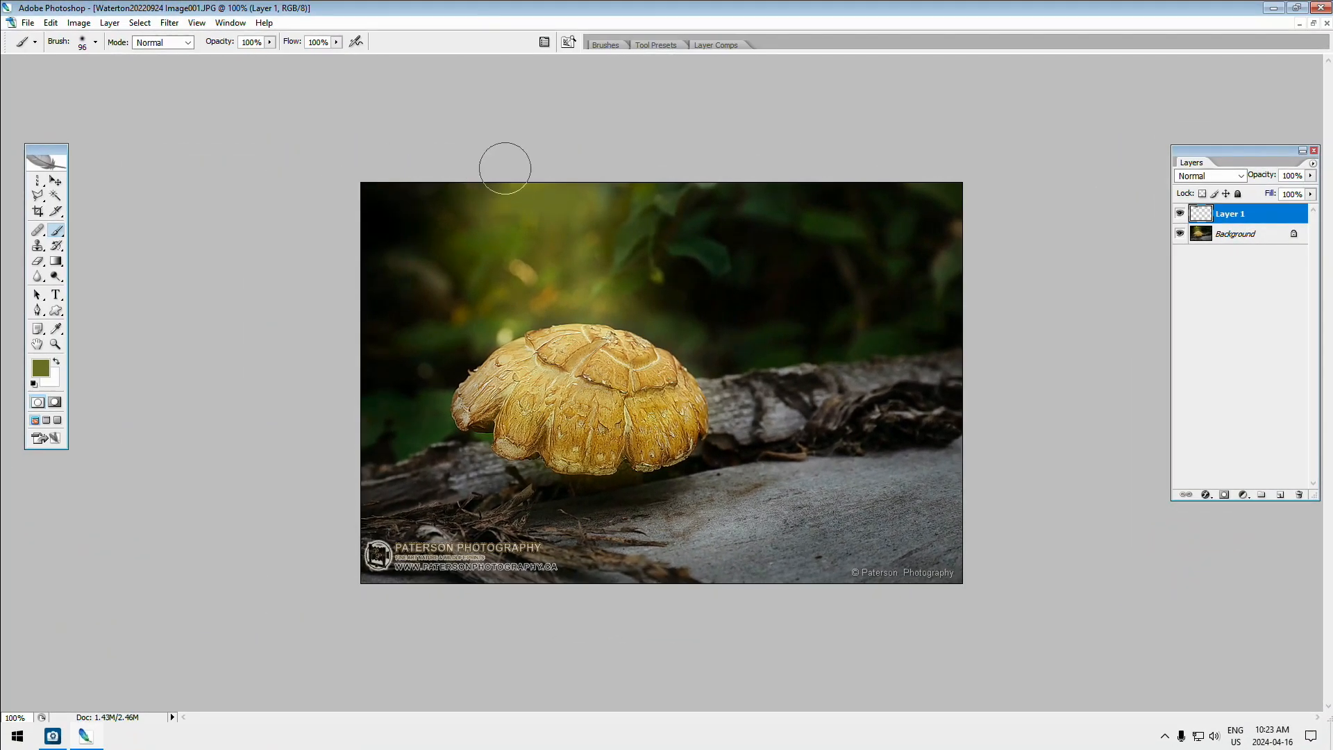
{"action": "left_click", "coordinate": [1181, 213]}
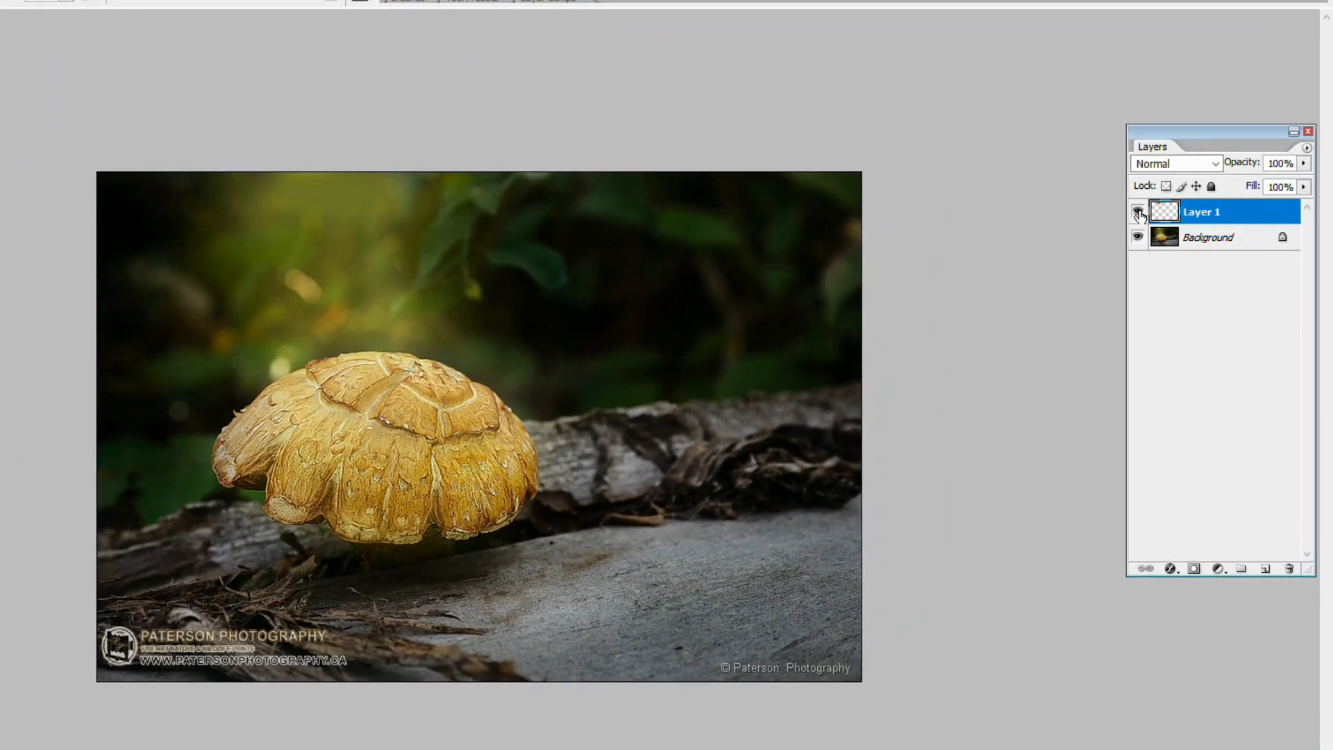
{"action": "left_click", "coordinate": [1137, 212]}
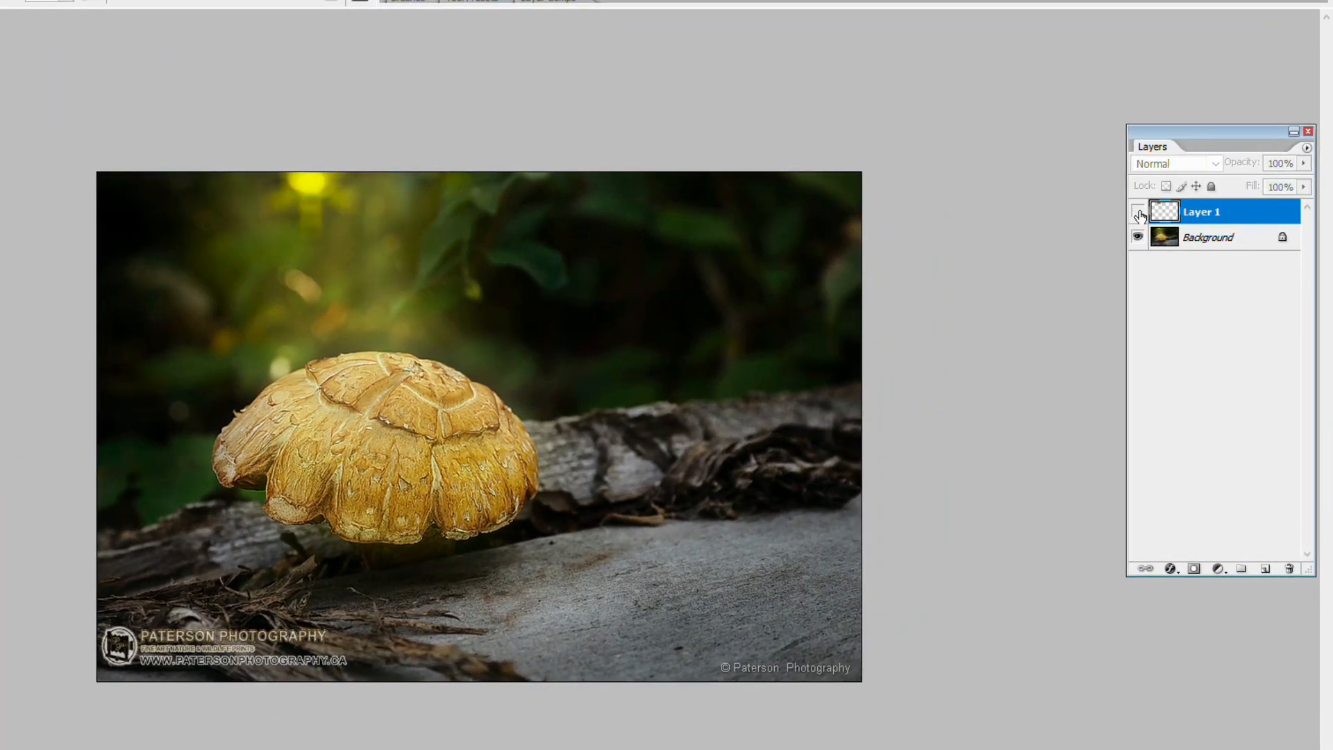
{"action": "left_click", "coordinate": [1137, 211]}
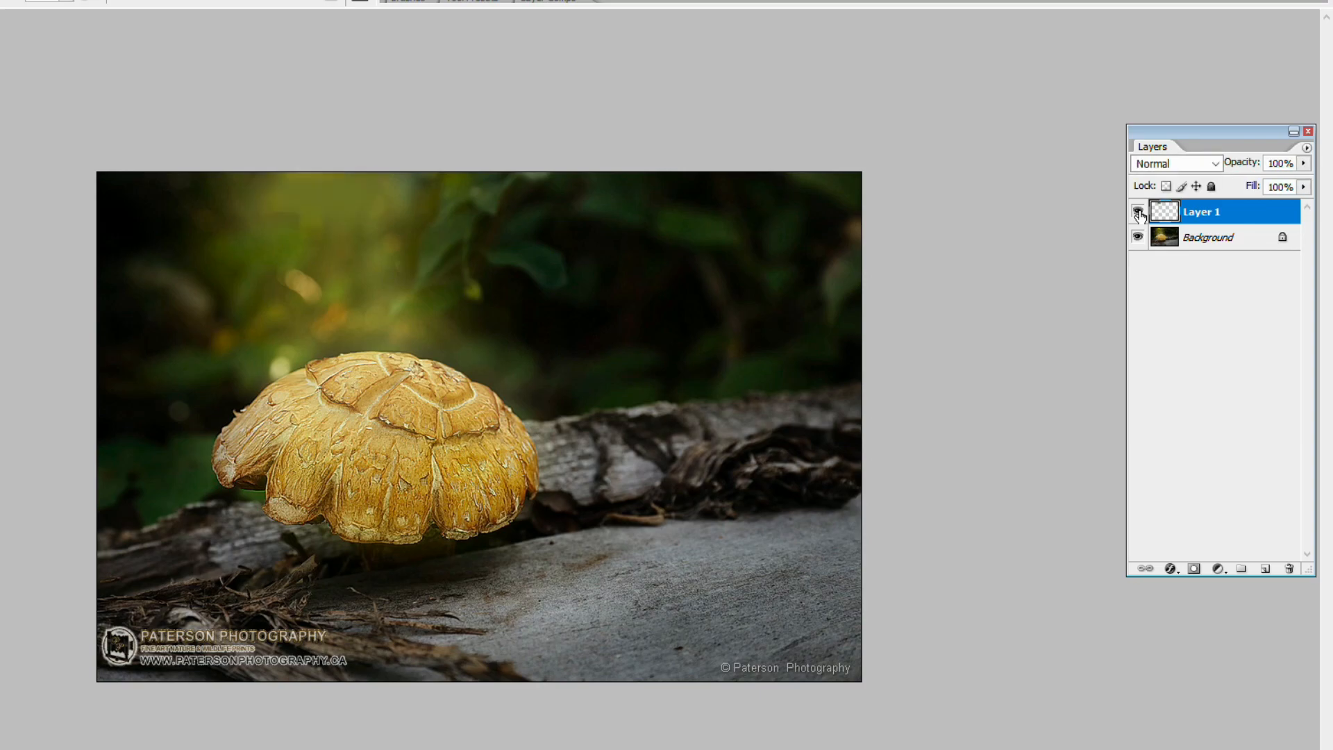
{"action": "left_click", "coordinate": [1137, 211]}
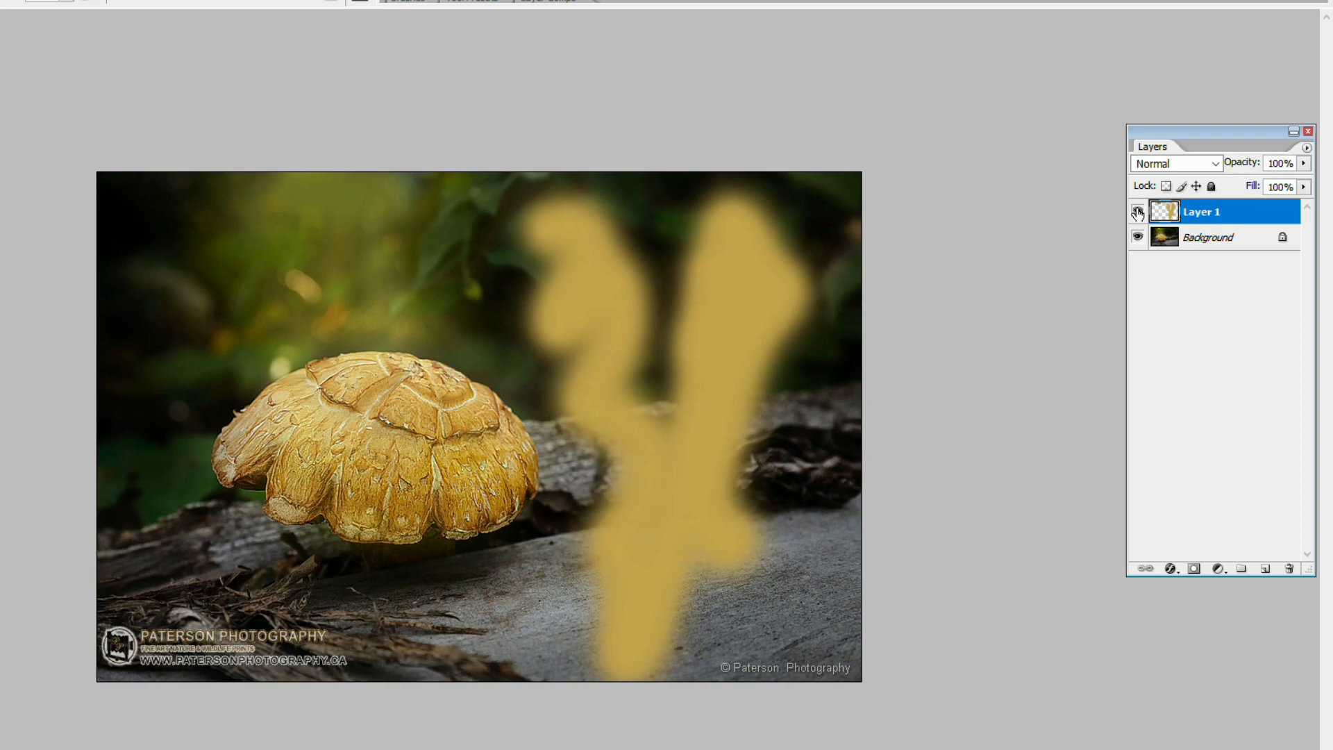
{"action": "mouse_move", "coordinate": [1137, 211]}
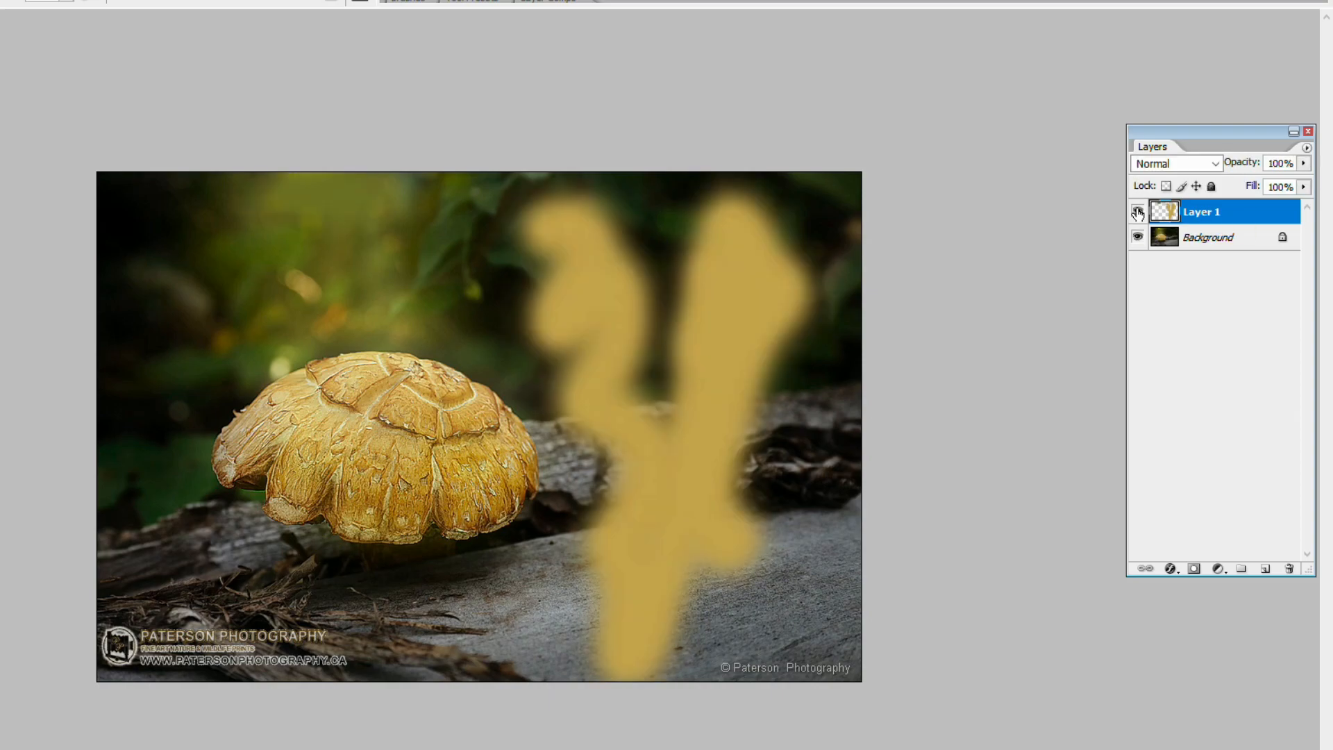
{"action": "left_click", "coordinate": [1137, 212]}
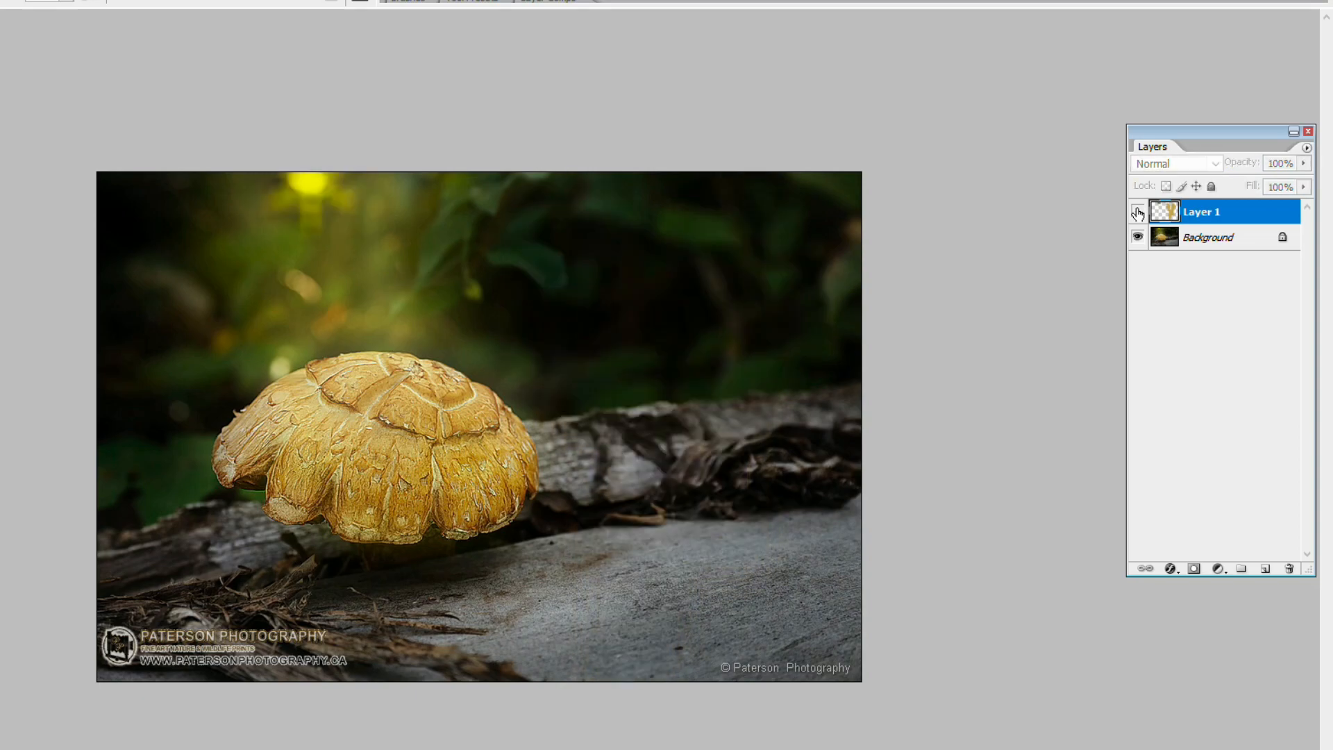
{"action": "left_click", "coordinate": [1137, 212]}
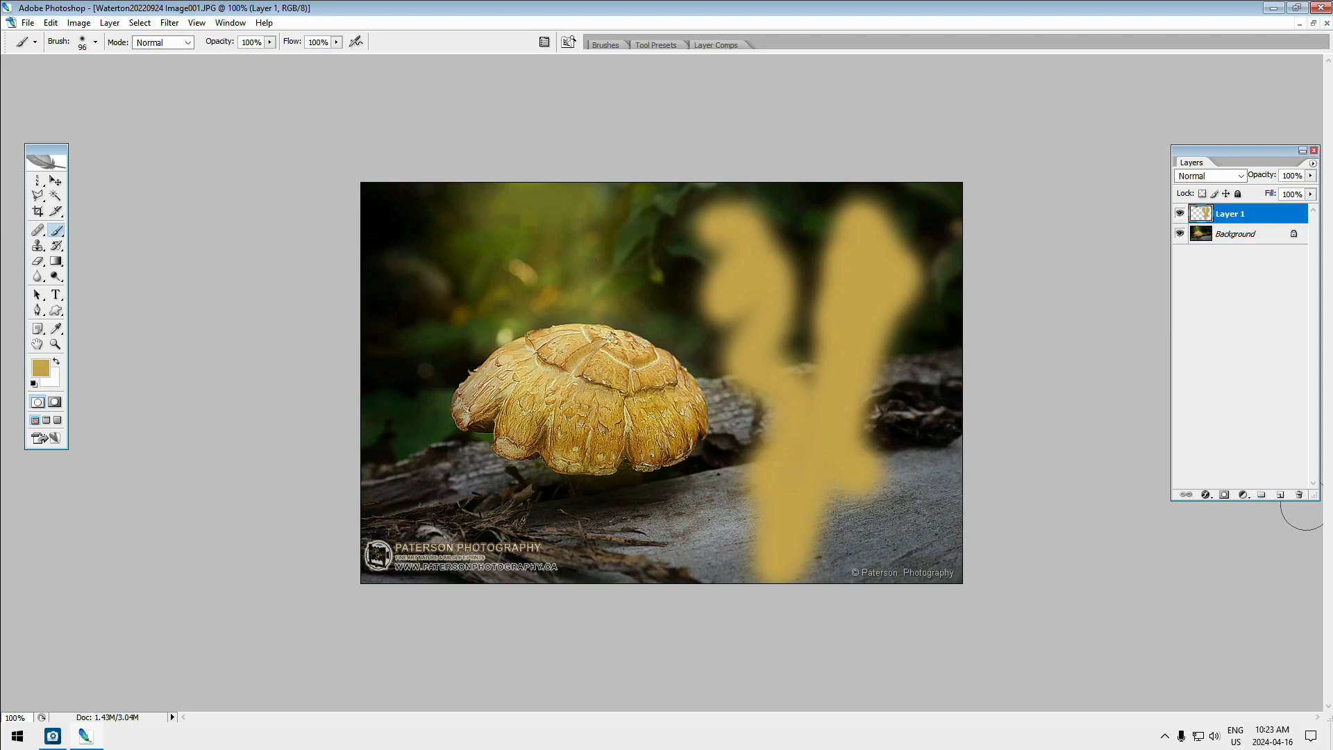
Add and hide Layers 2–4, delete all four layers, then add a fresh Layer 1
{"action": "left_click", "coordinate": [1251, 582]}
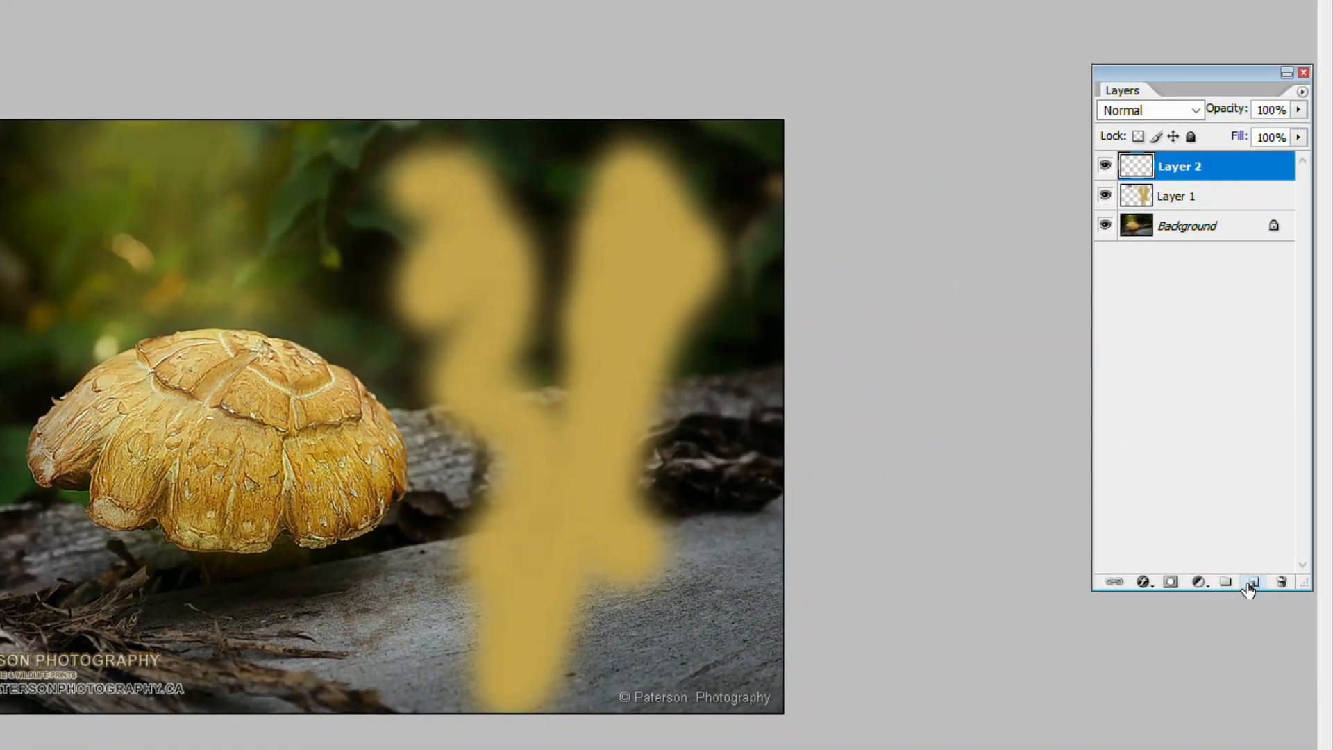
{"action": "left_click", "coordinate": [1253, 581]}
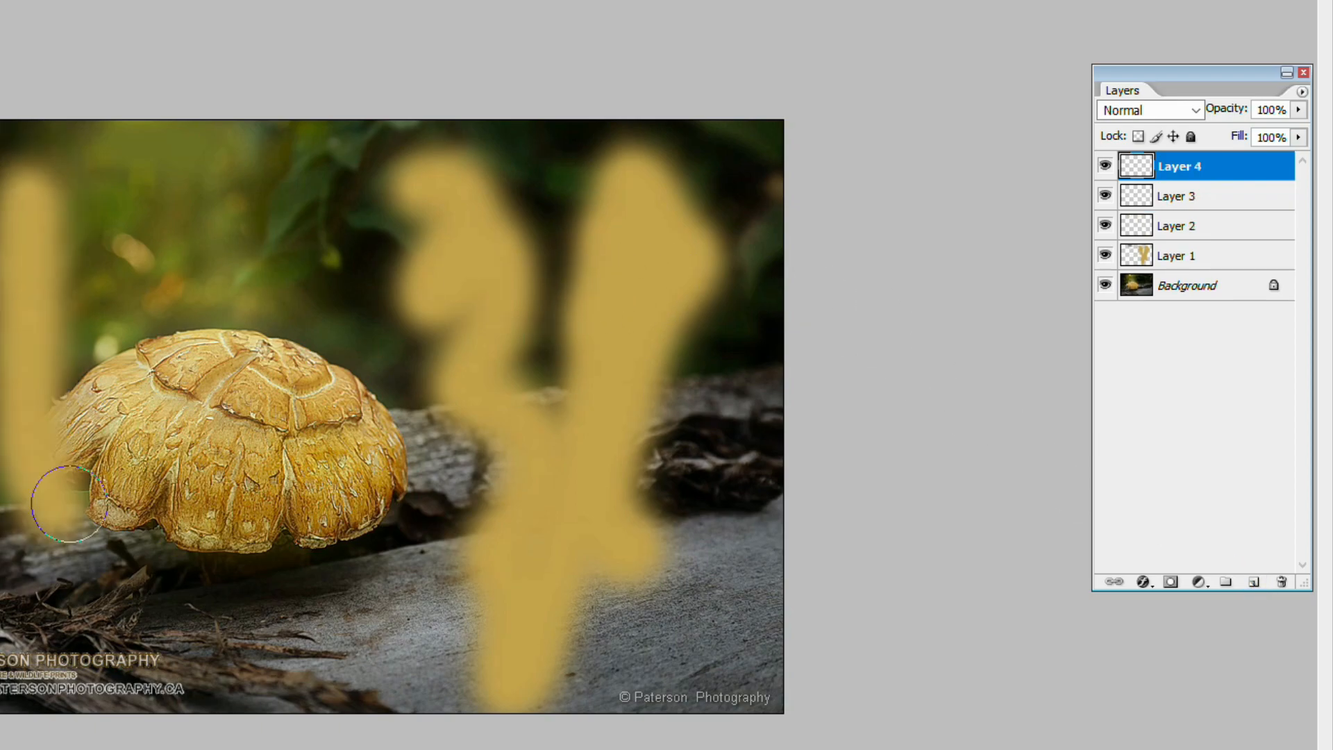
{"action": "left_click", "coordinate": [1180, 196]}
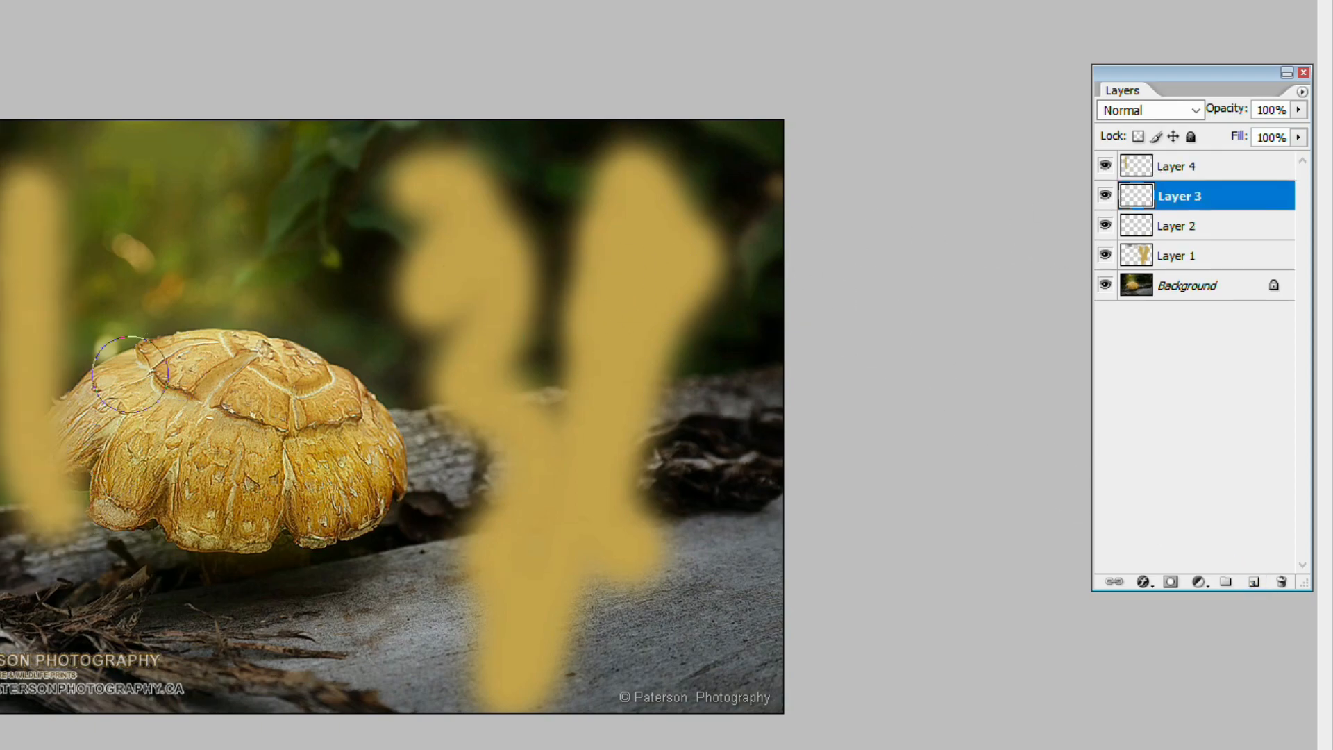
{"action": "left_click", "coordinate": [1180, 225]}
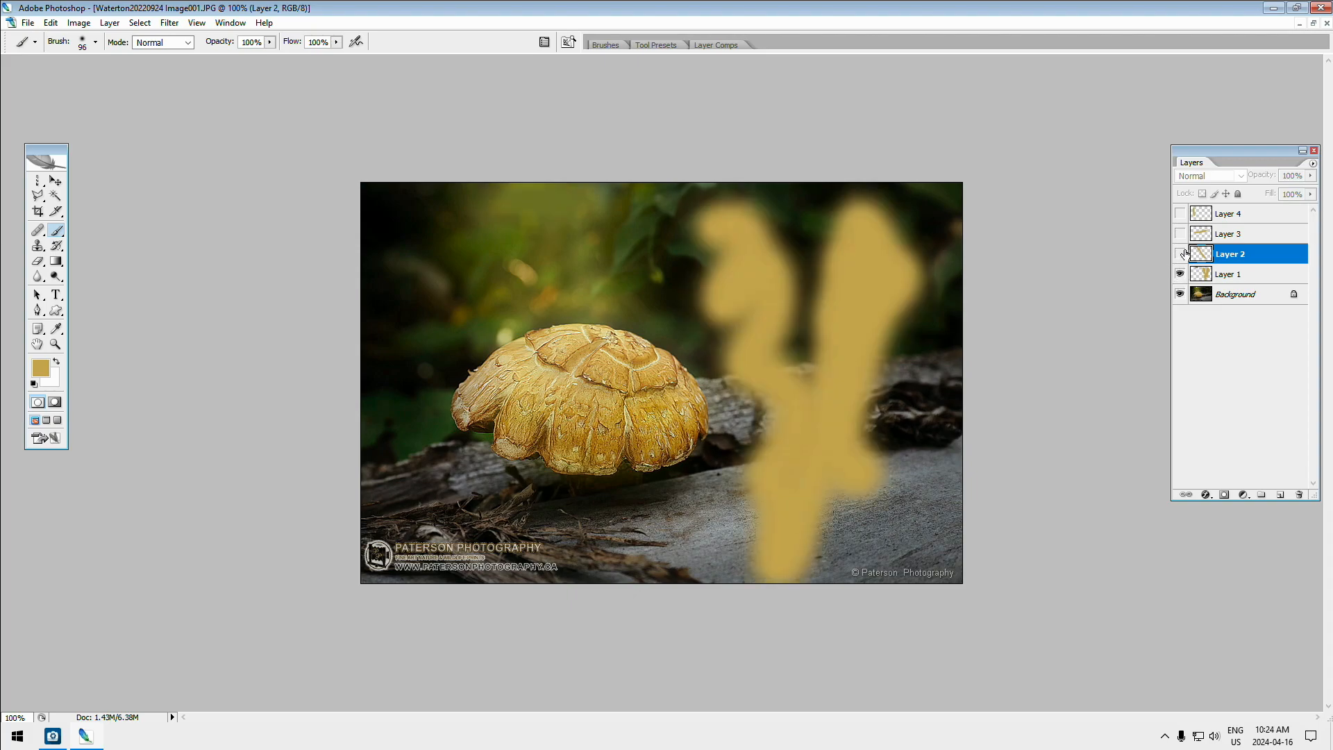
{"action": "left_click", "coordinate": [1179, 213]}
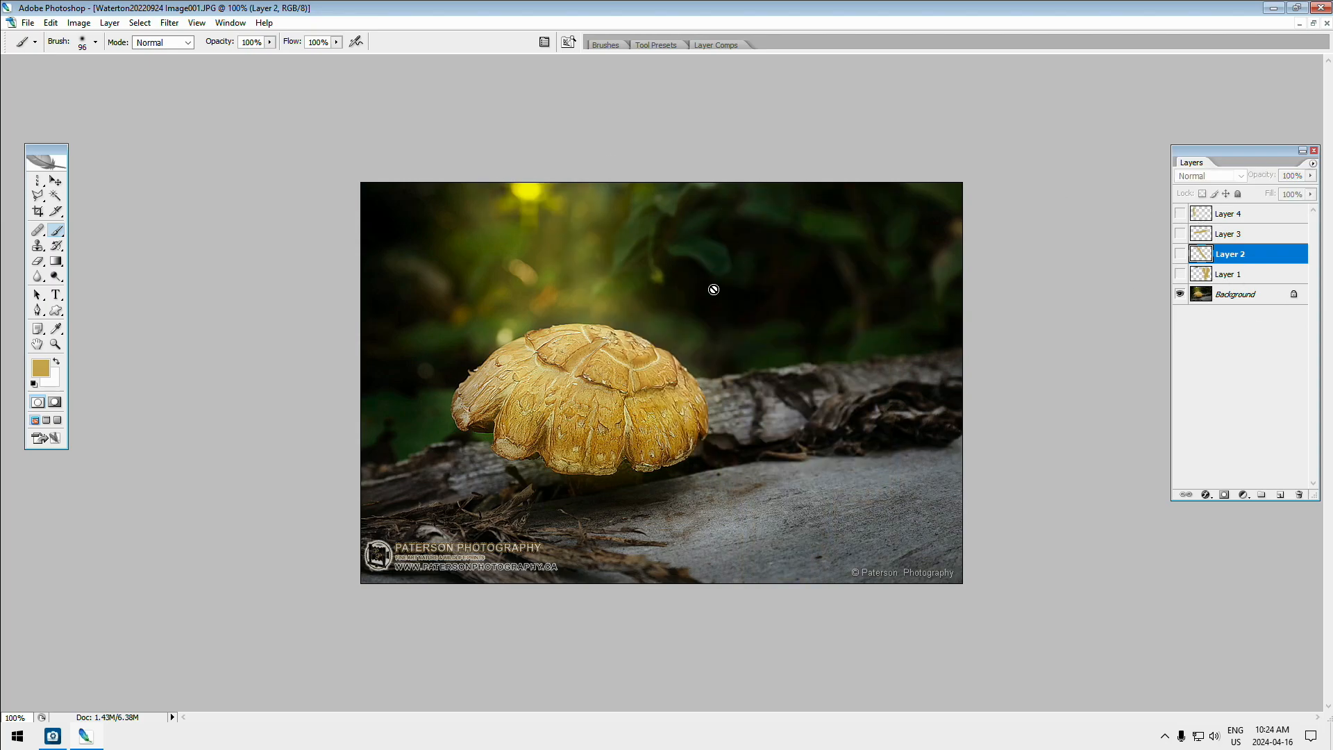
{"action": "mouse_move", "coordinate": [1243, 218]}
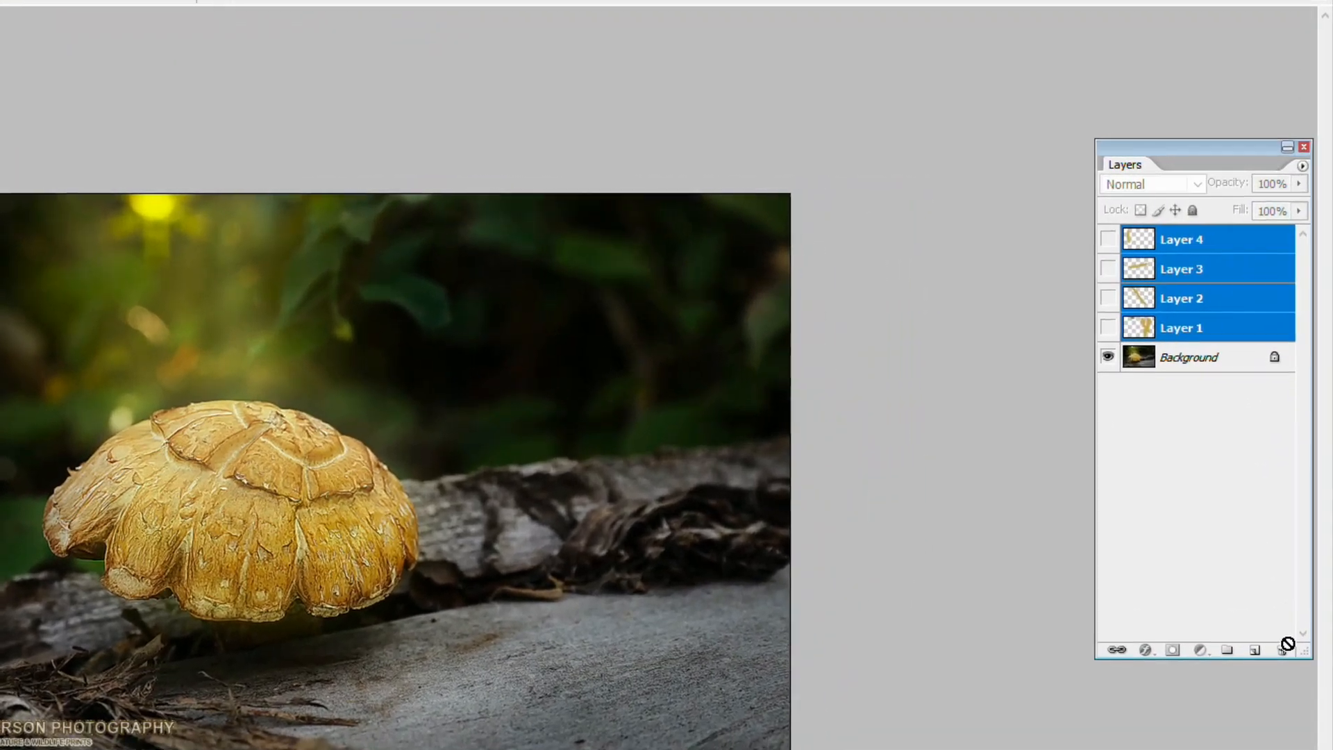
{"action": "left_click", "coordinate": [1282, 649]}
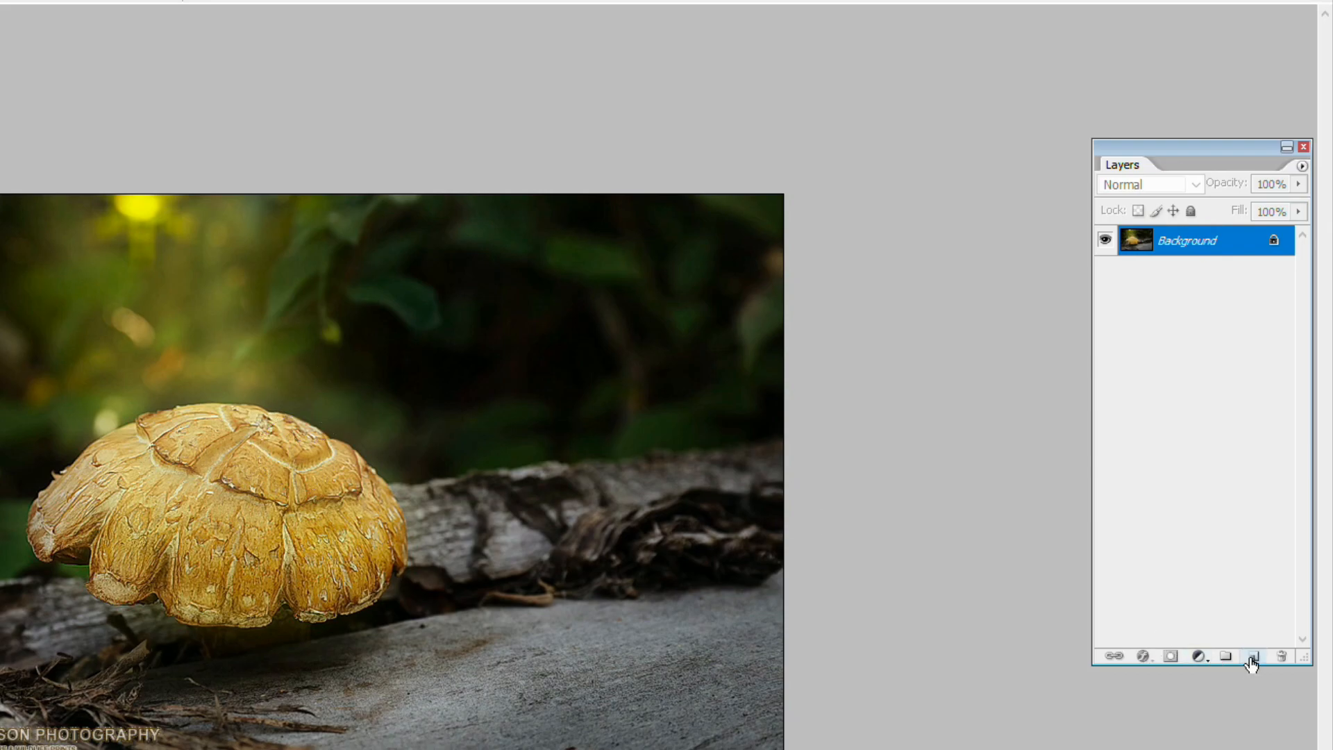
{"action": "left_click", "coordinate": [1252, 656]}
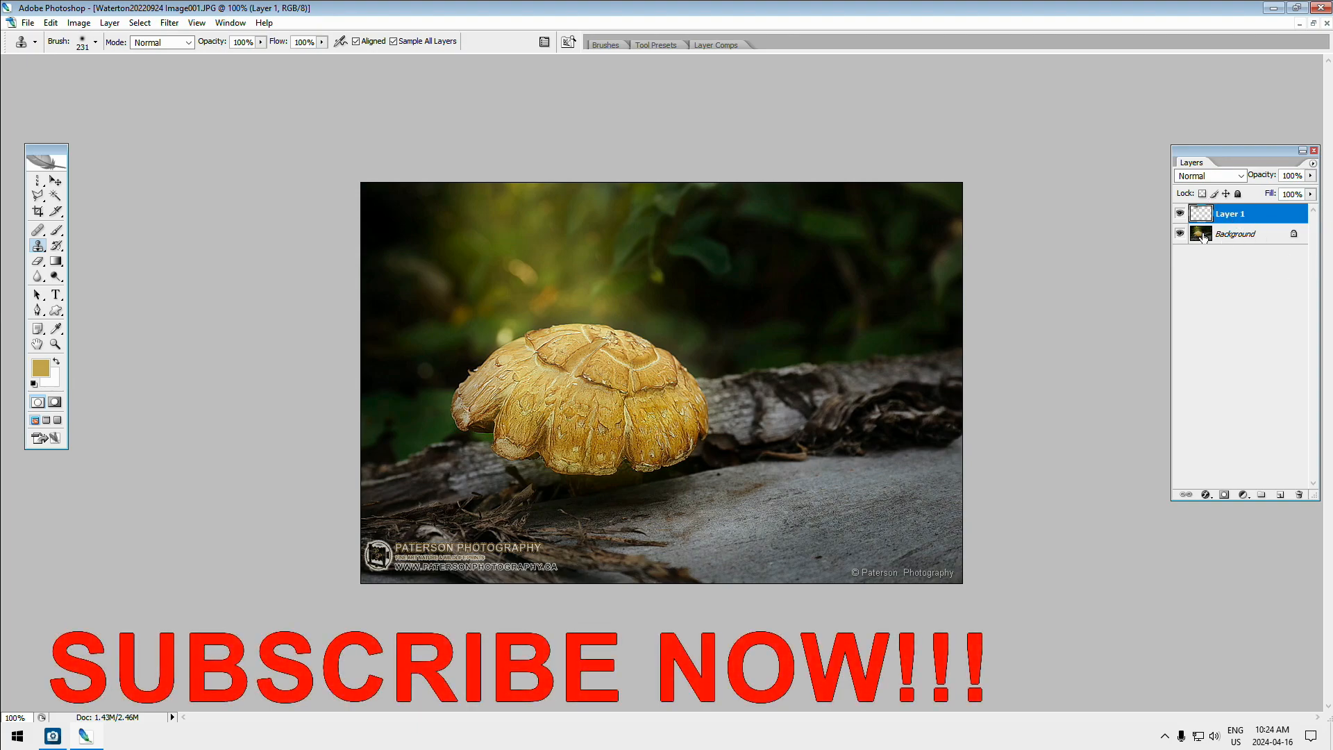
Save as layered PSD 'Waterton20220924 Image001 Edit' and close the document
{"action": "left_click", "coordinate": [27, 23]}
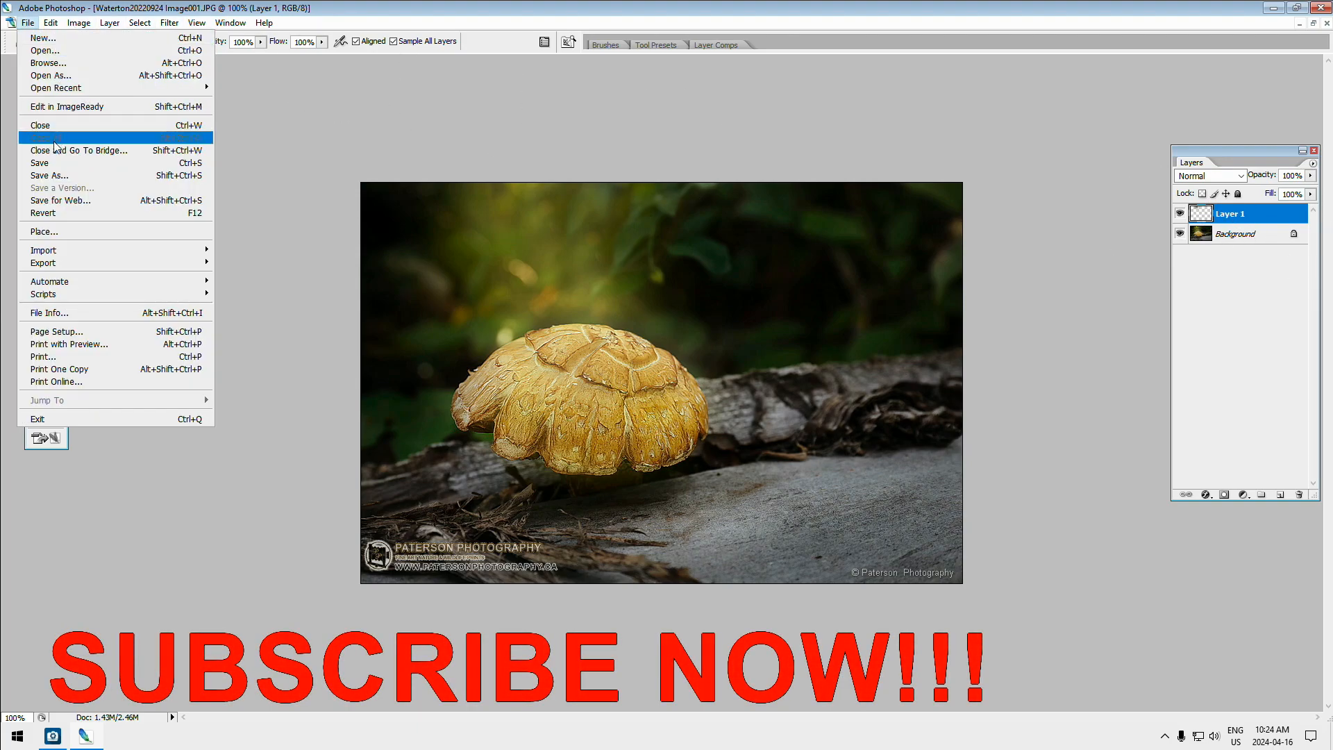
{"action": "left_click", "coordinate": [49, 175]}
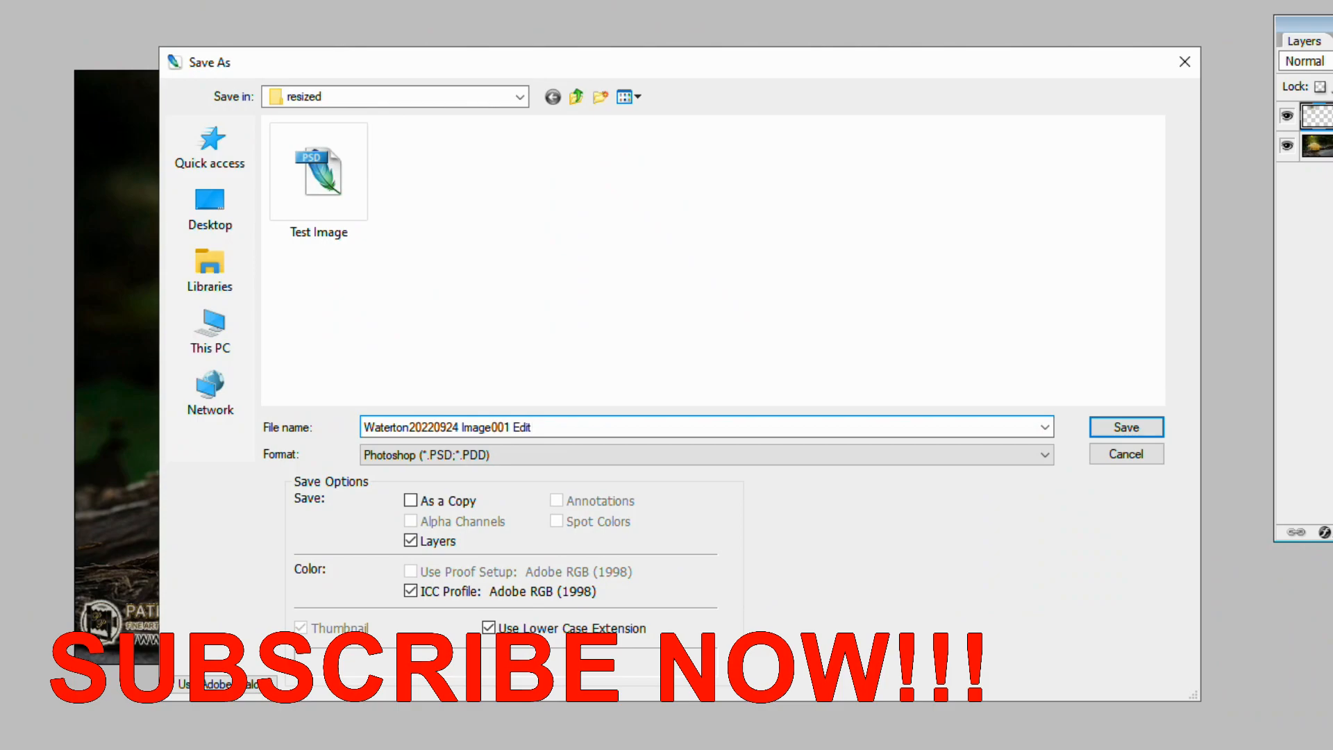
{"action": "left_click", "coordinate": [1125, 427]}
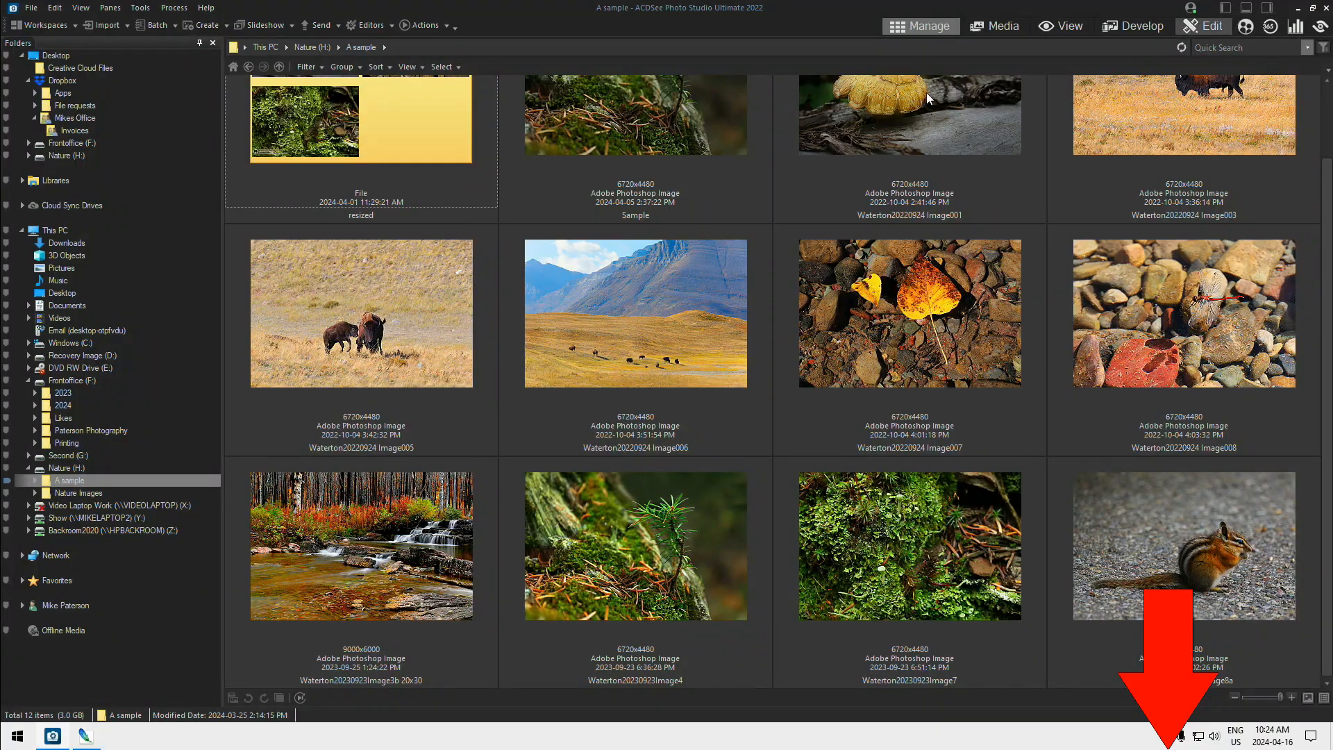
{"action": "left_click", "coordinate": [83, 735]}
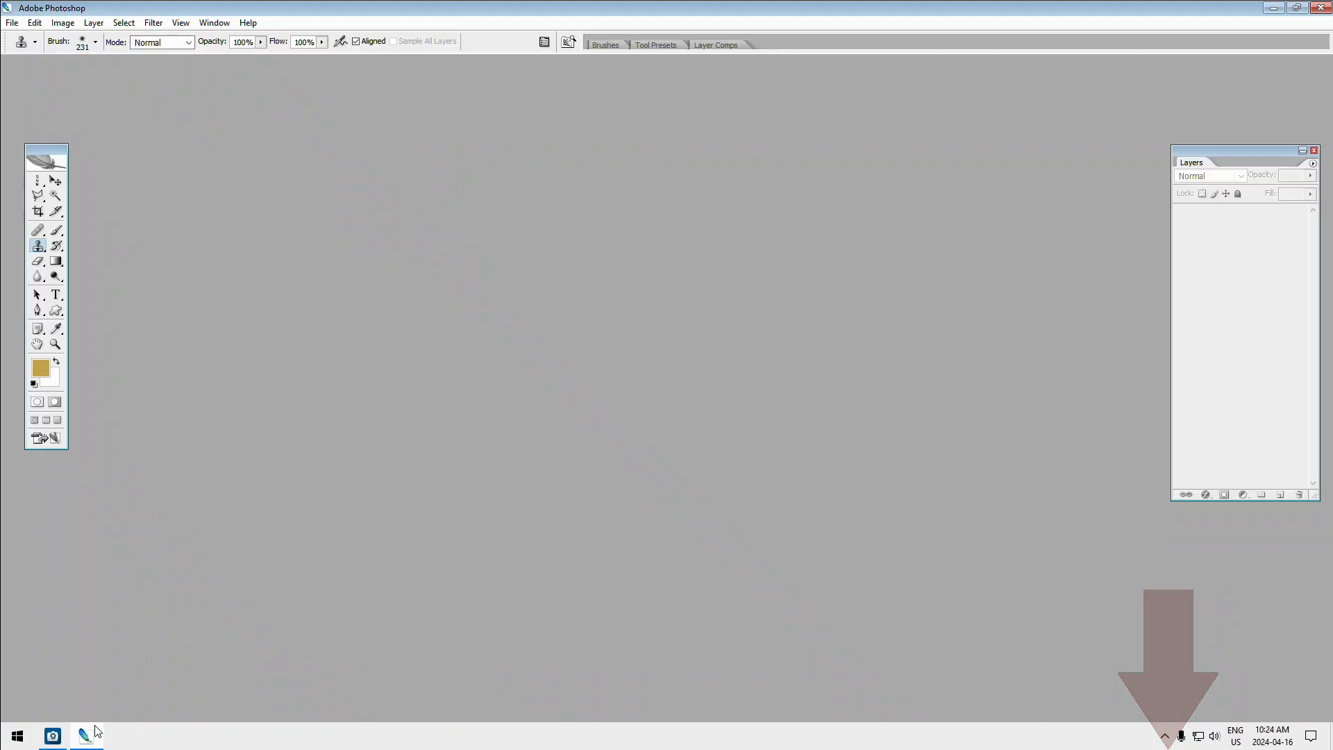
{"action": "left_click", "coordinate": [11, 22]}
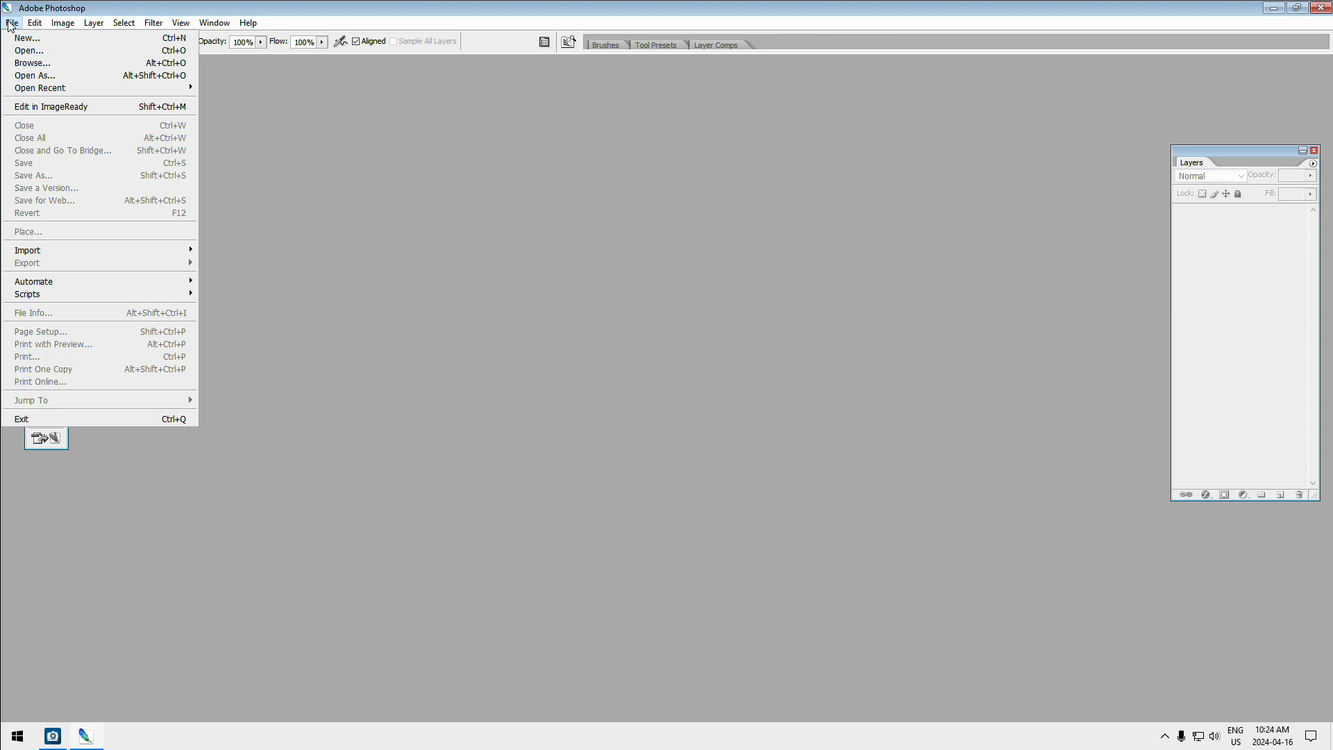
{"action": "mouse_move", "coordinate": [39, 88]}
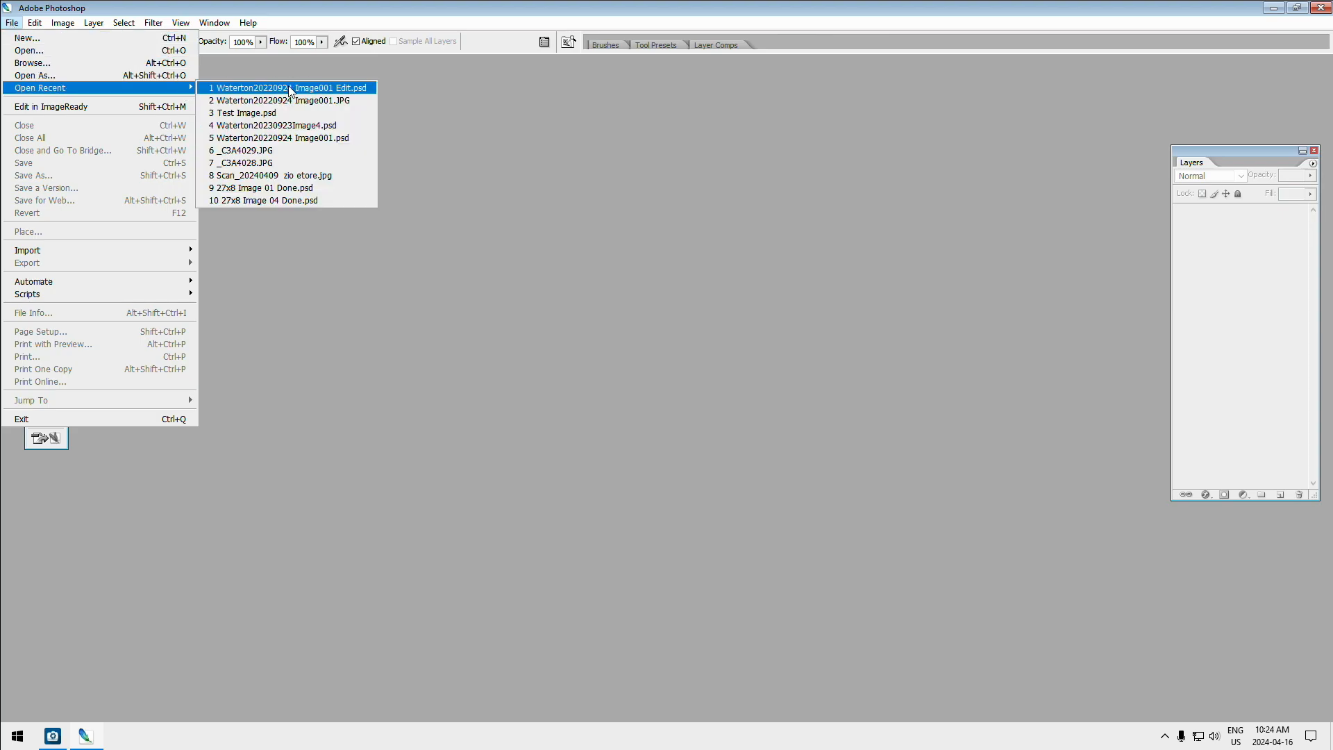
Reopen Waterton20220924 Image001 Edit.psd, maximize it, and drop Layer 1 opacity then restore 100%
{"action": "left_click", "coordinate": [289, 88]}
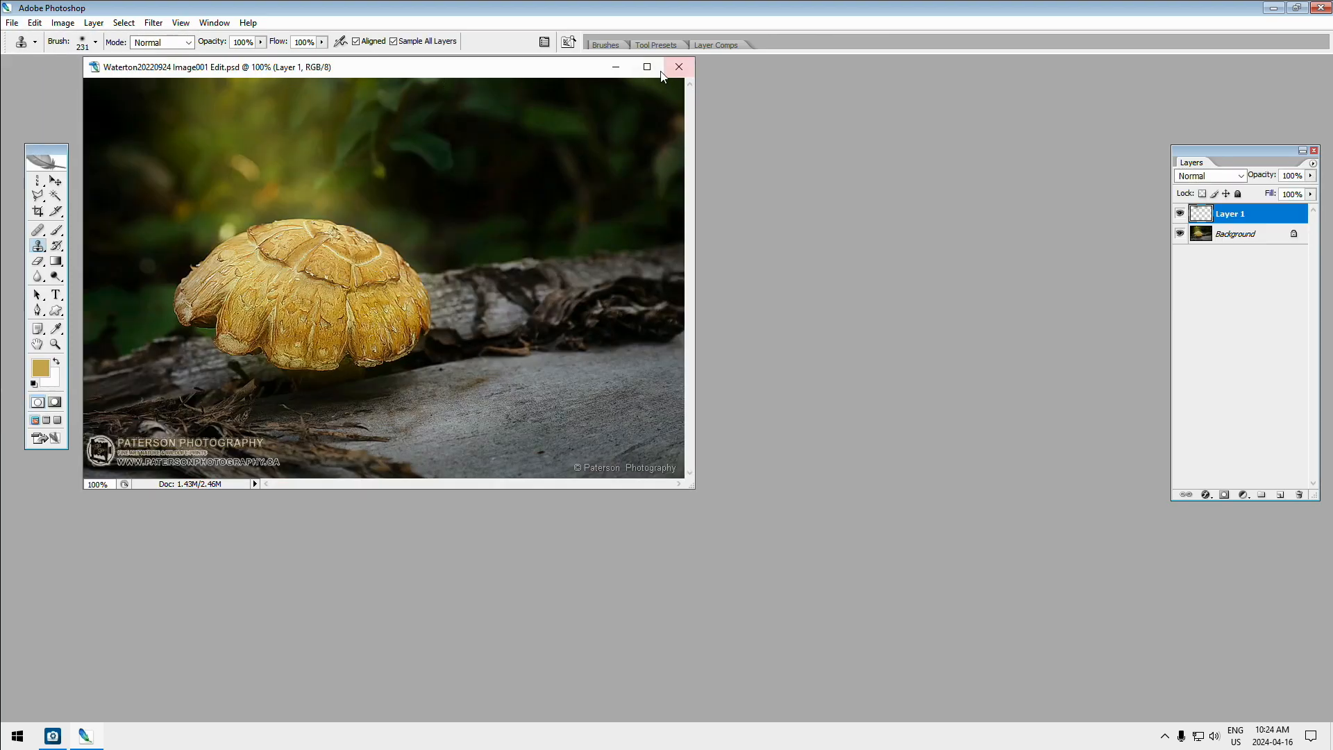
{"action": "left_click", "coordinate": [647, 66]}
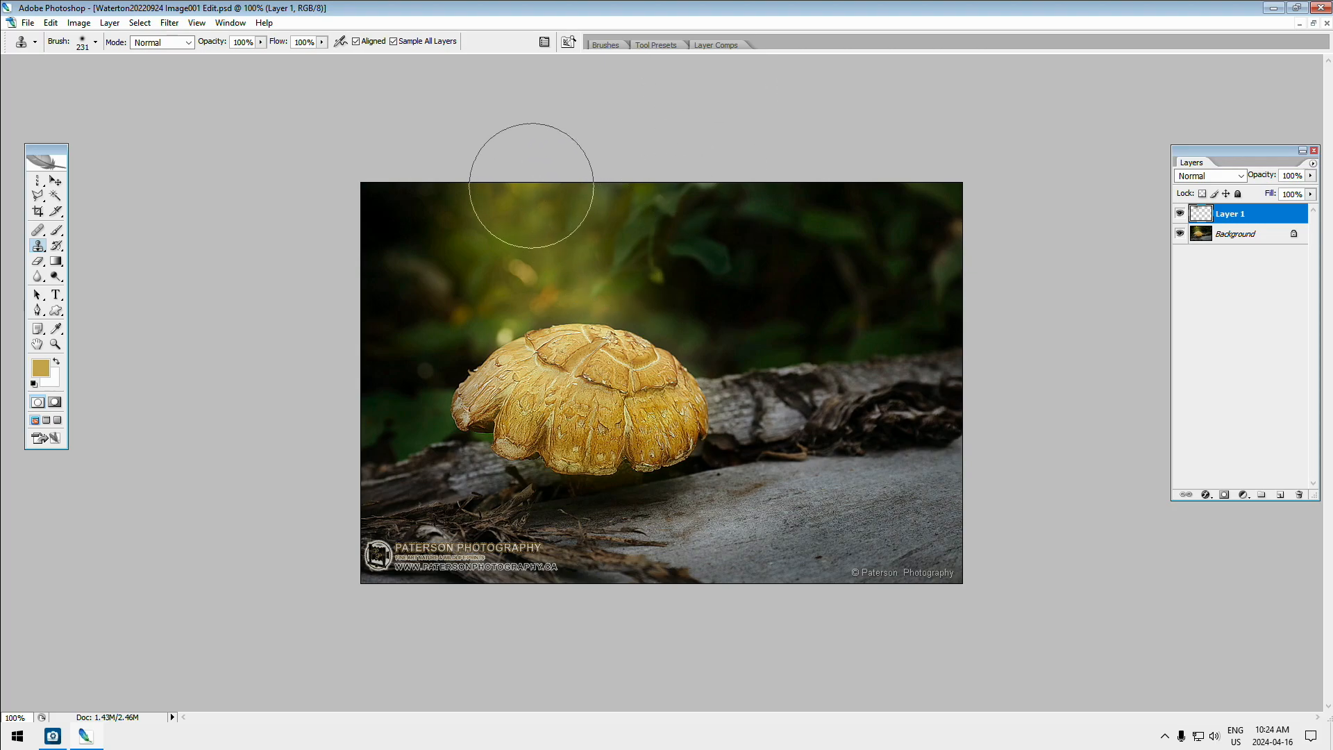
{"action": "mouse_move", "coordinate": [530, 219]}
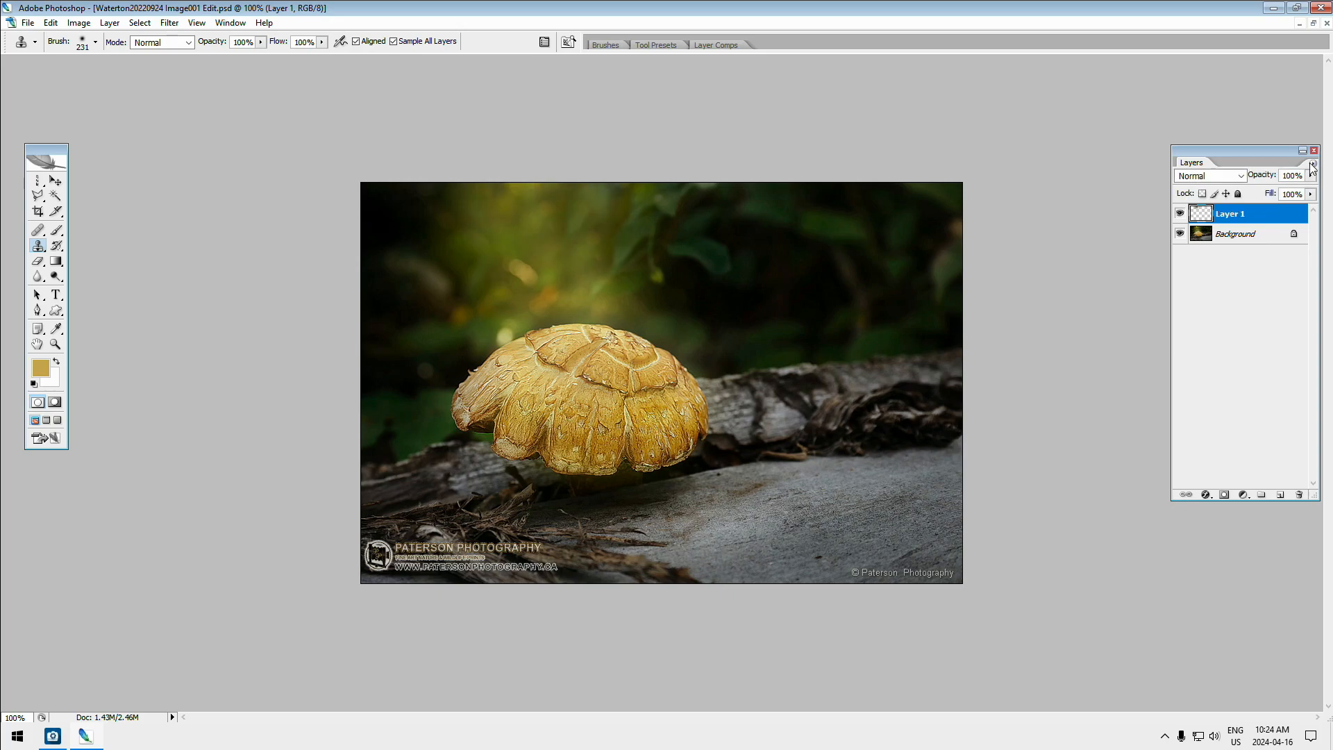
{"action": "left_click_drag", "start_coordinate": [1309, 175], "coordinate": [1277, 193]}
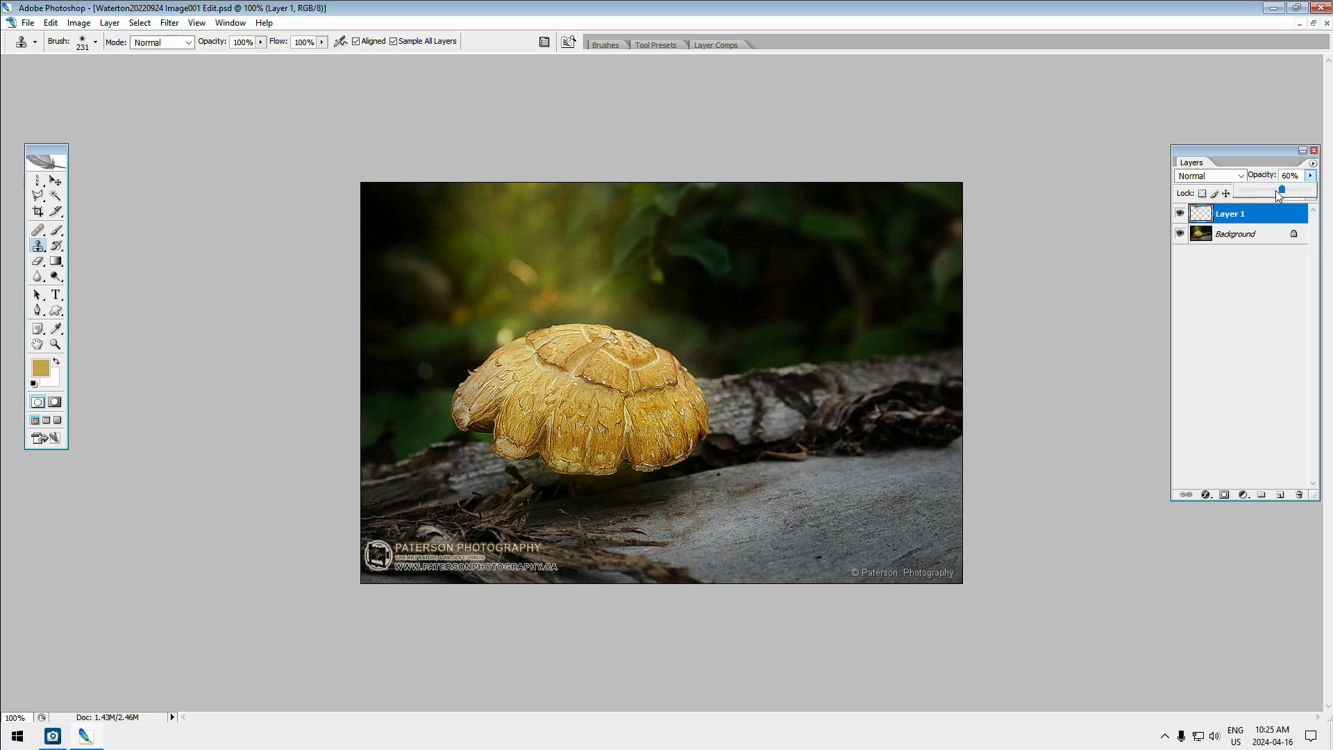
{"action": "left_click_drag", "start_coordinate": [1277, 190], "coordinate": [1273, 190]}
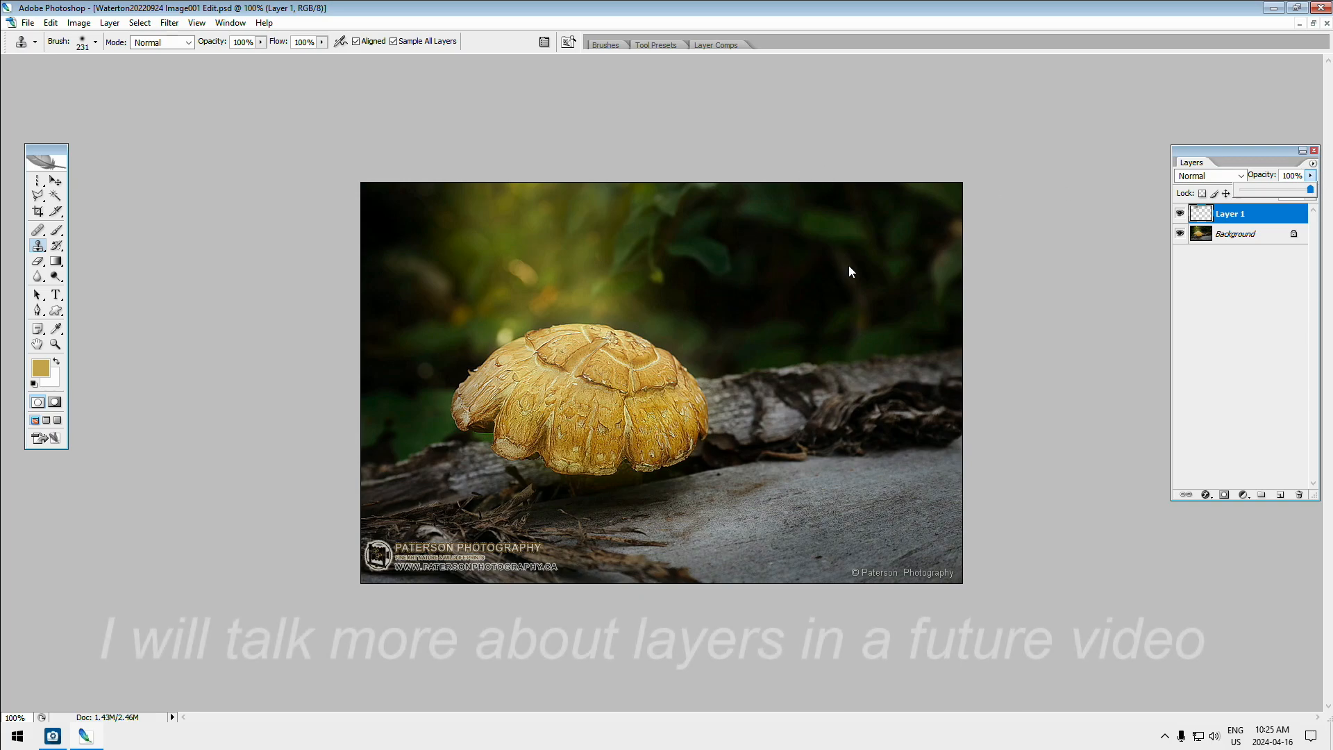
{"action": "mouse_move", "coordinate": [811, 262]}
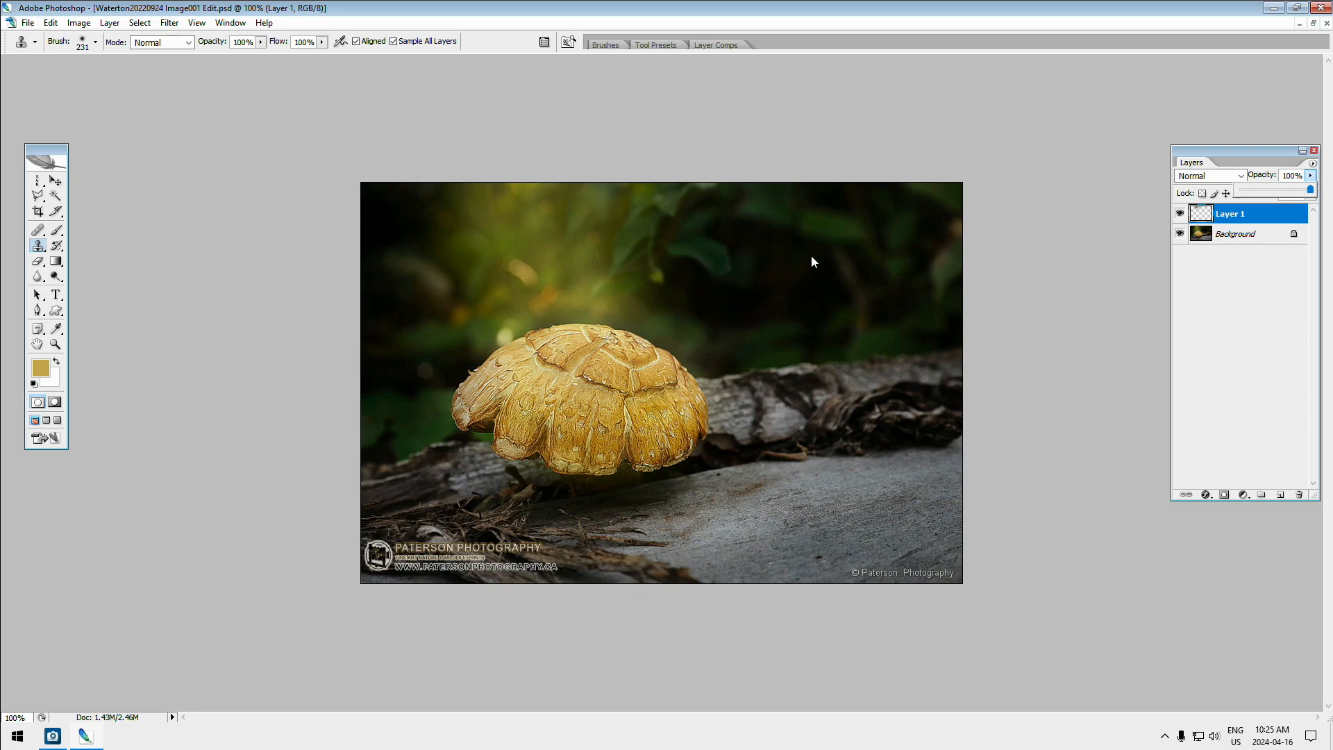
{"action": "mouse_move", "coordinate": [818, 241]}
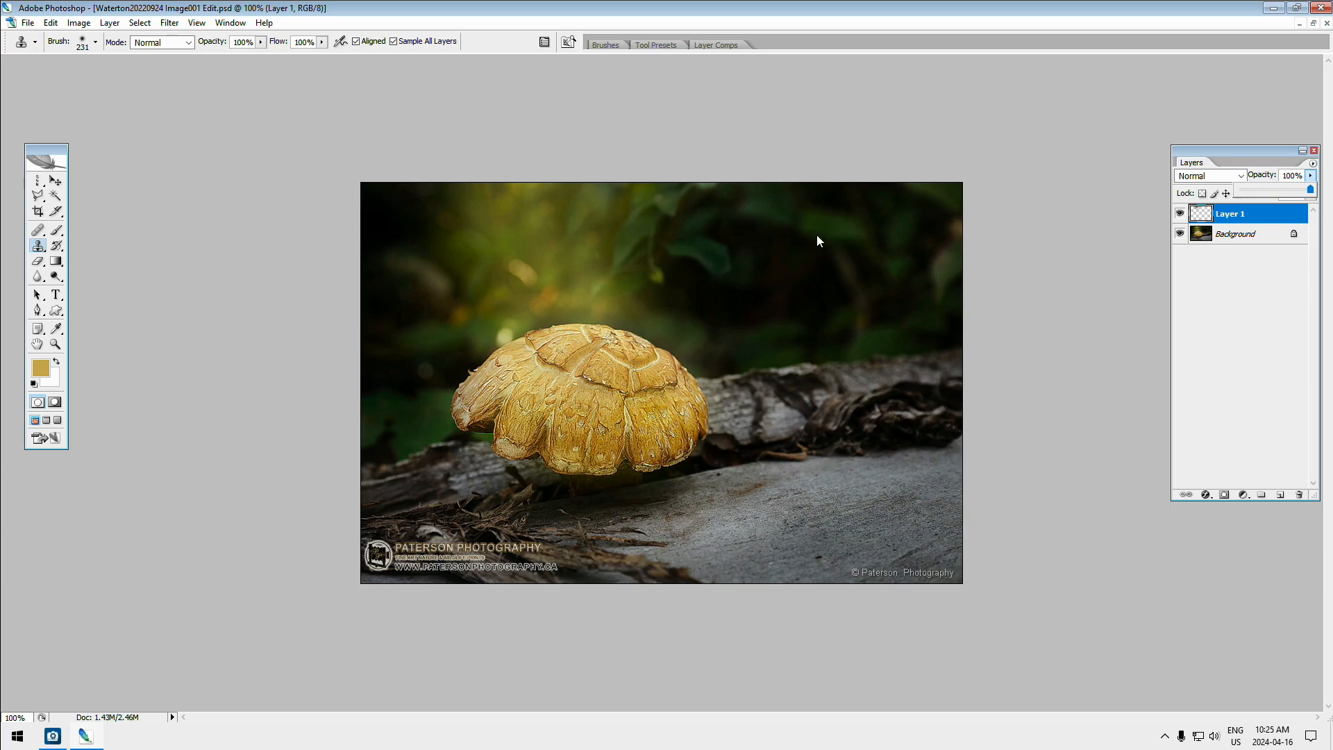